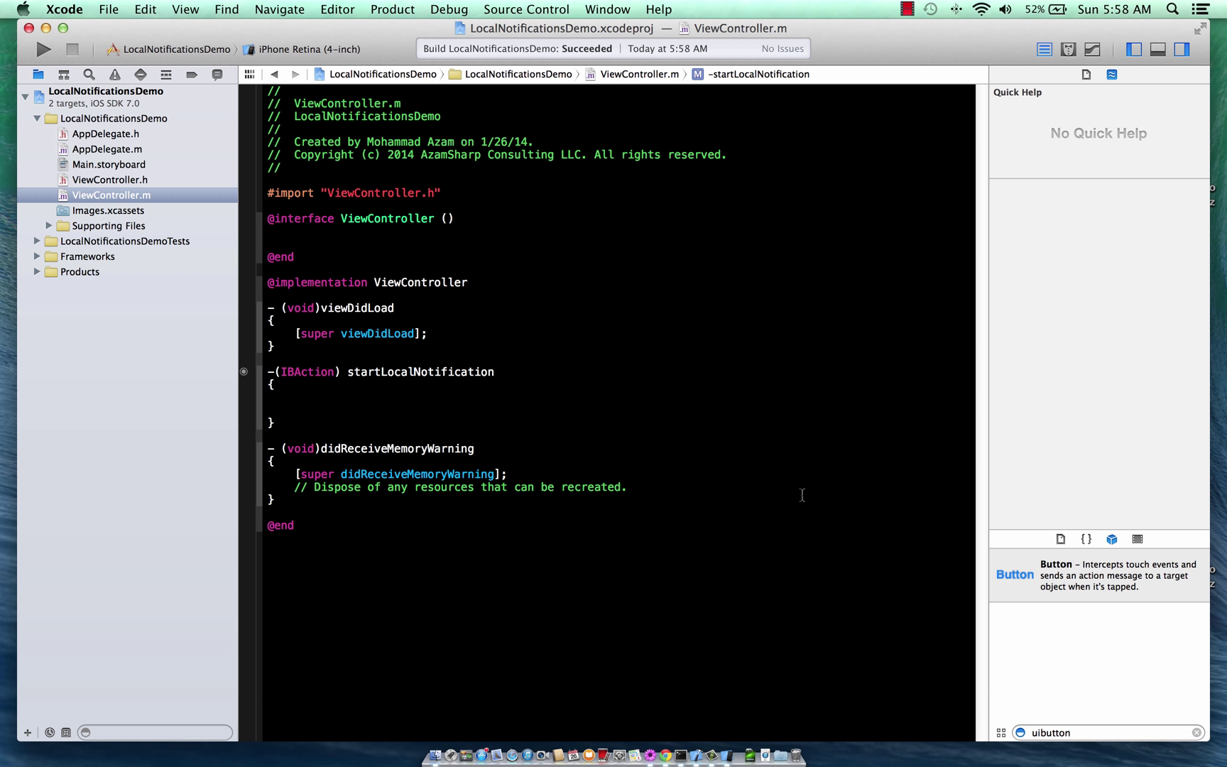
# Allocate and initialize a UILocalNotification in startLocalNotification.
pyautogui.click(294, 397)
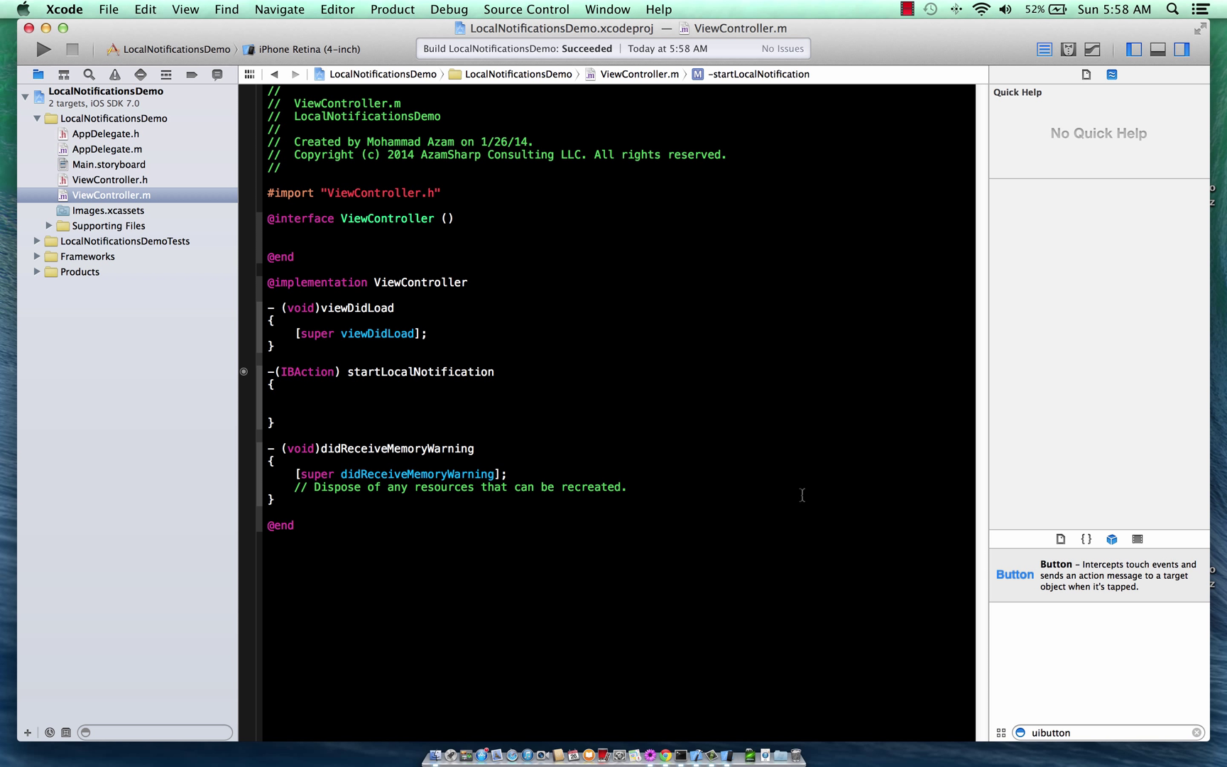
pyautogui.click(294, 397)
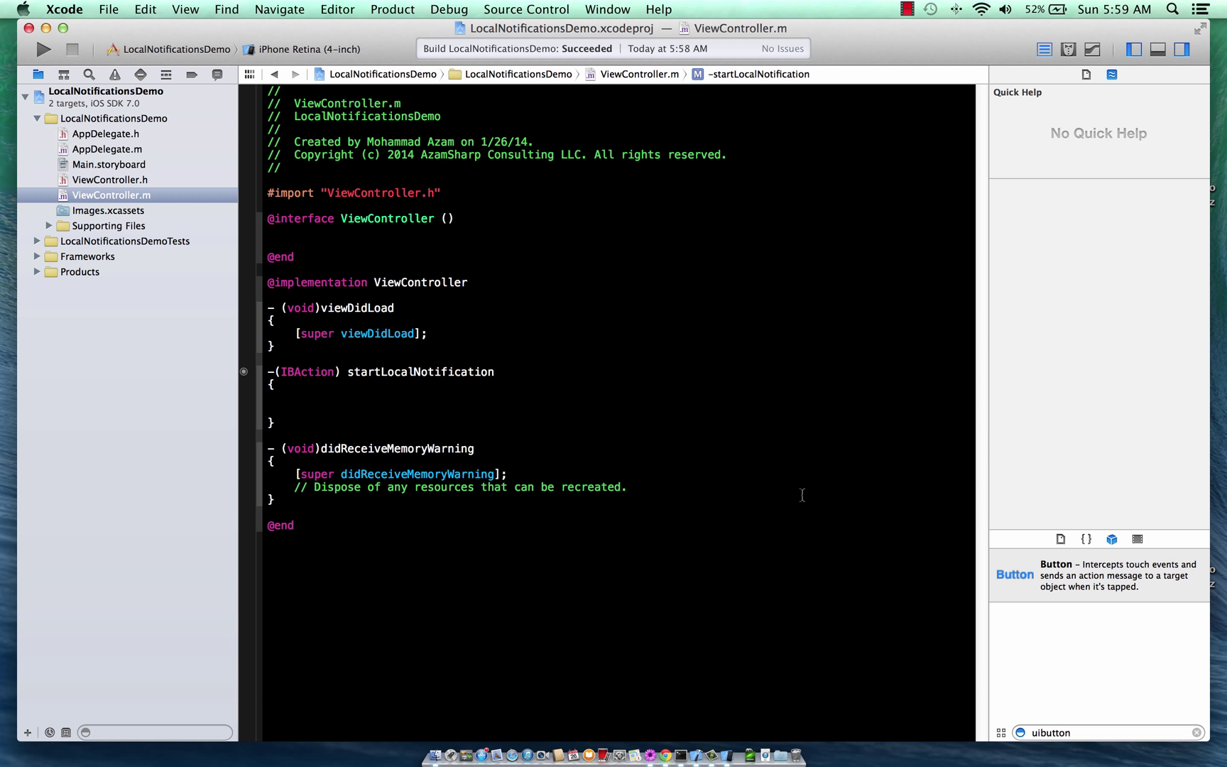
pyautogui.click(294, 397)
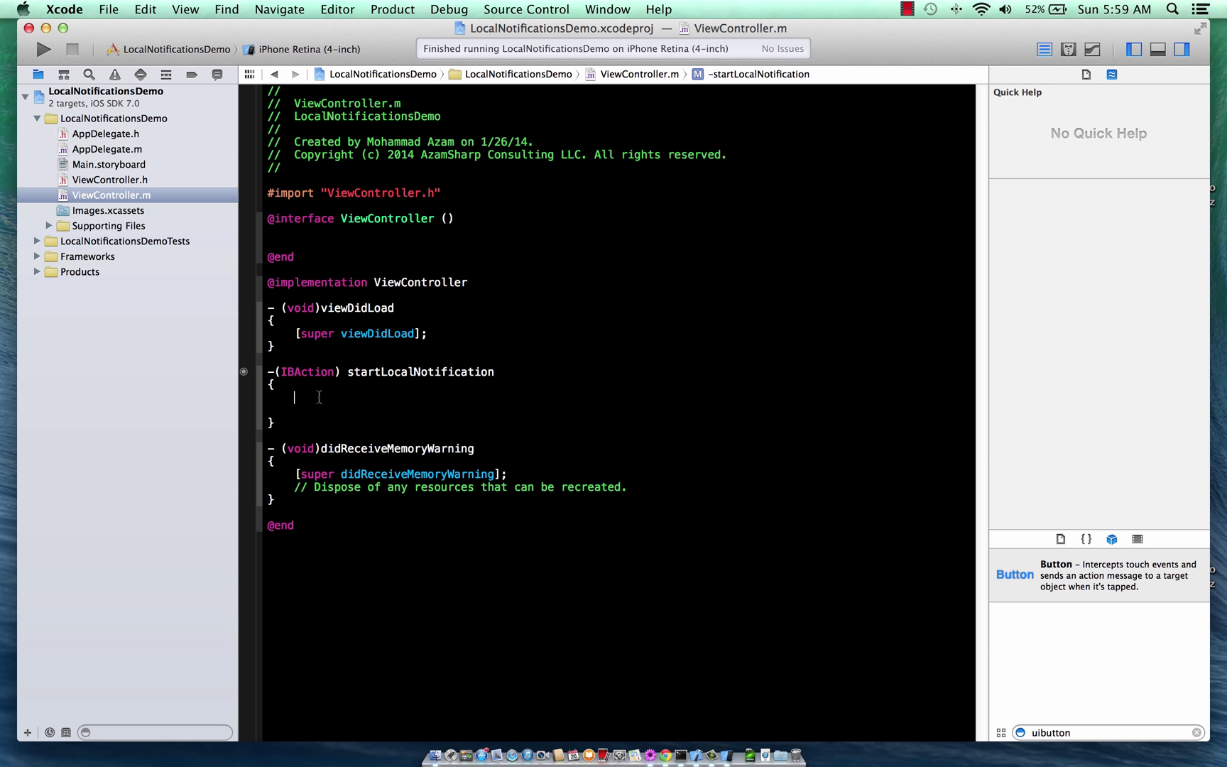
pyautogui.write('UIImage')
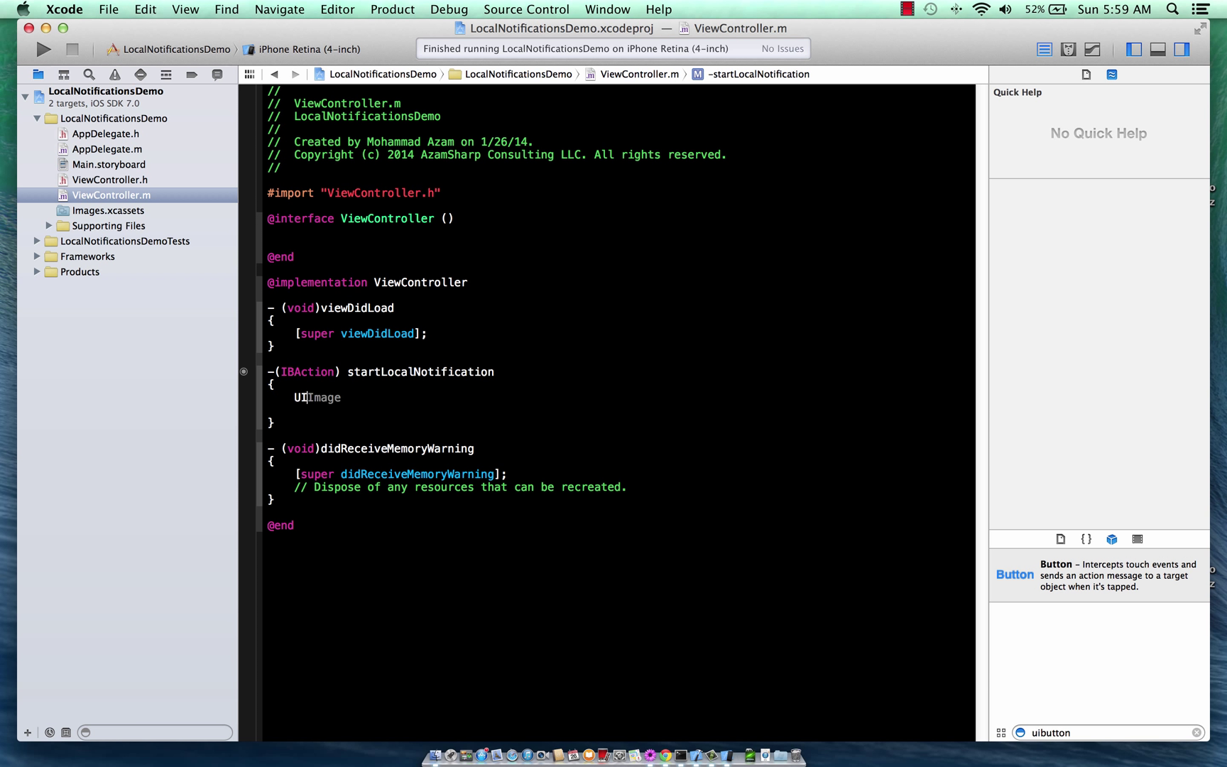
pyautogui.write('Local')
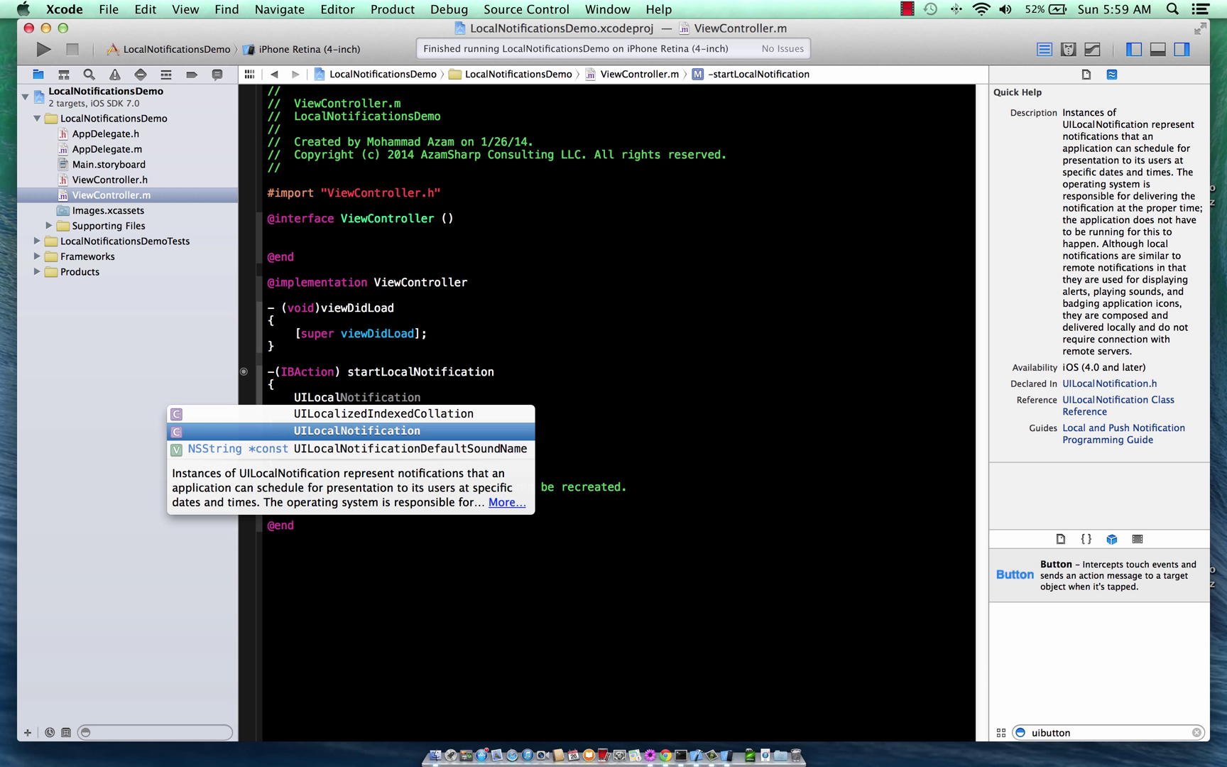
pyautogui.write('*notification = [UILocalNotification')
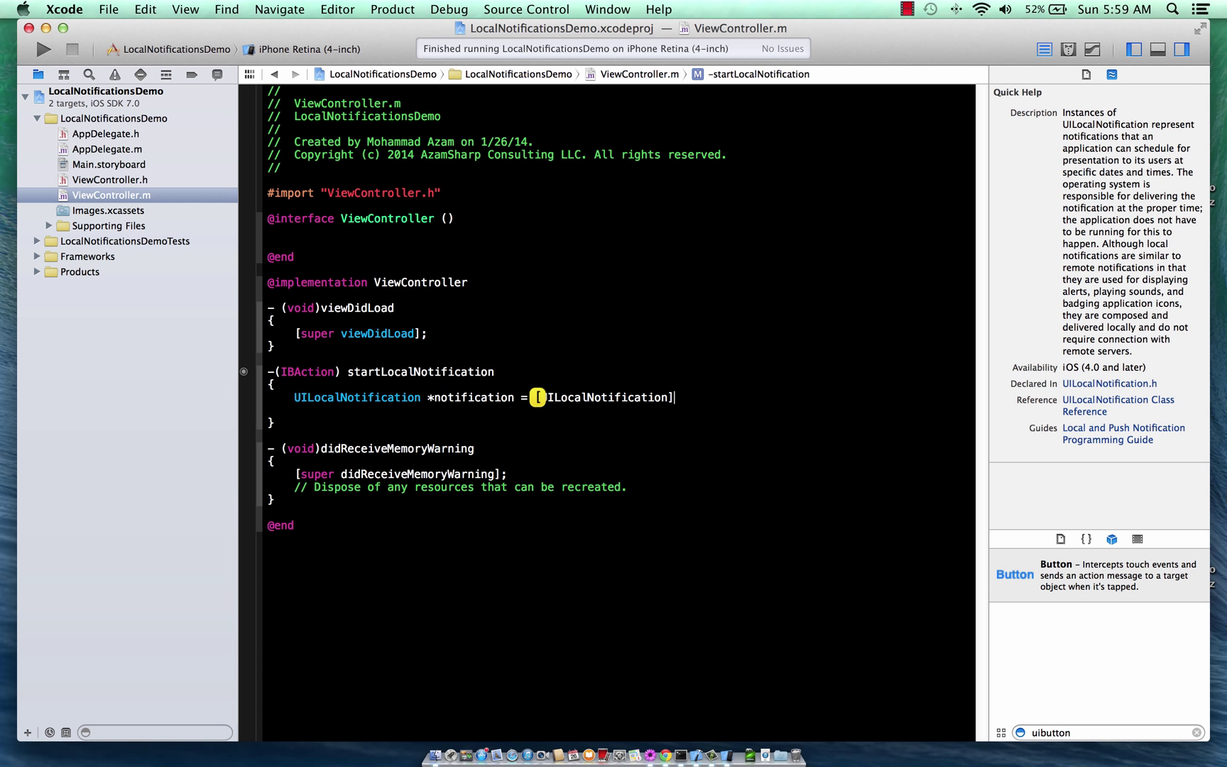
pyautogui.write('alloc]')
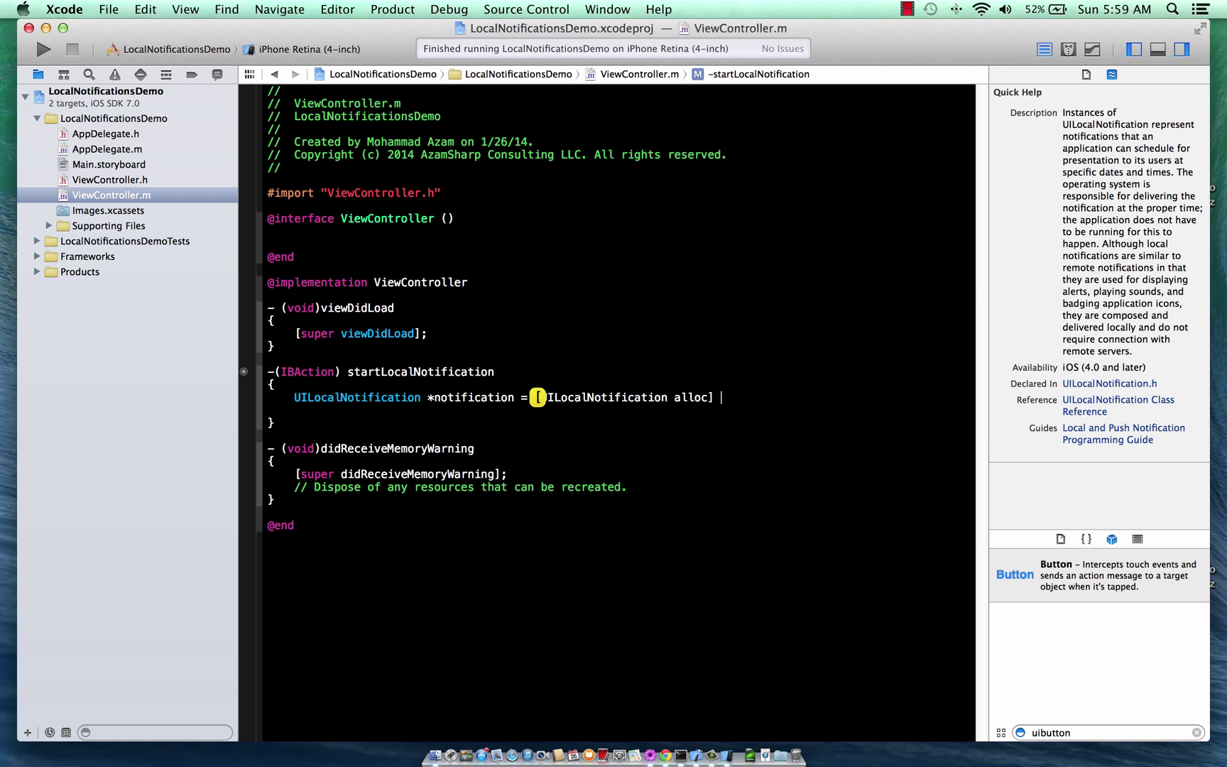
pyautogui.write('init];')
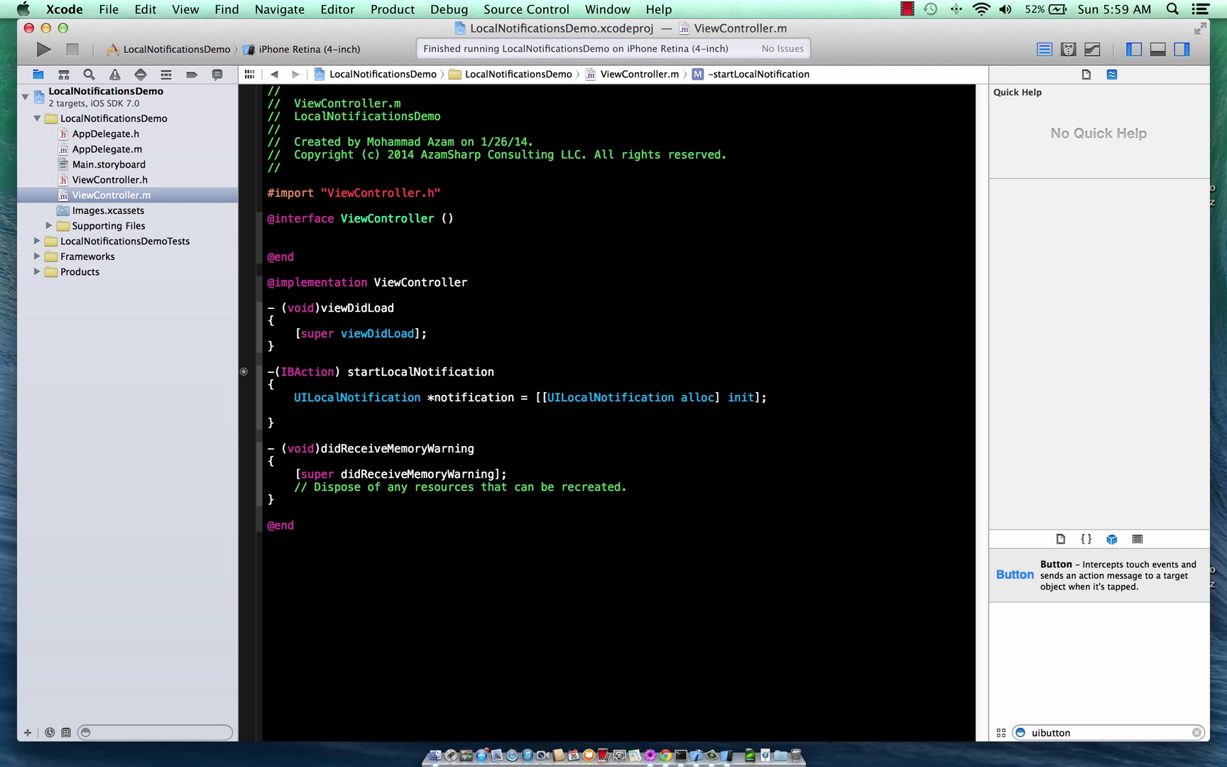
# Set the notification's fireDate to 10 seconds from now.
pyautogui.write('n')
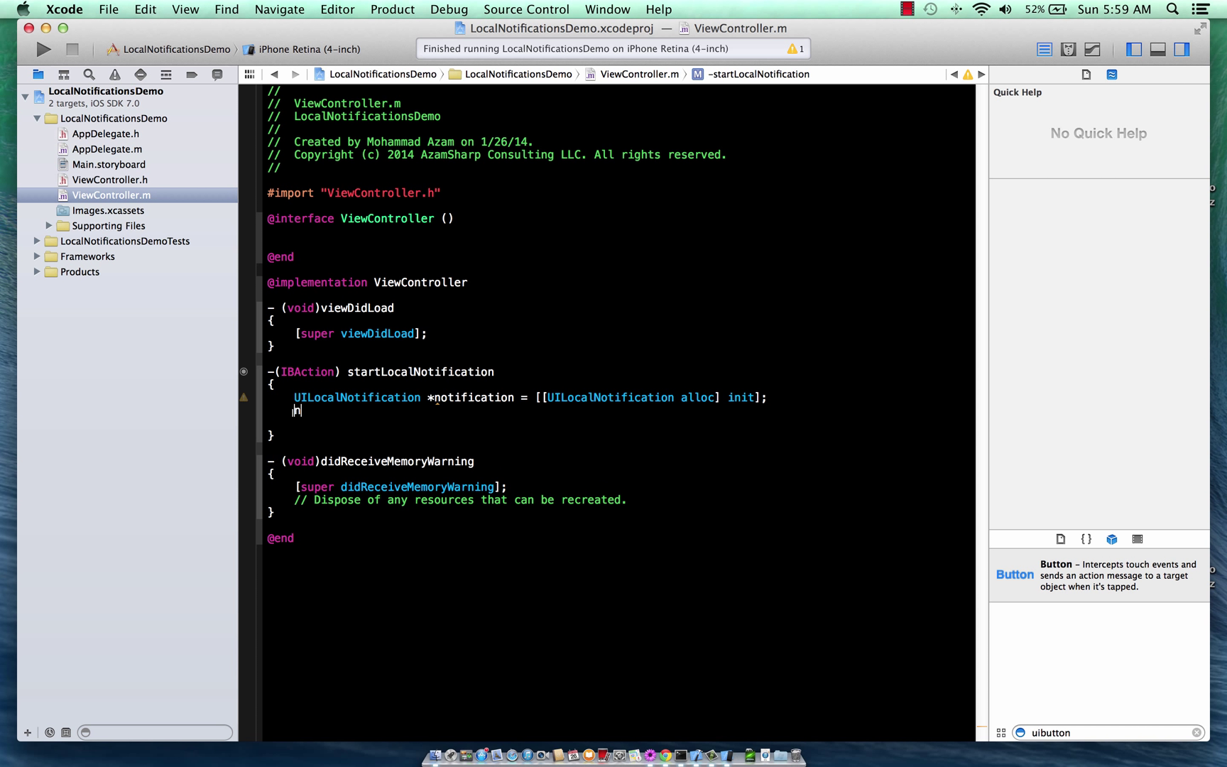
pyautogui.write('notification.fireDate')
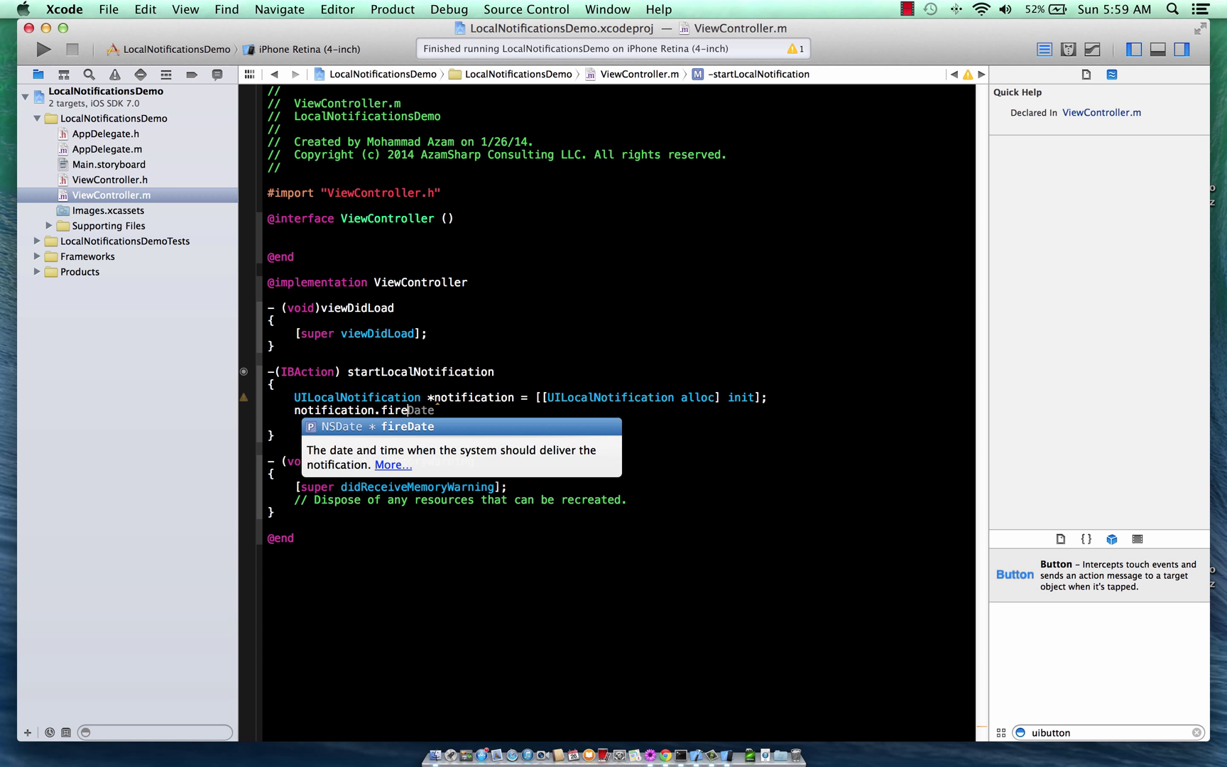
pyautogui.write('= [')
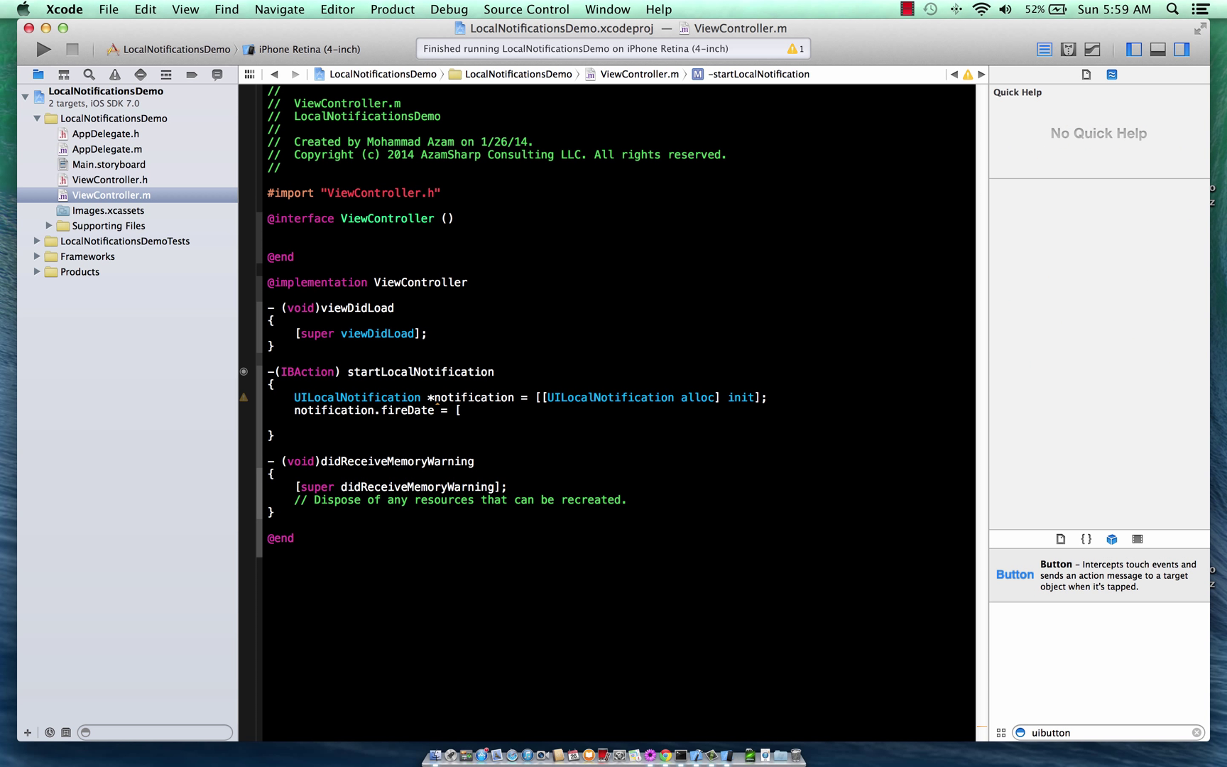
pyautogui.write('NSDate date]')
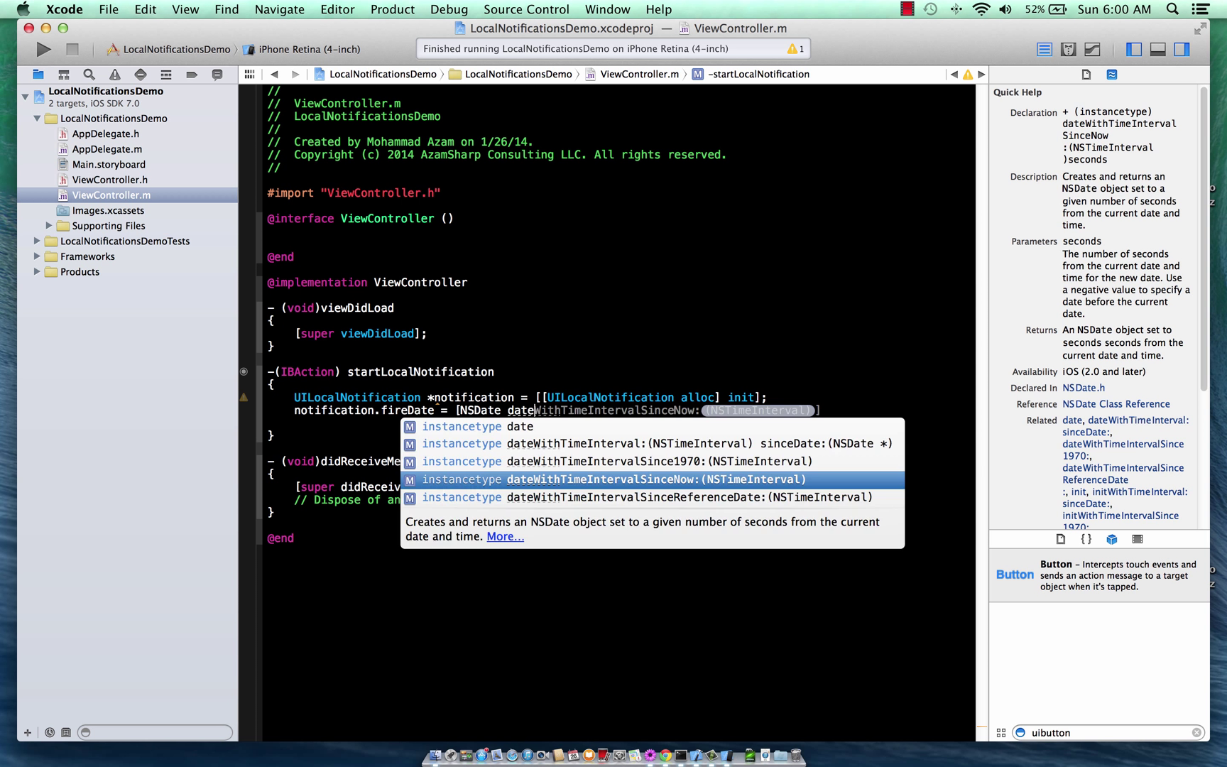
pyautogui.write('10];')
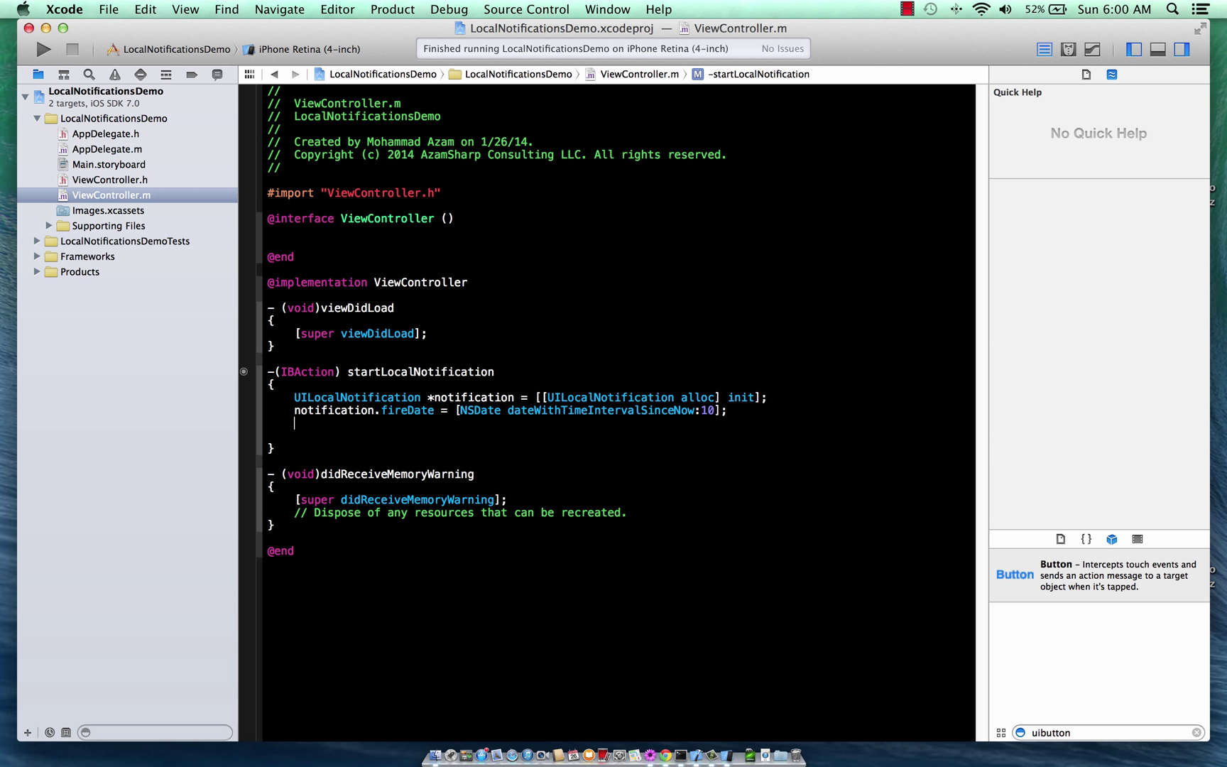
# Set the alert body to "Hey! I am a notification!".
pyautogui.write('noto')
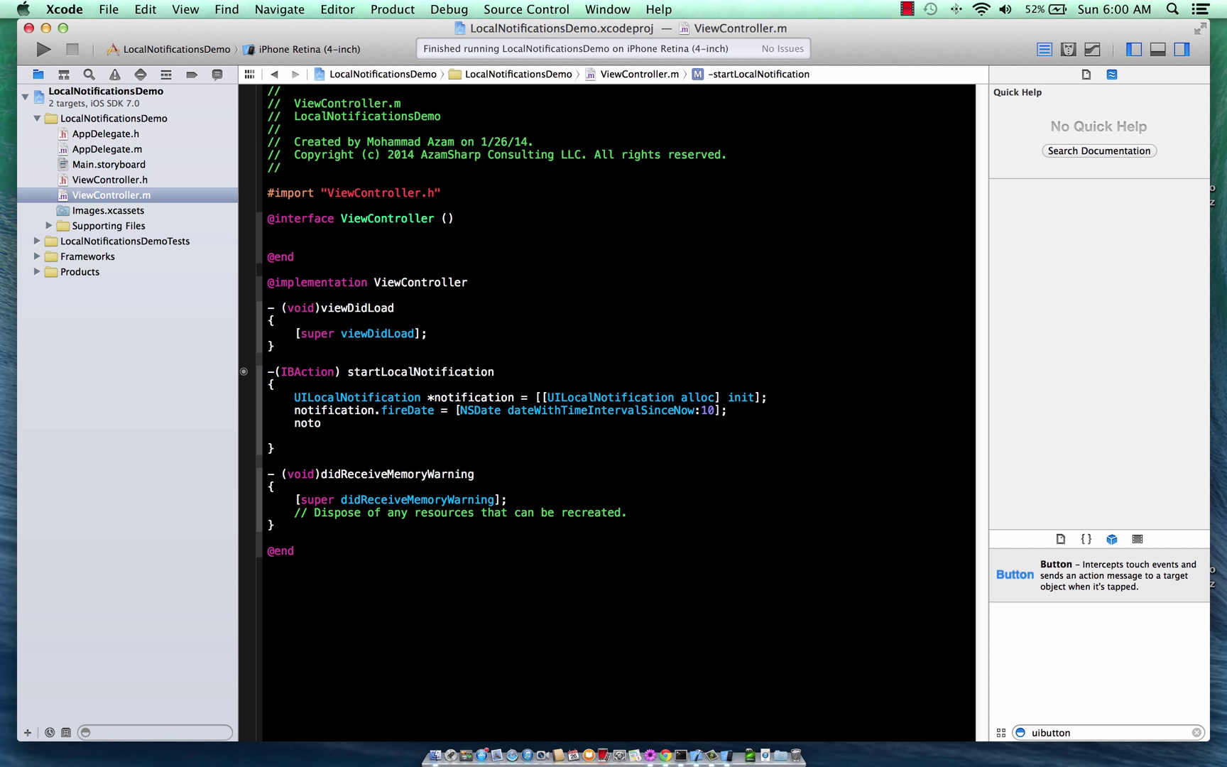
pyautogui.write('.alloc')
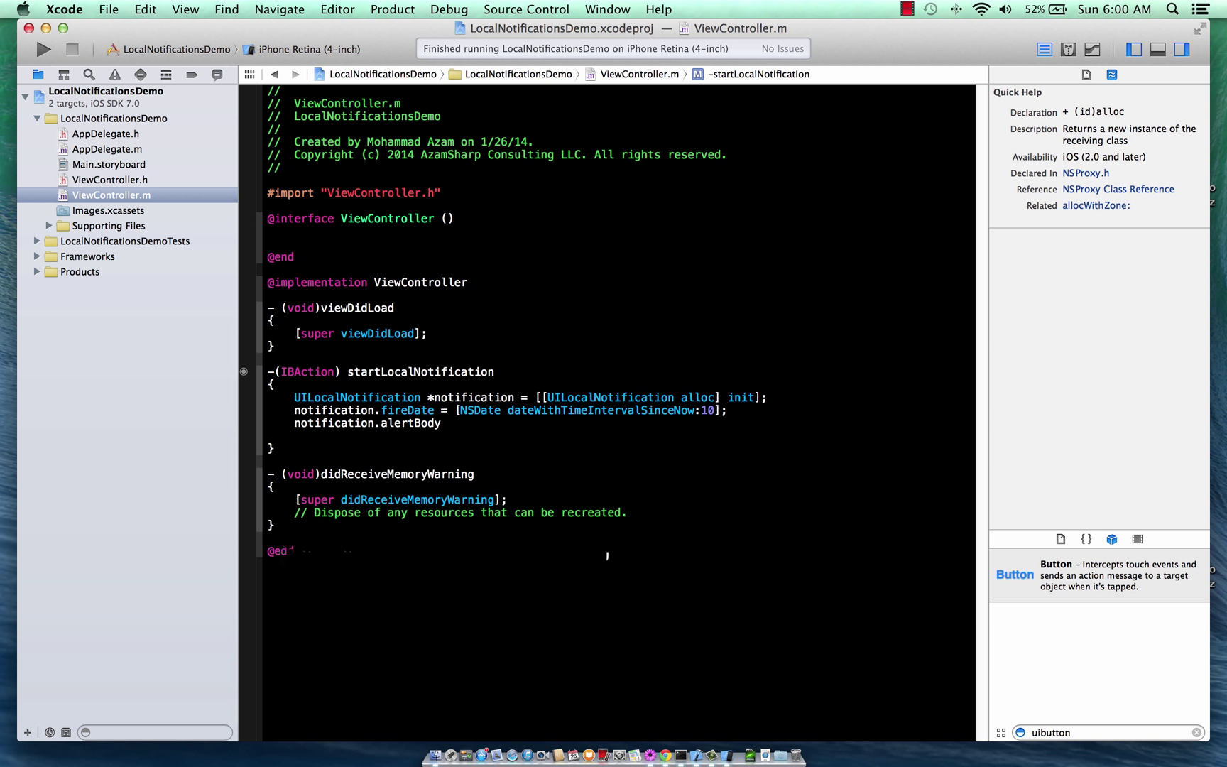
pyautogui.write('= @"";')
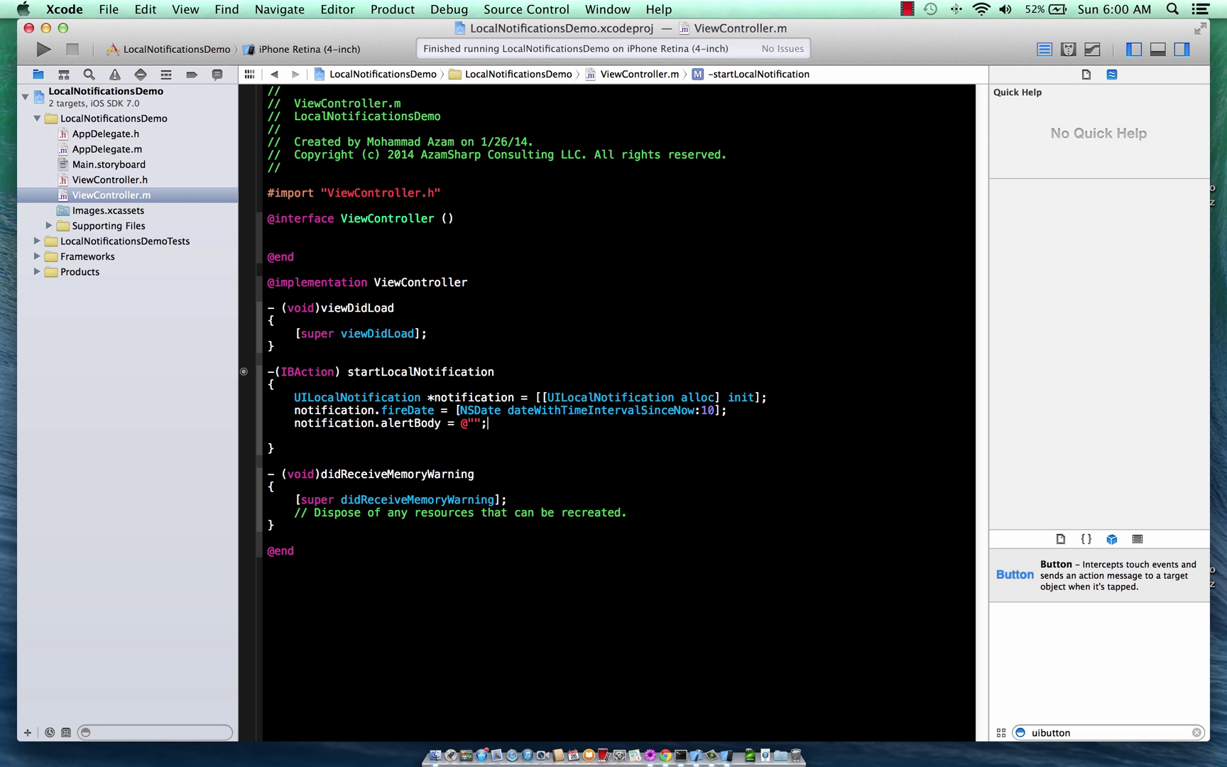
pyautogui.write('Hey! I am a noti')
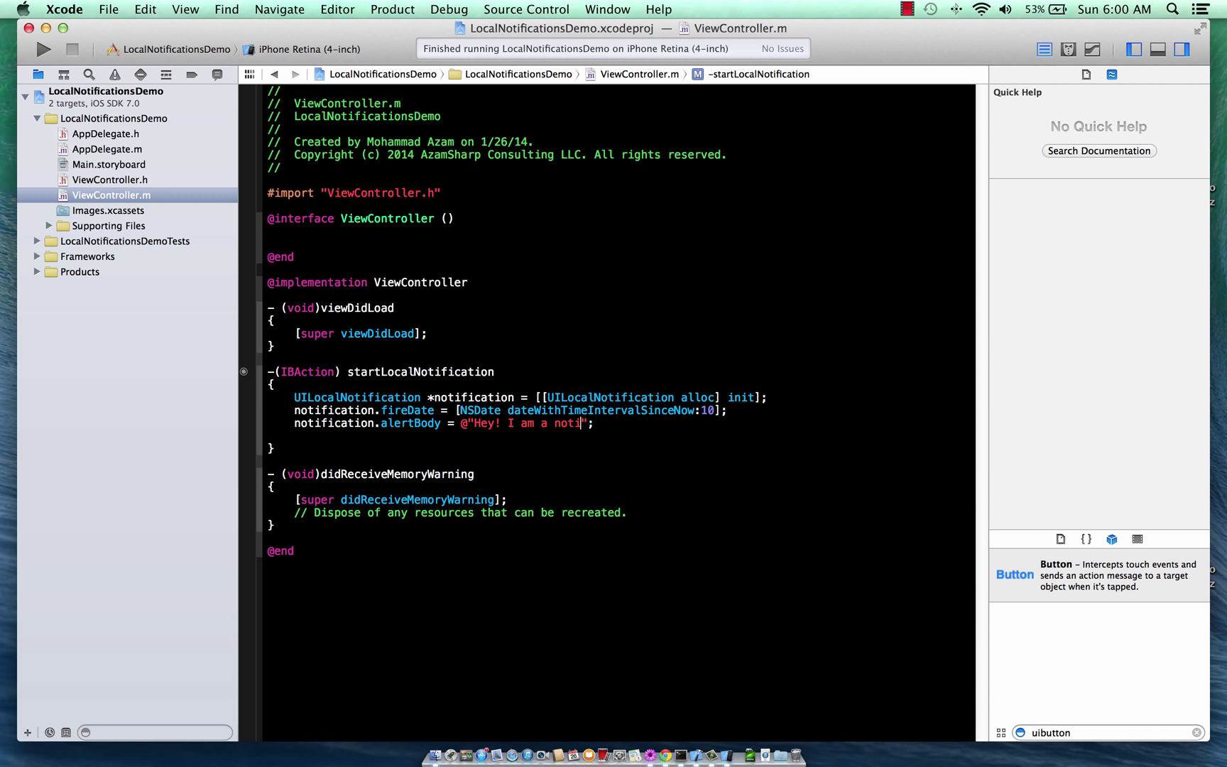
pyautogui.write('fication')
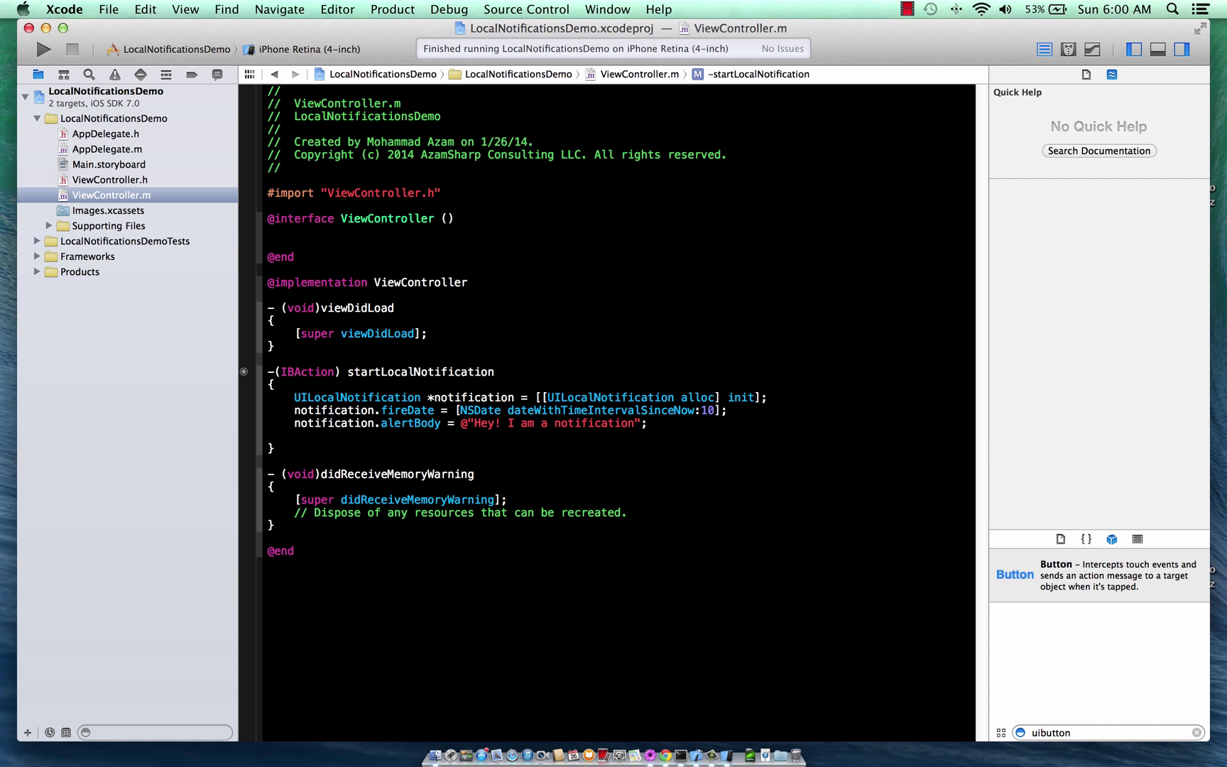
pyautogui.write('!')
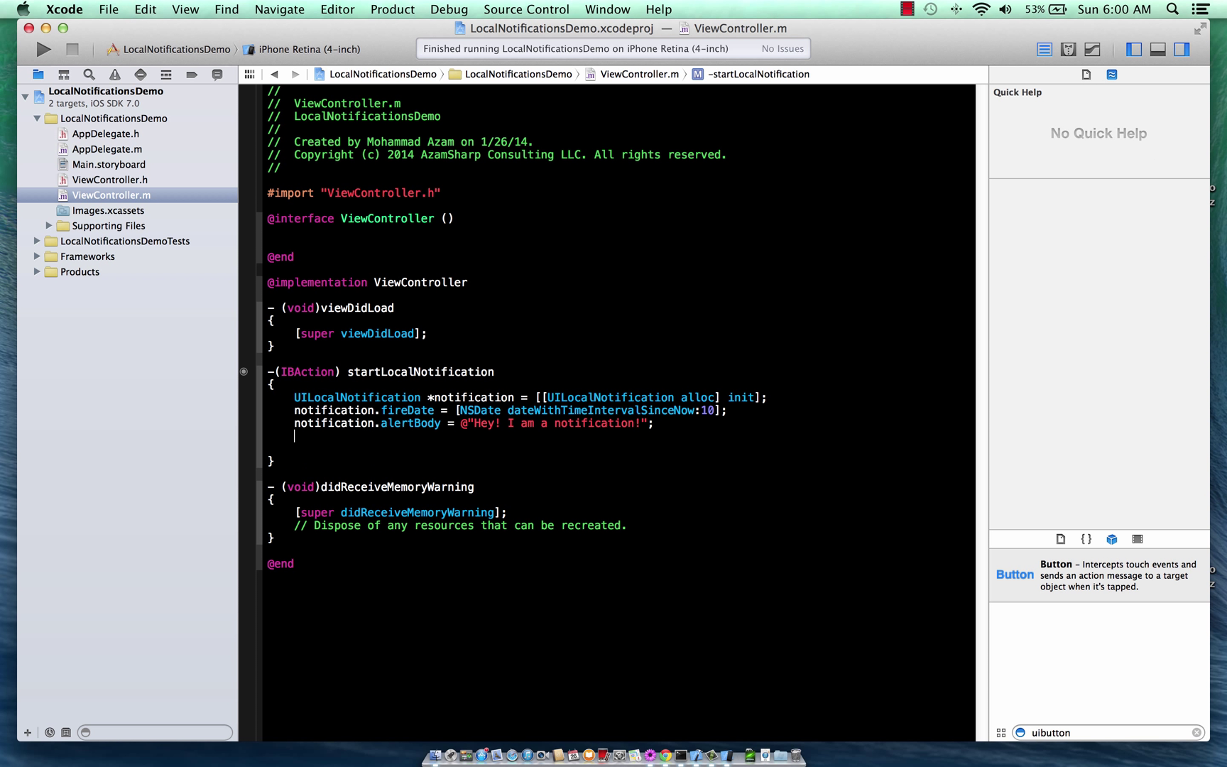
# Set the notification's timeZone to NSTimeZone defaultTimeZone.
pyautogui.write('notification.')
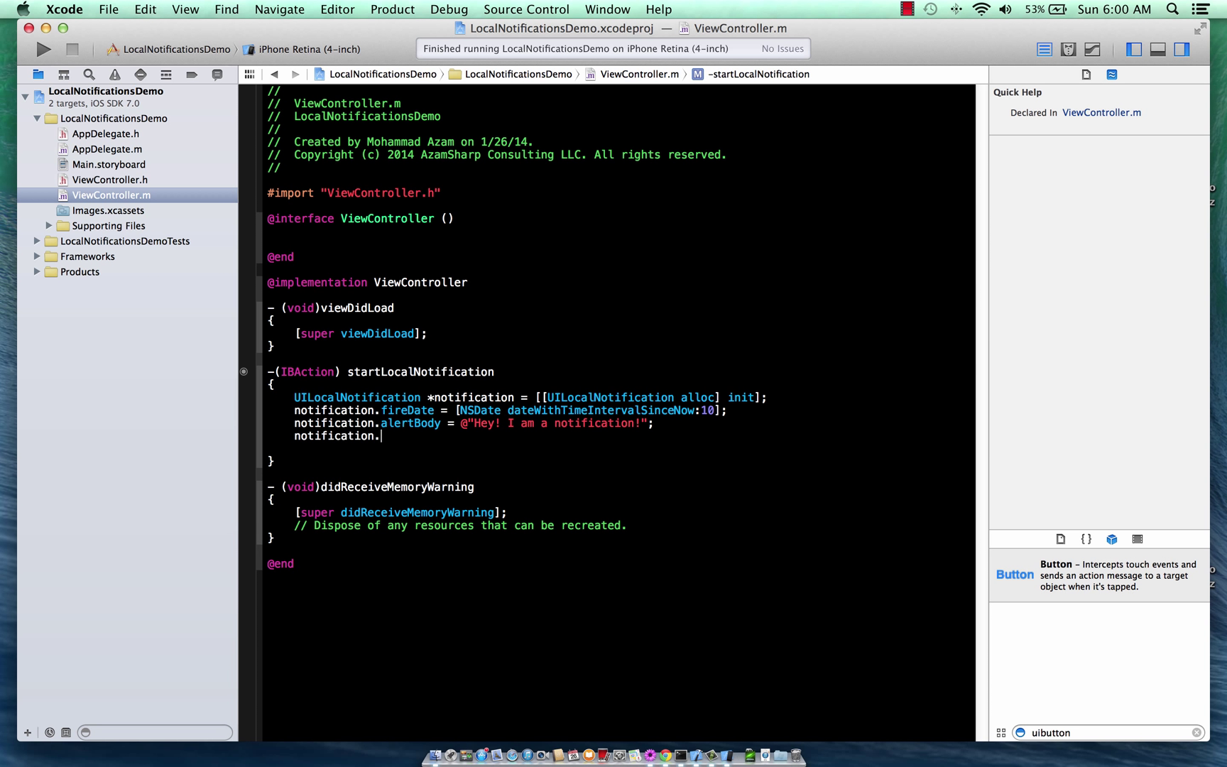
pyautogui.write('timeZone = [')
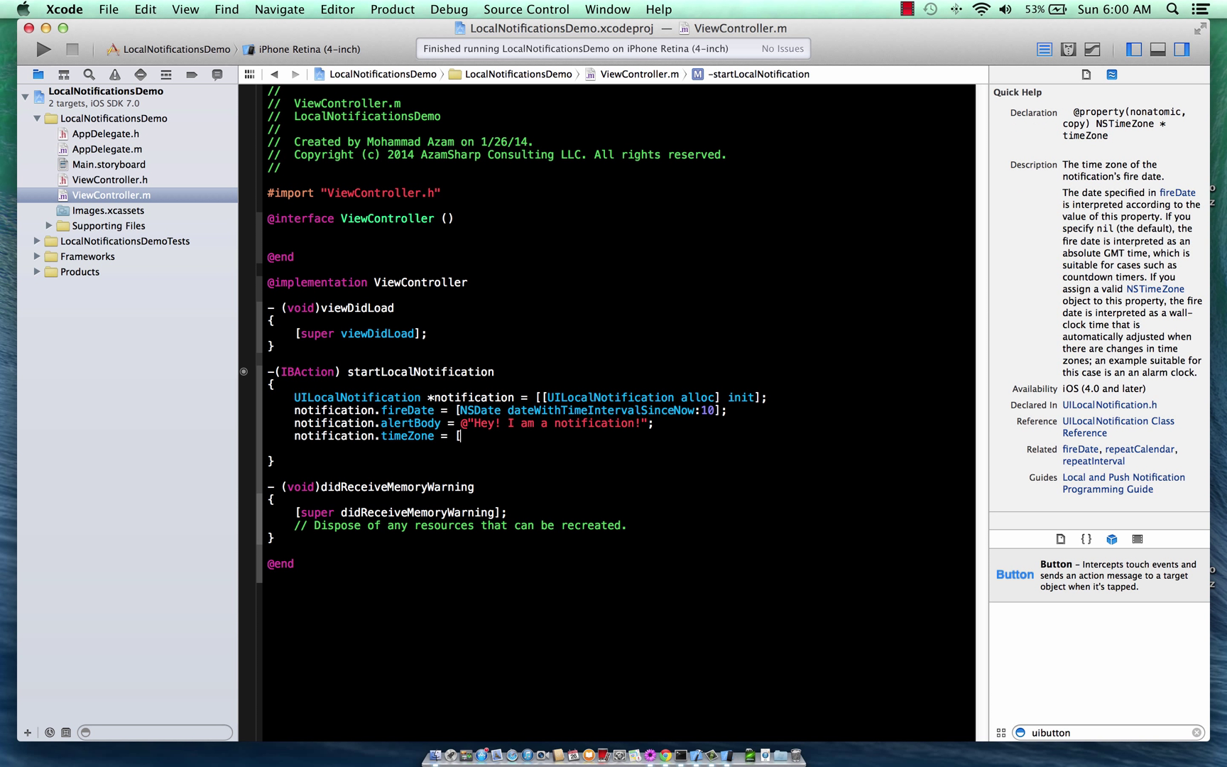
pyautogui.write('NS')
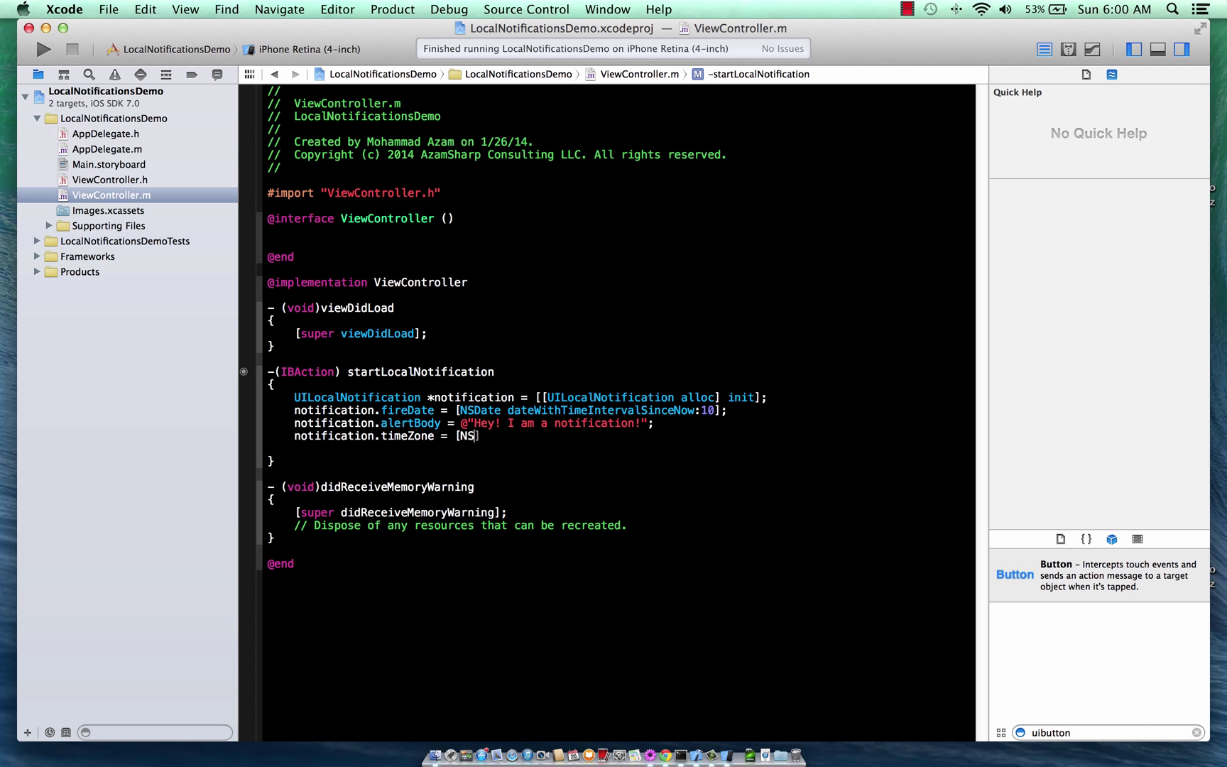
pyautogui.write('TimeZone')
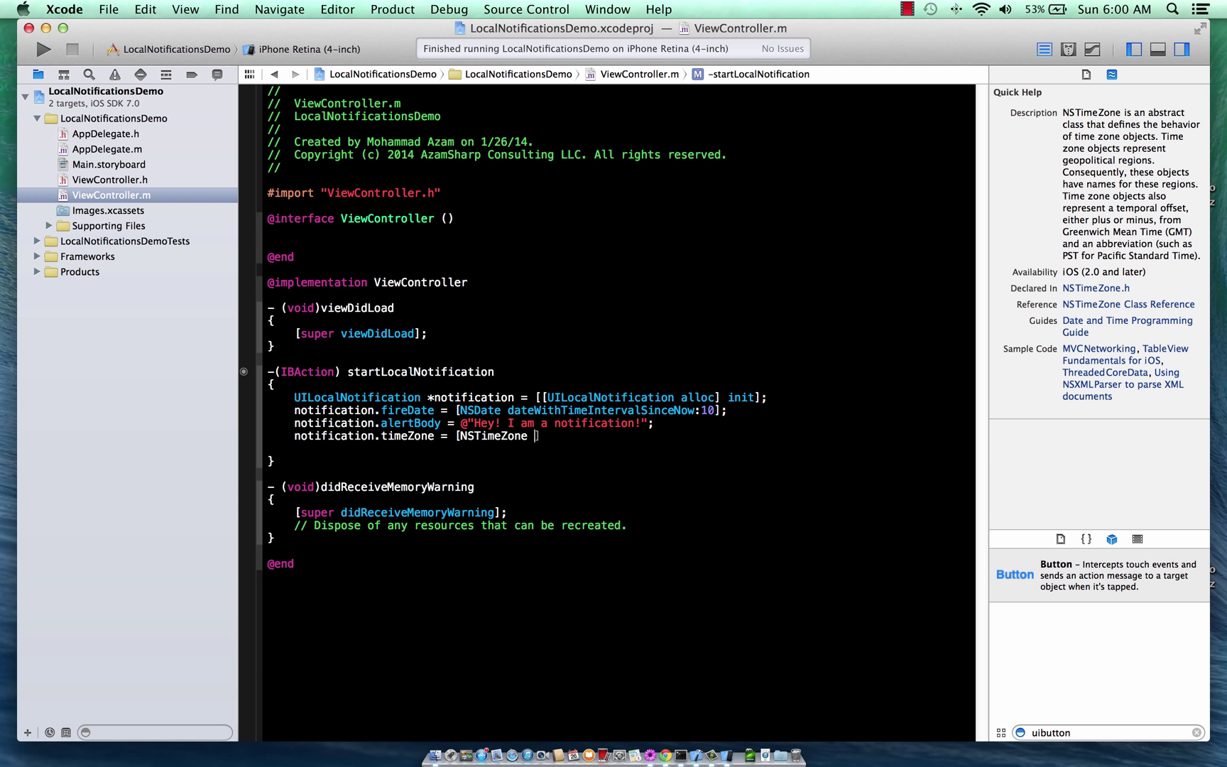
pyautogui.write('defaultTimeZone];')
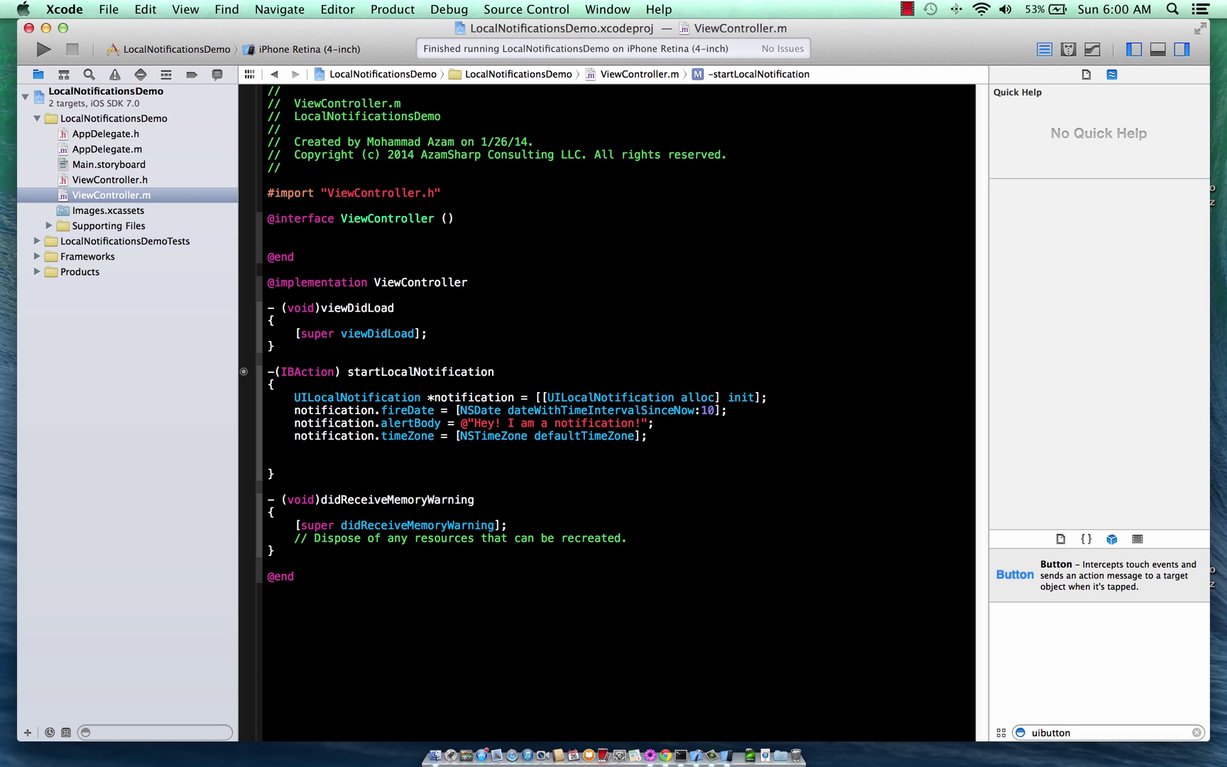
# Schedule the notification through UIApplication's scheduleLocalNotification: and build the project.
pyautogui.write('[')
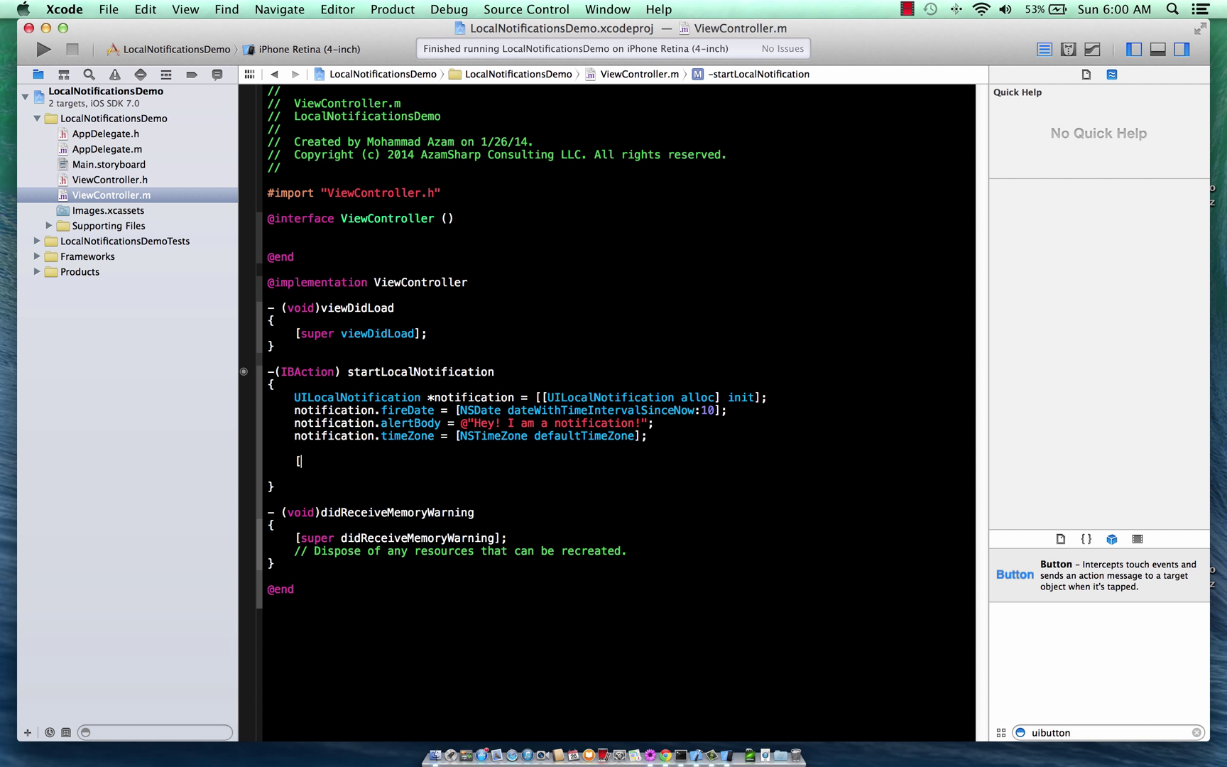
pyautogui.write('UIApplication sharedApplication] ];')
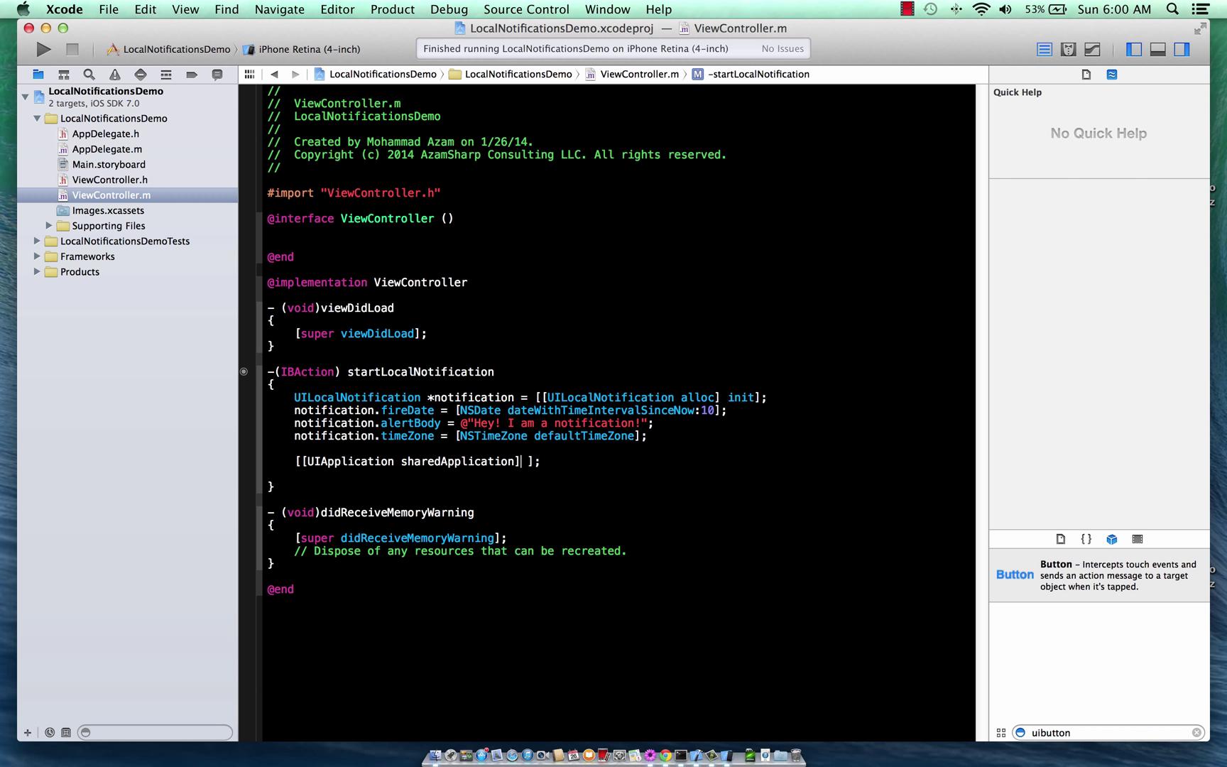
pyautogui.write('scheduleLocalNotification:')
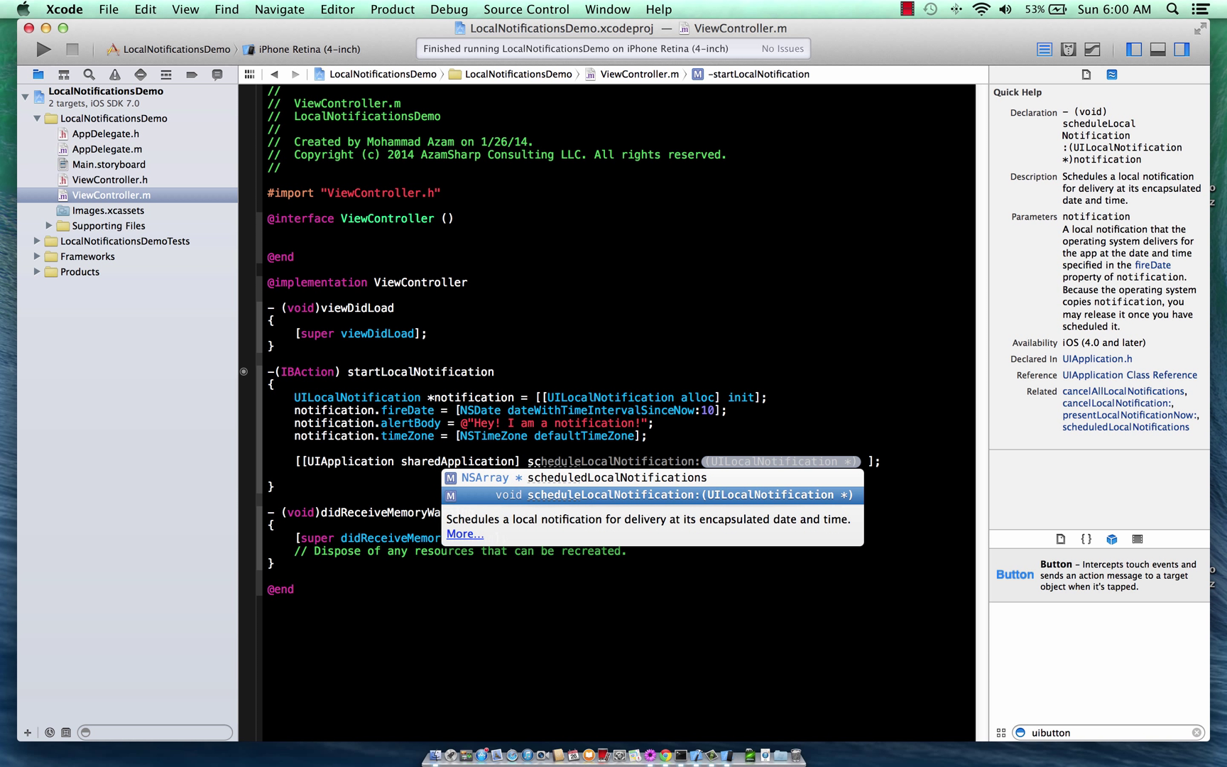
pyautogui.write('n:n')
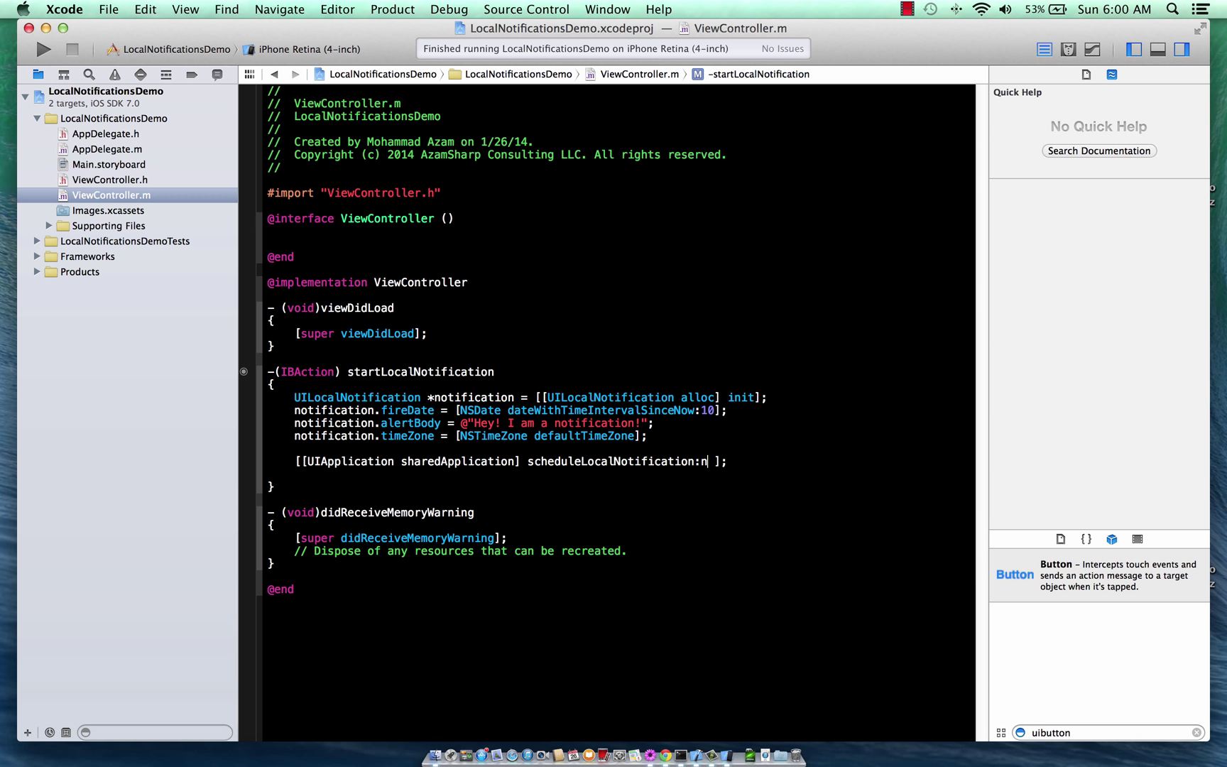
pyautogui.write('otification')
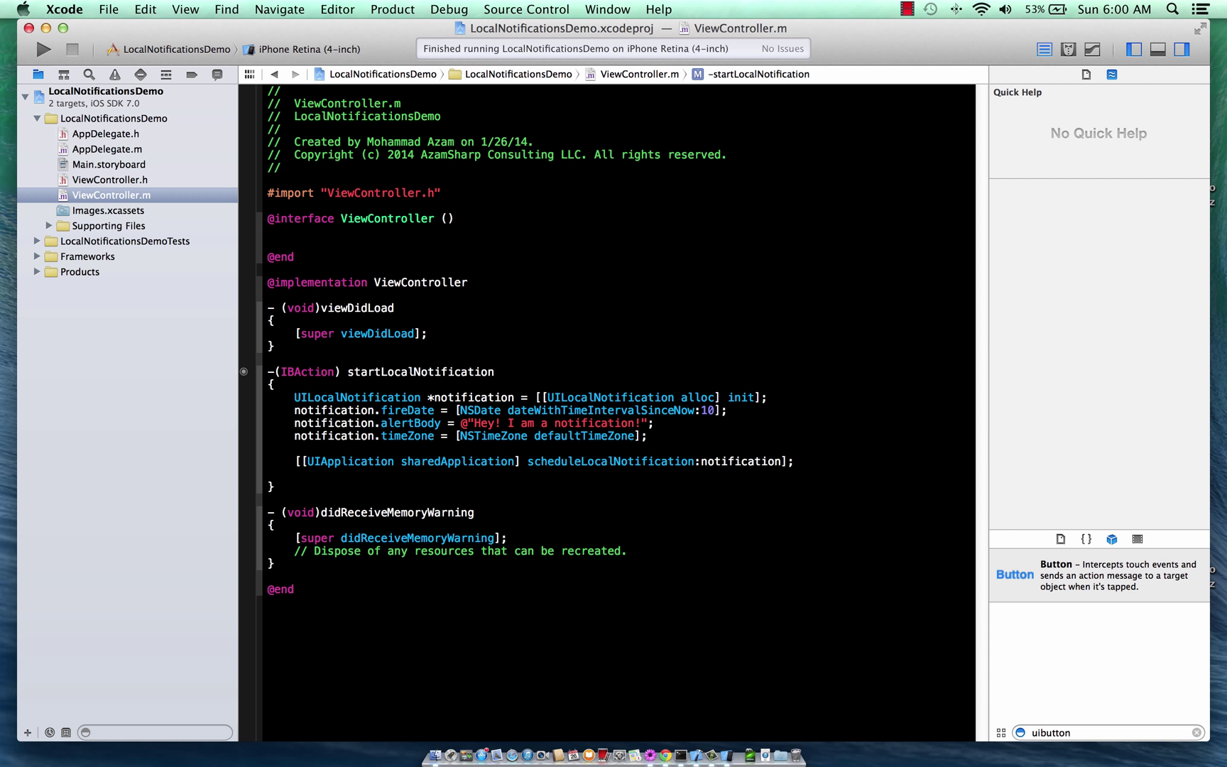
pyautogui.click(43, 49)
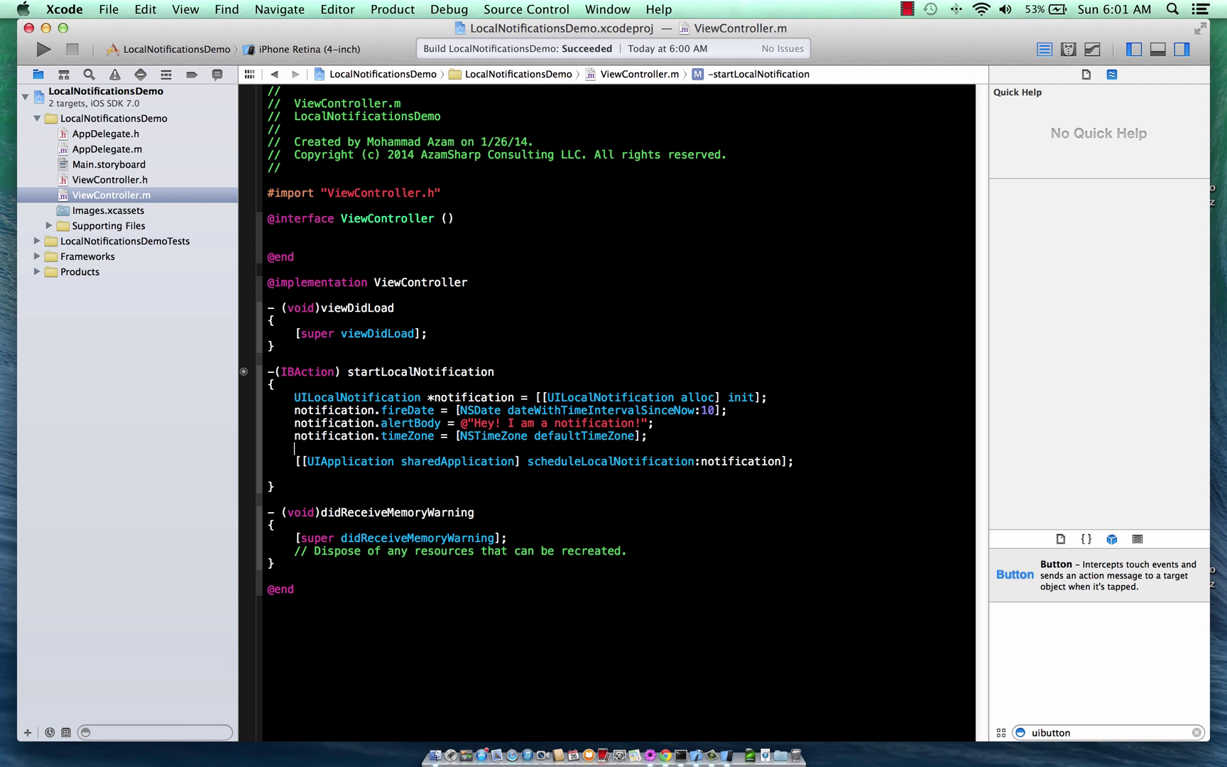
# Run the demo app in iOS Simulator.
pyautogui.click(44, 48)
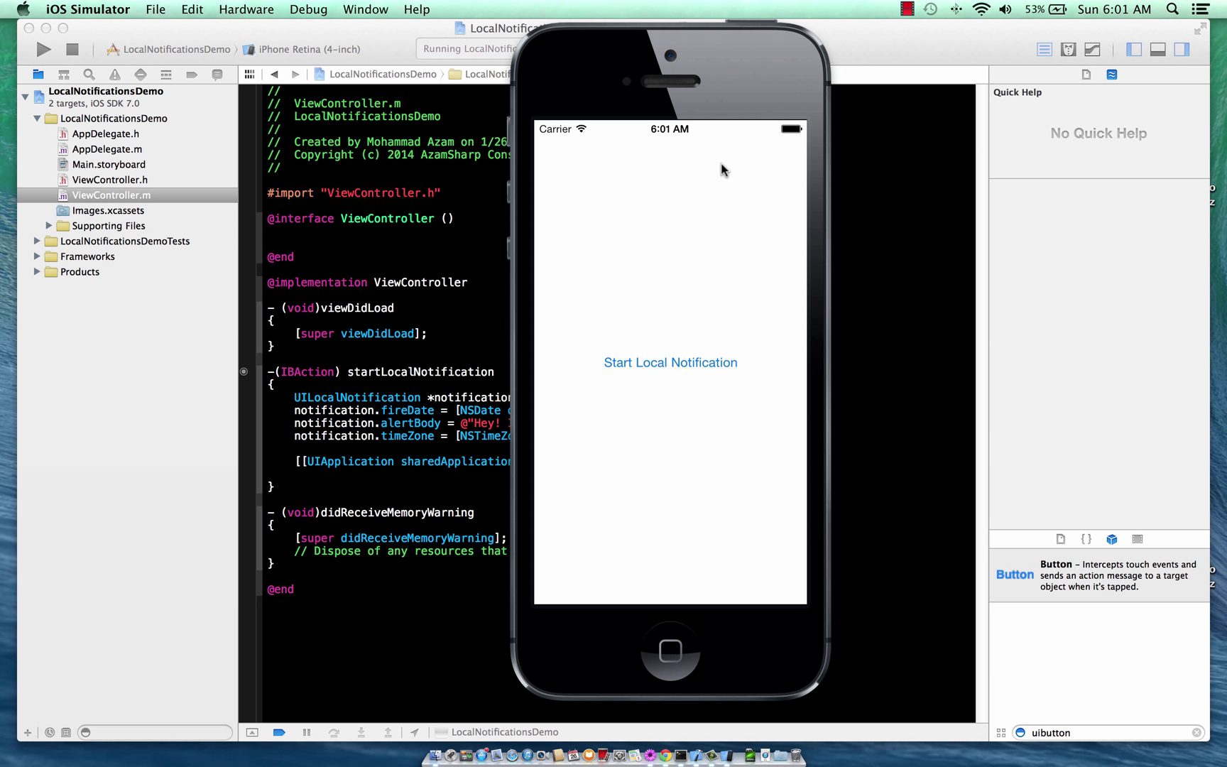
pyautogui.moveTo(586, 560)
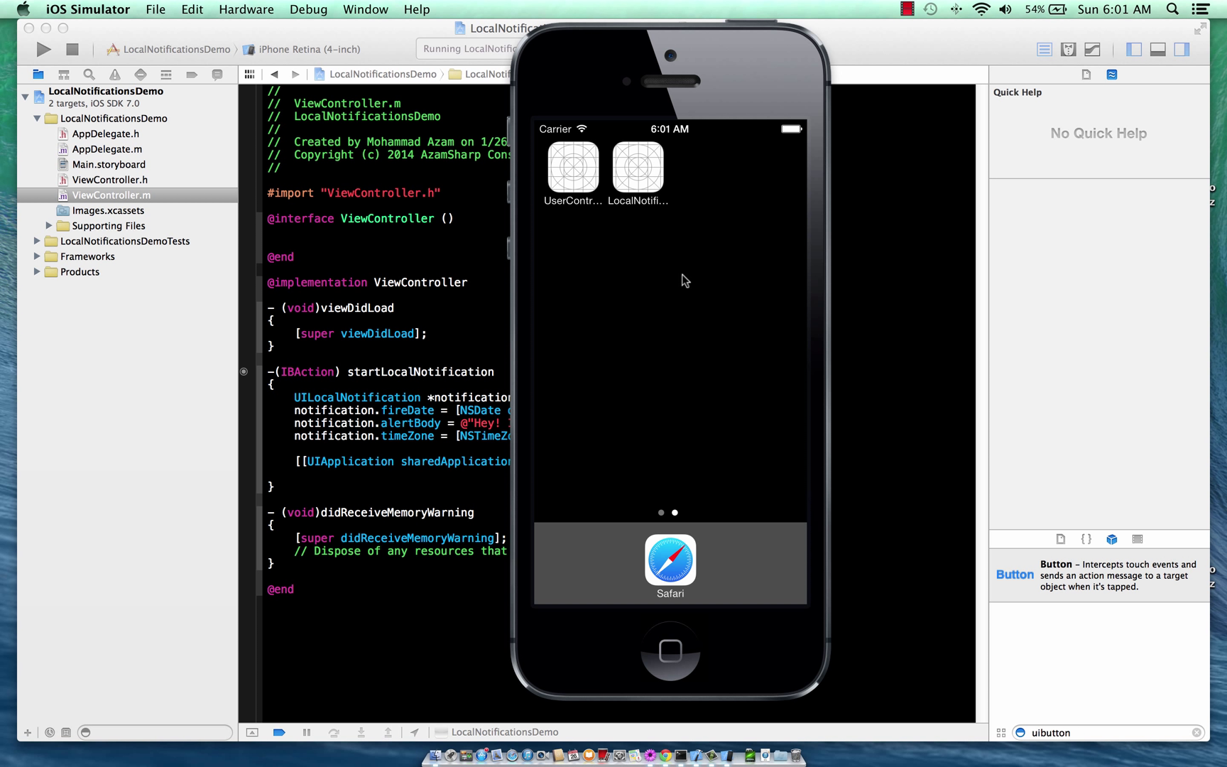
pyautogui.moveTo(676, 345)
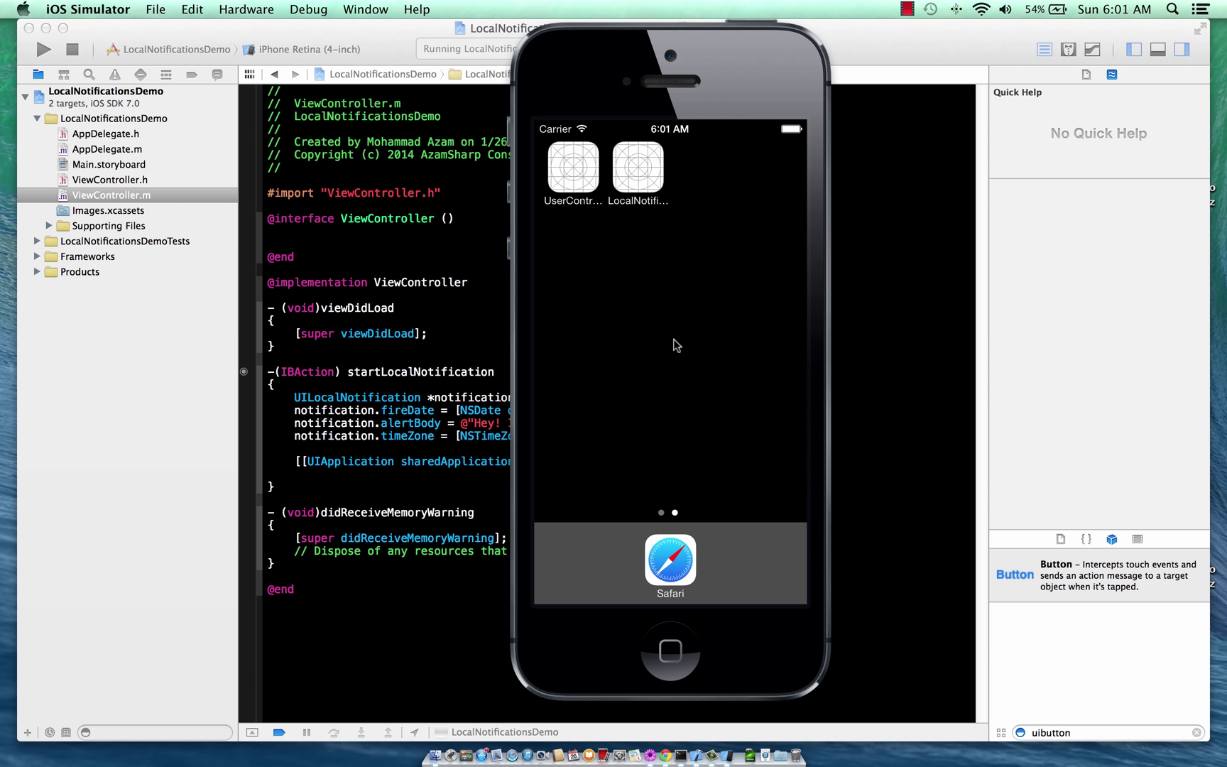
pyautogui.moveTo(416, 428)
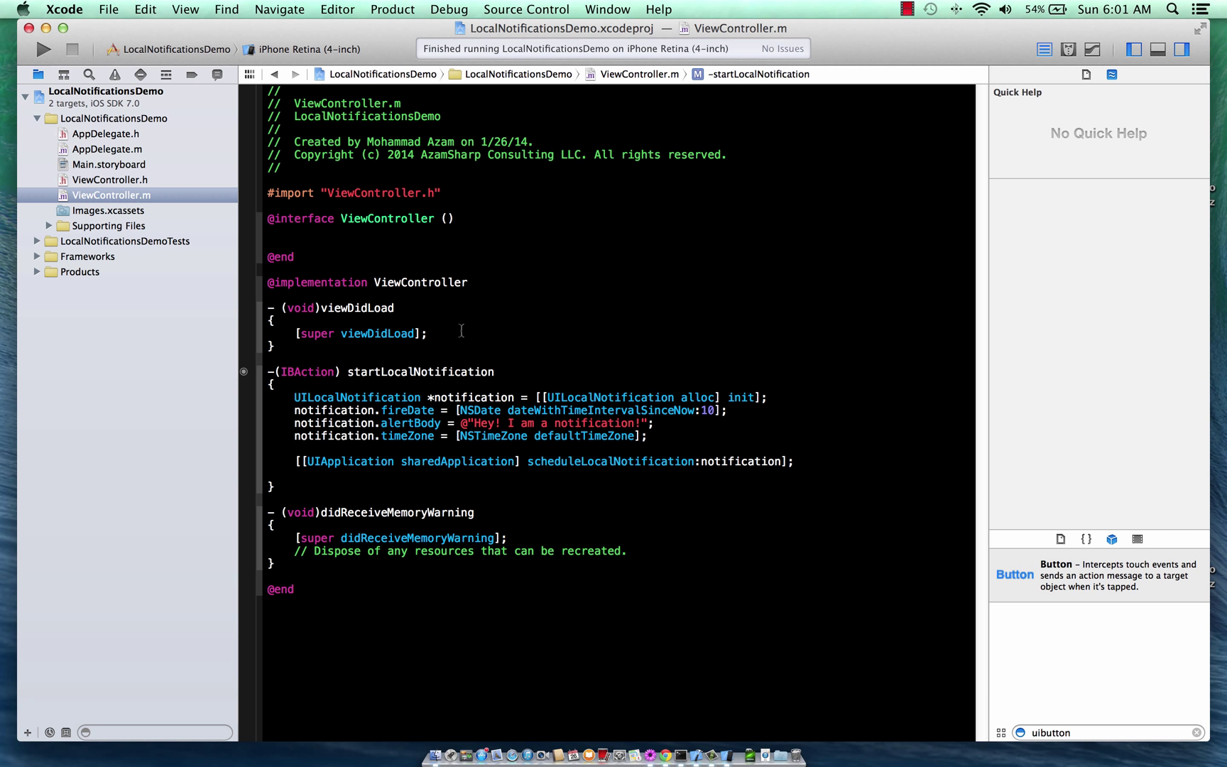
# Relaunch the demo app in iOS Simulator from Xcode's Run button.
pyautogui.click(44, 48)
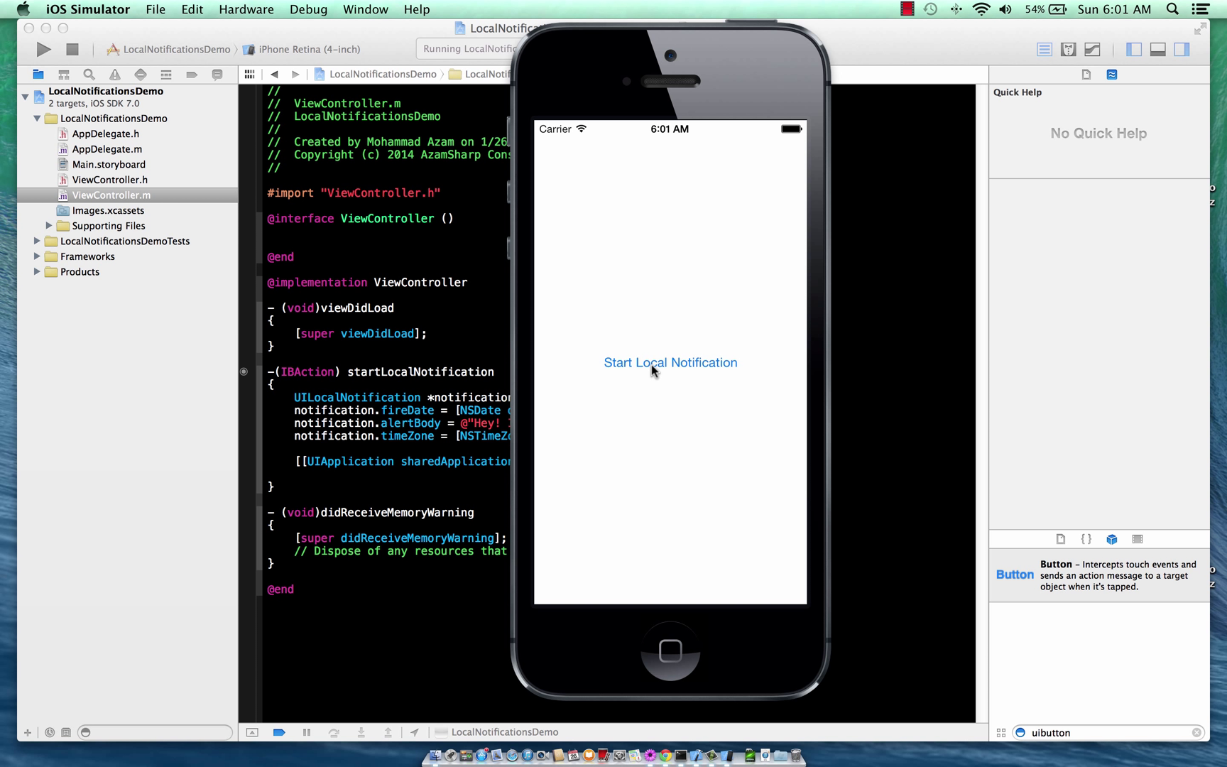
# Tap Start Local Notification twice to fire the "Hey! I am a notification!" alert.
pyautogui.click(670, 363)
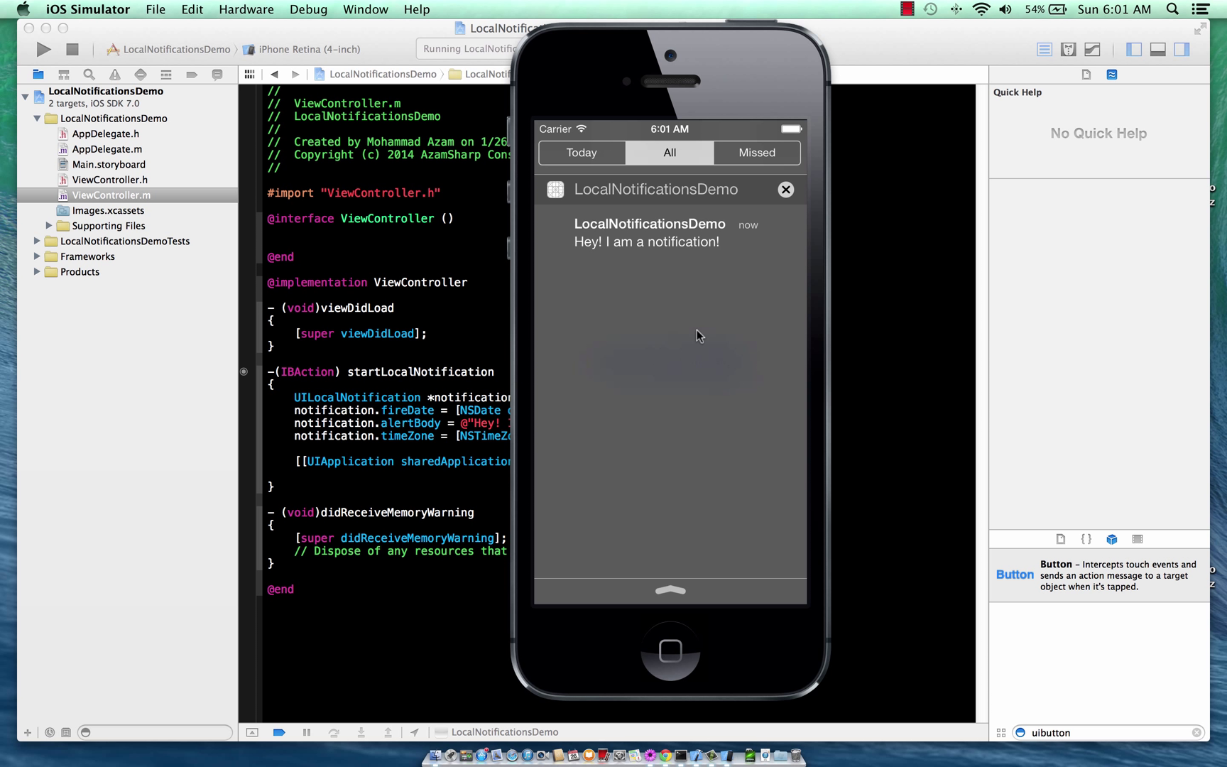
pyautogui.moveTo(675, 240)
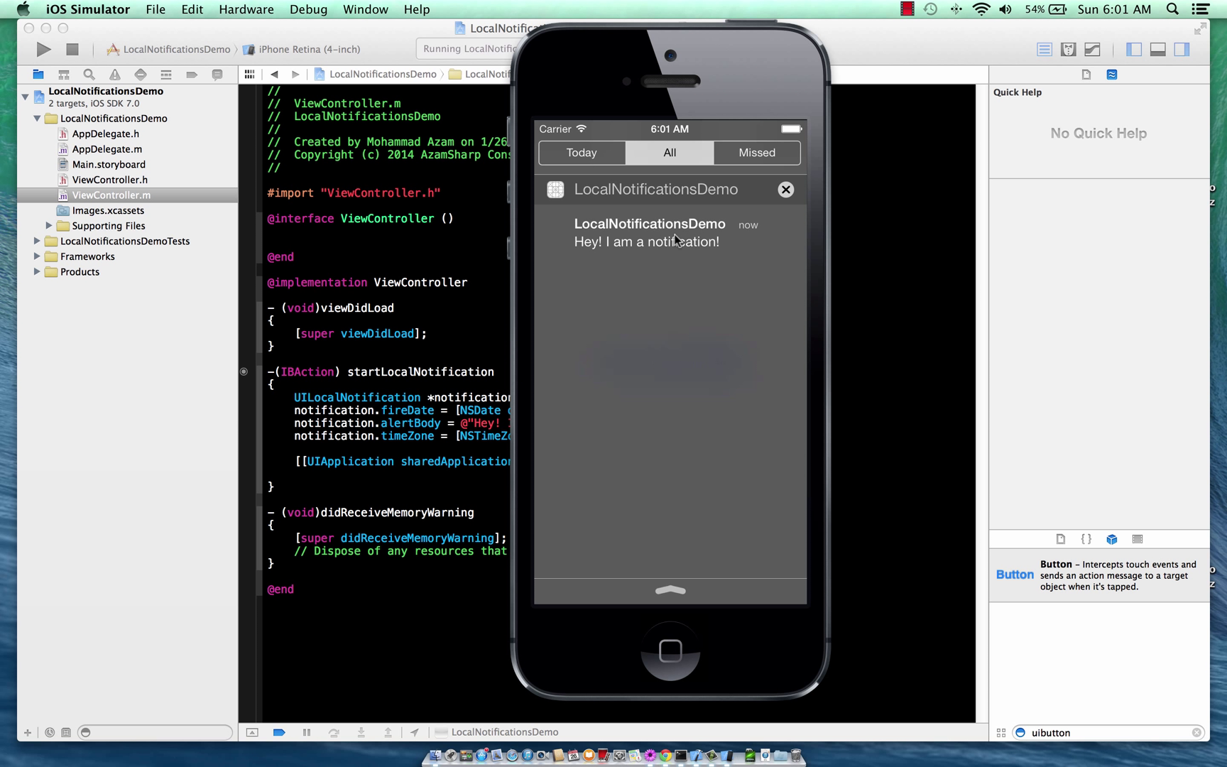
pyautogui.moveTo(695, 239)
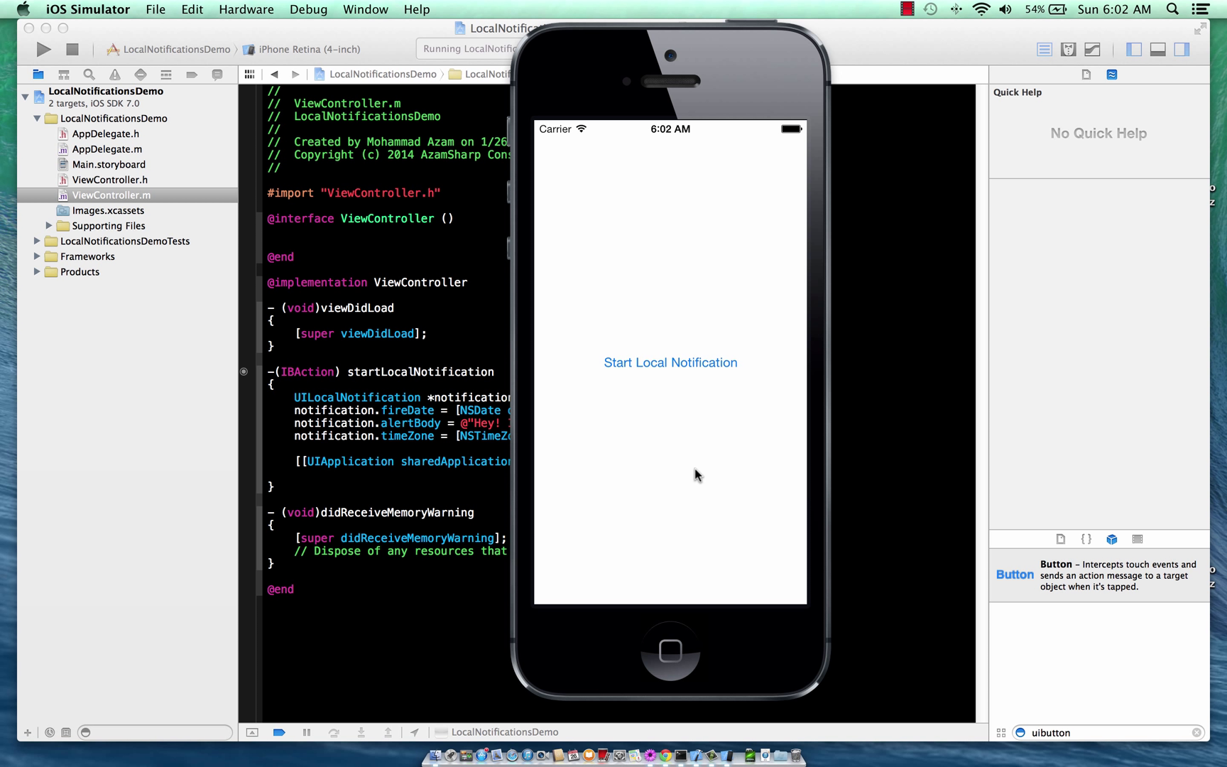
pyautogui.moveTo(713, 326)
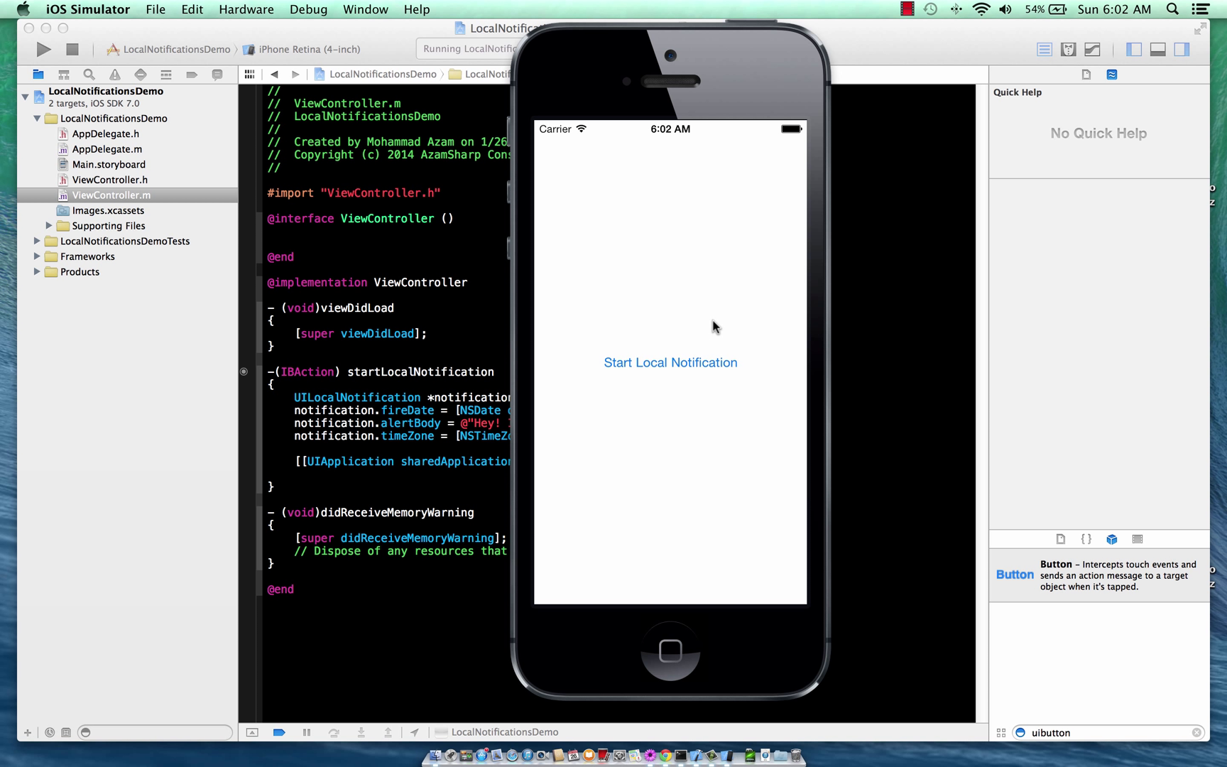
pyautogui.click(670, 362)
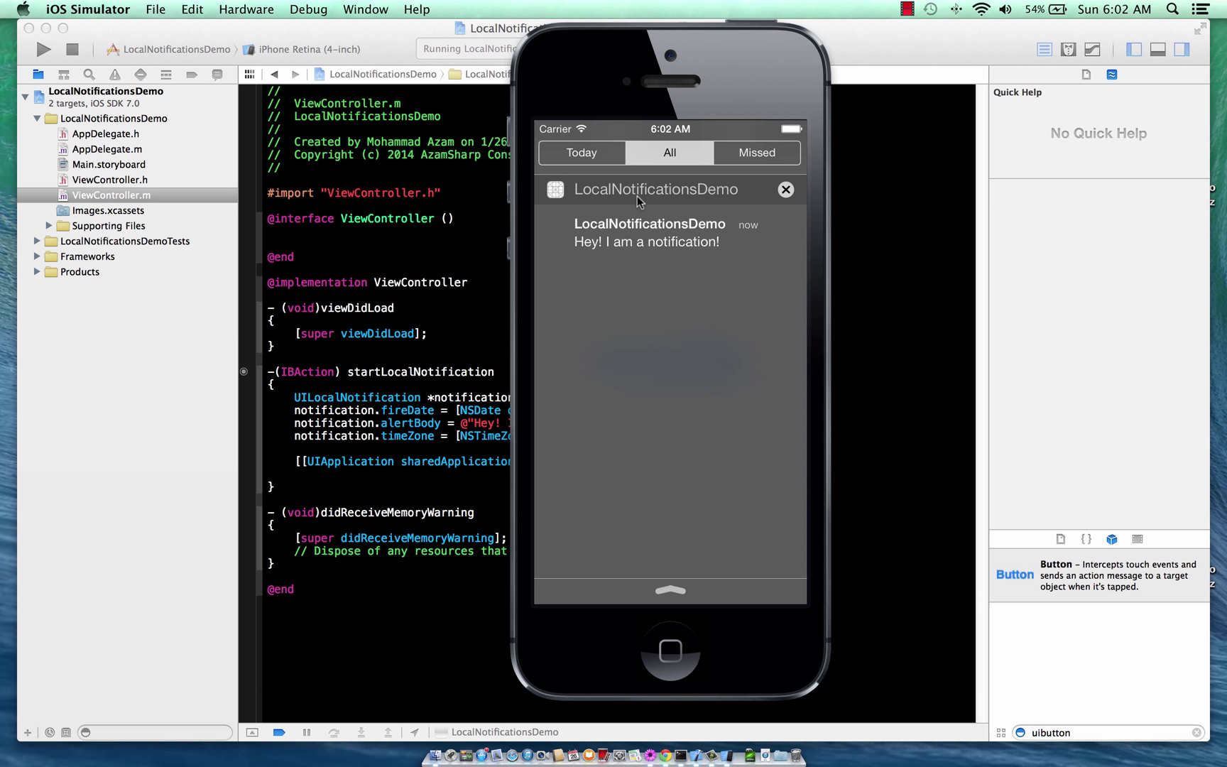
pyautogui.moveTo(707, 243)
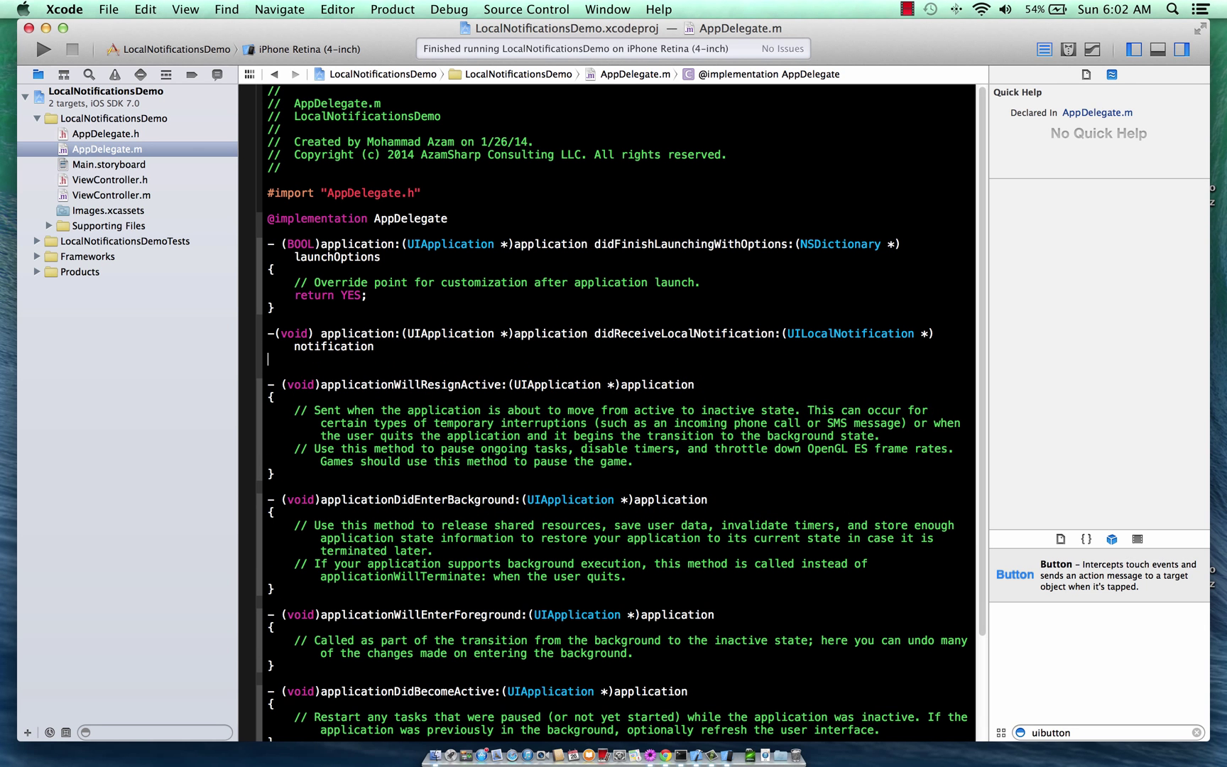
# Add NSLog(@"didReceiveLocalNotification") inside application:didReceiveLocalNotification: in AppDelegate.m.
pyautogui.write('NSLog(@"");')
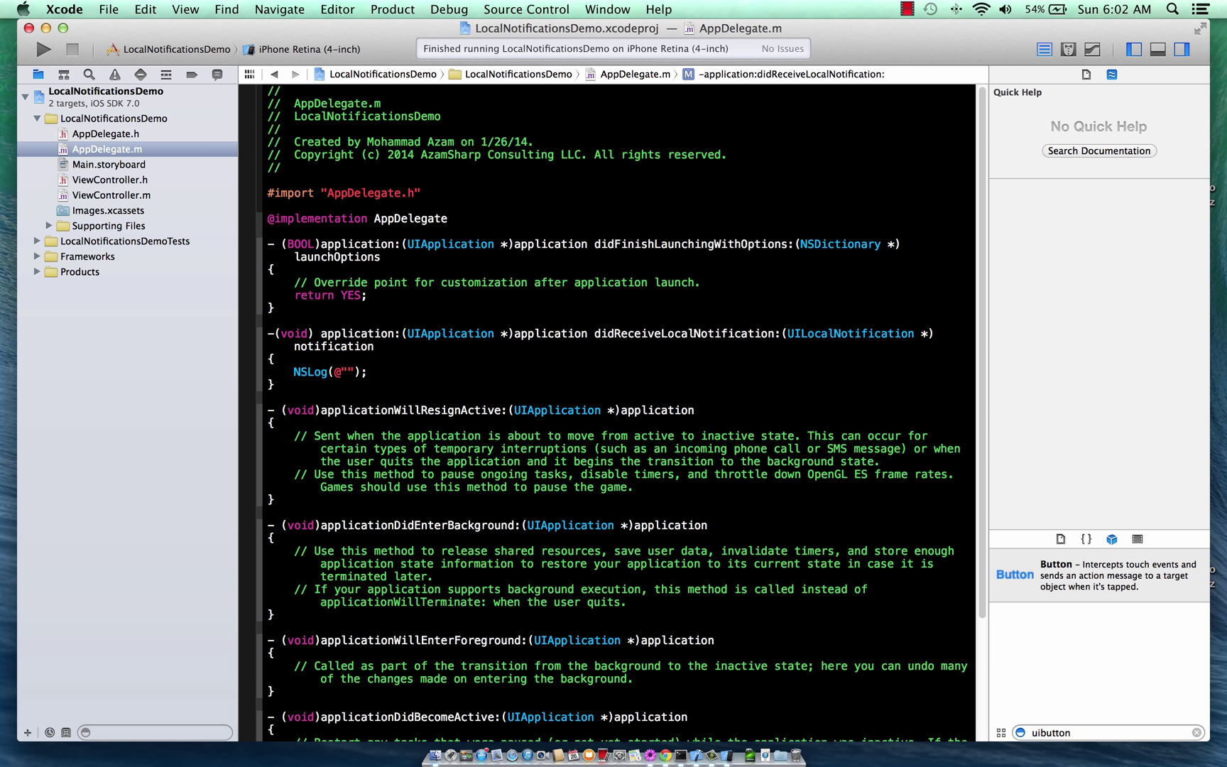
pyautogui.write('didReceiveLocal')
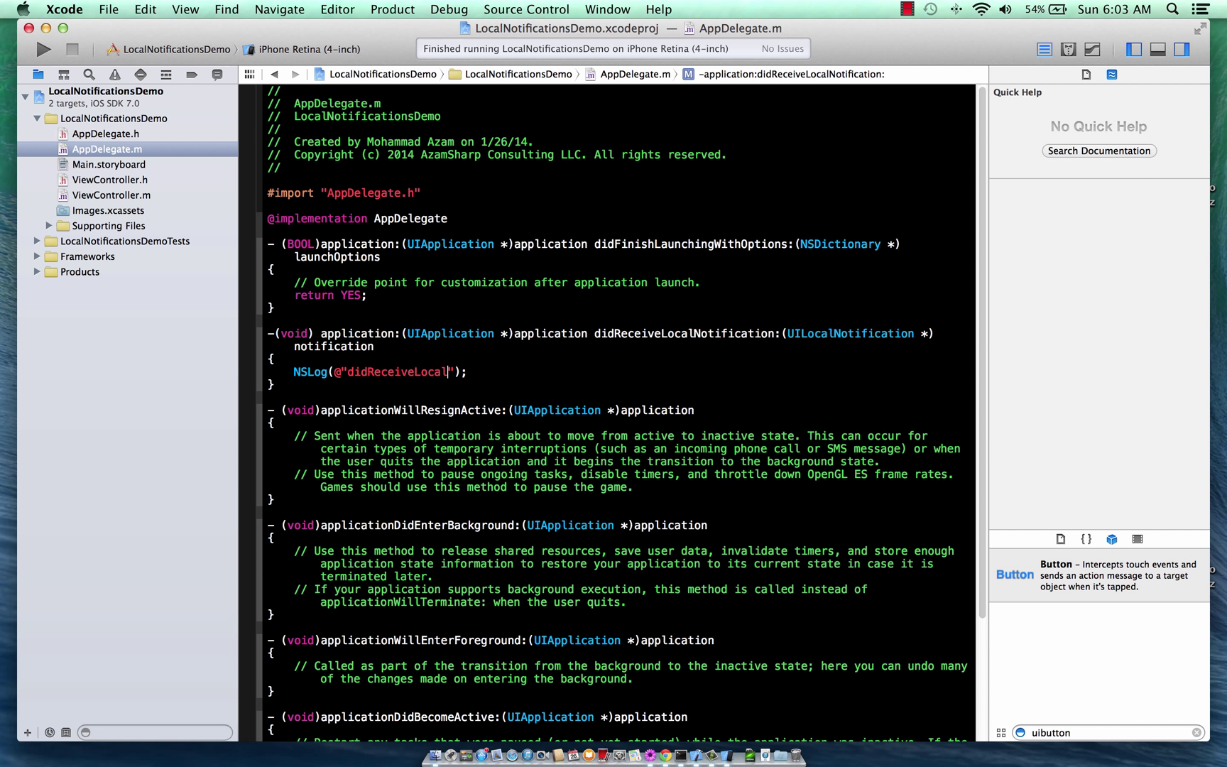
pyautogui.write('Notification')
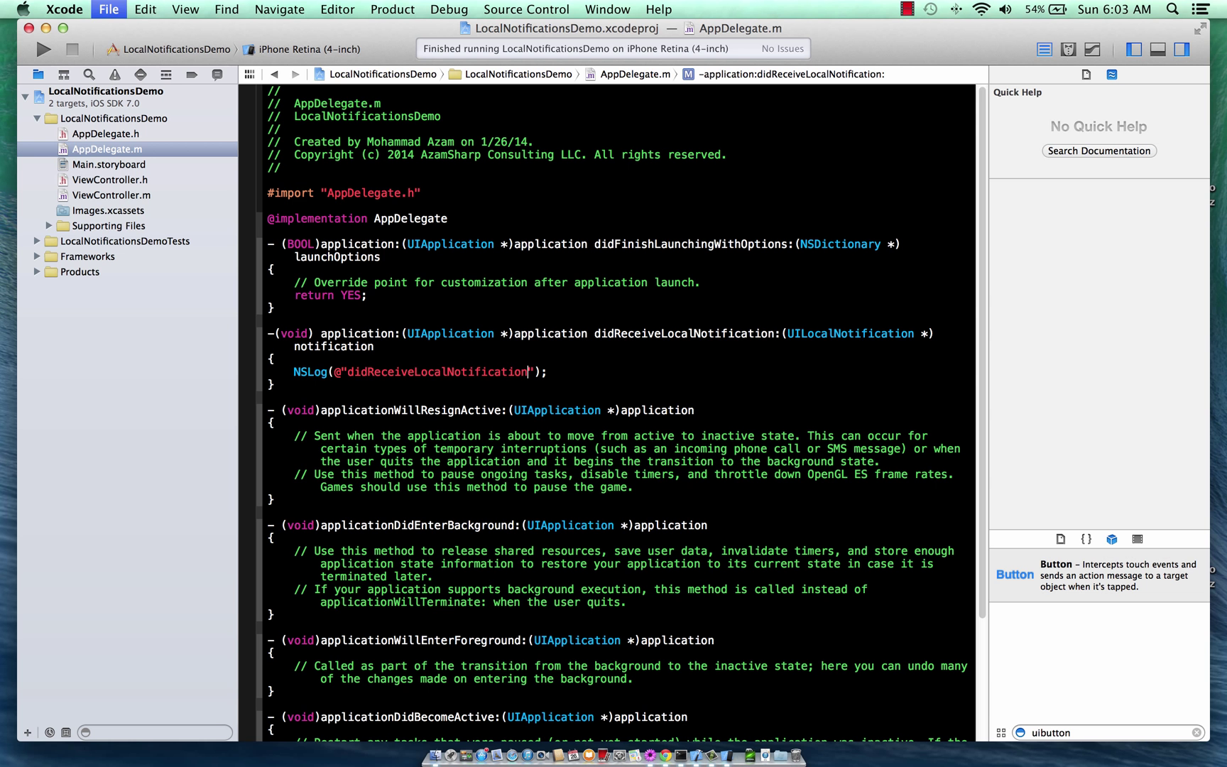
# Run the updated app with the logging app delegate in iOS Simulator.
pyautogui.click(44, 49)
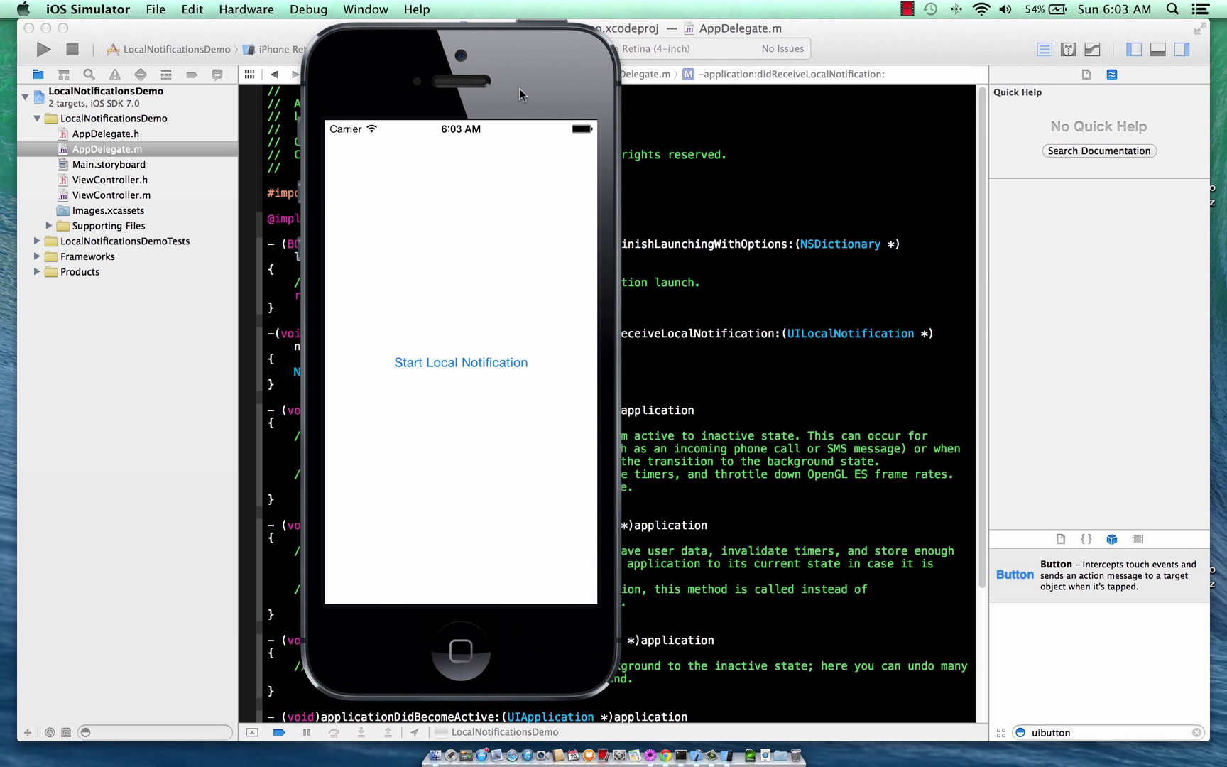
pyautogui.moveTo(550, 89)
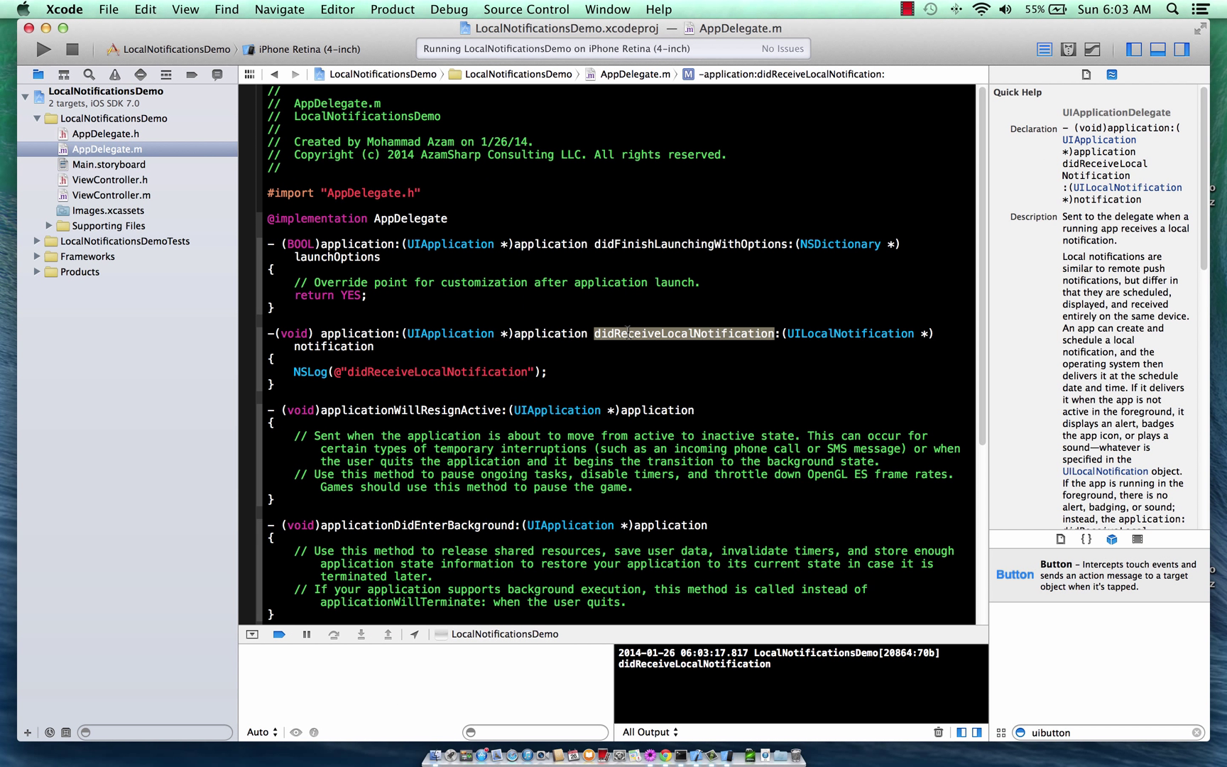
pyautogui.moveTo(591, 373)
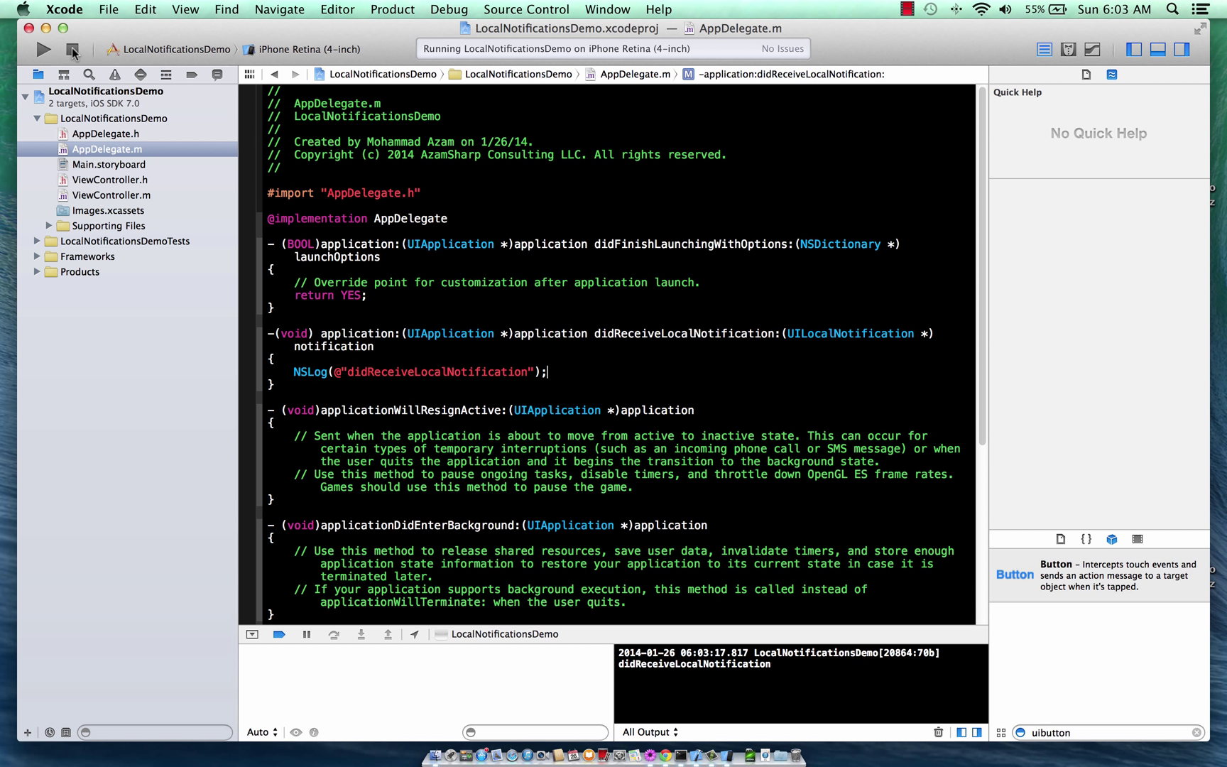
pyautogui.moveTo(72, 51)
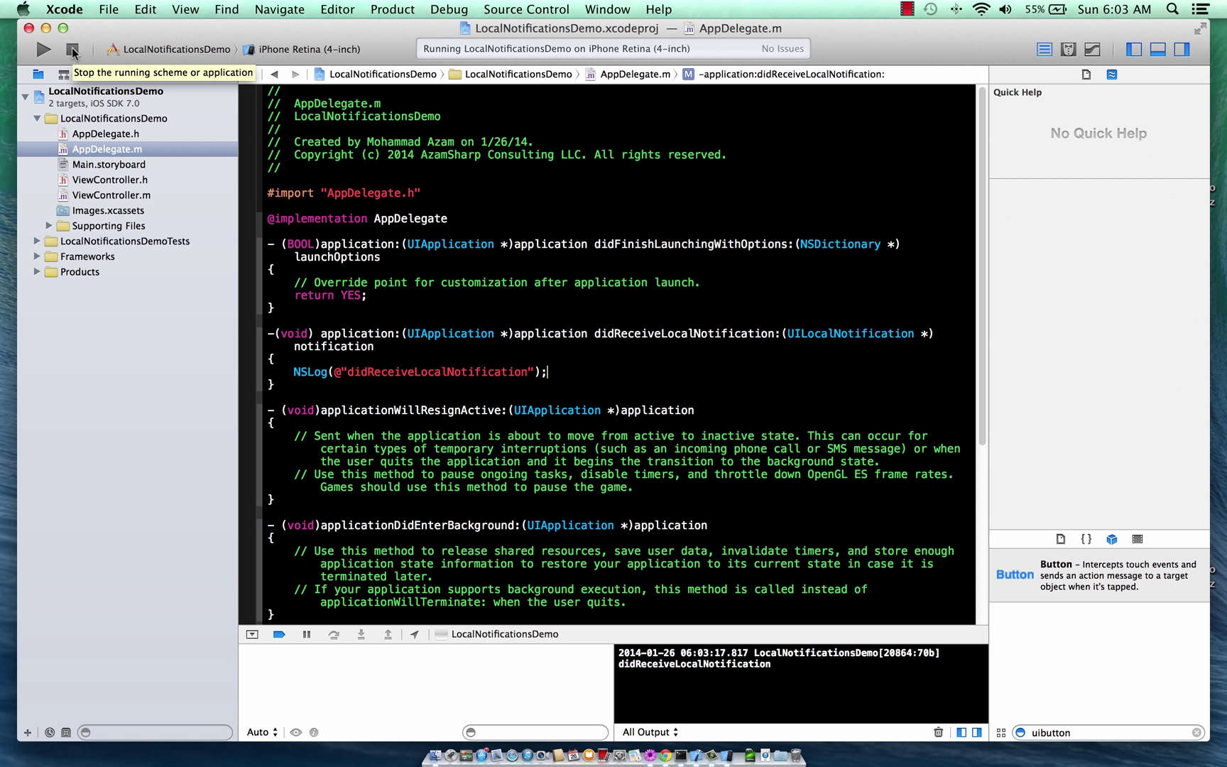
# Stop the running demo app from the Xcode toolbar.
pyautogui.click(72, 49)
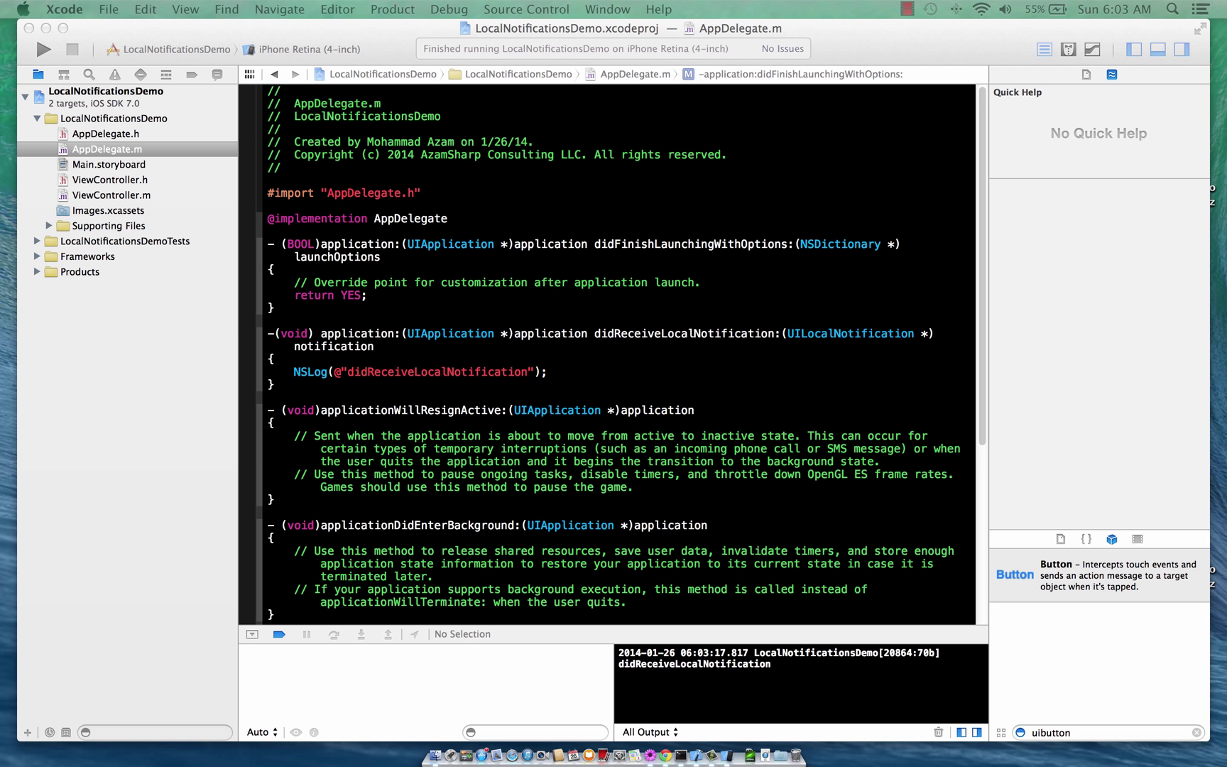
pyautogui.moveTo(719, 287)
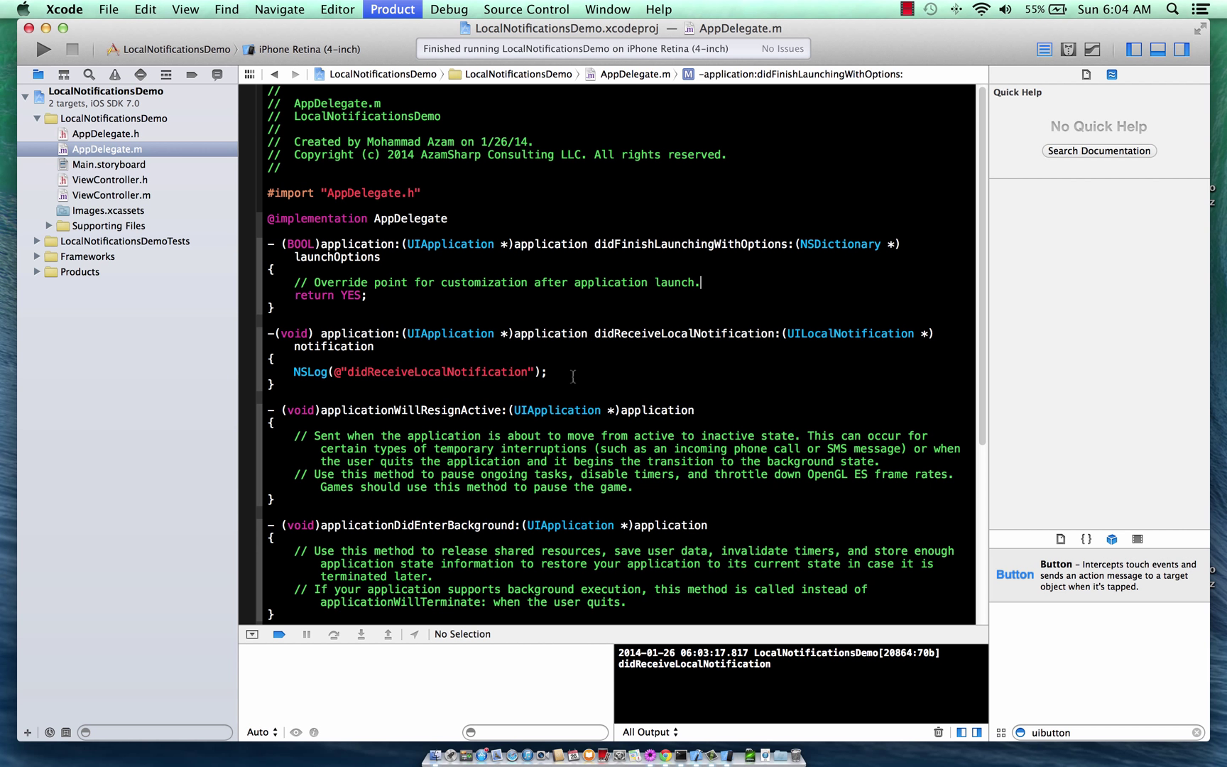
# Run the app again and bring iOS Simulator back to the front.
pyautogui.click(45, 48)
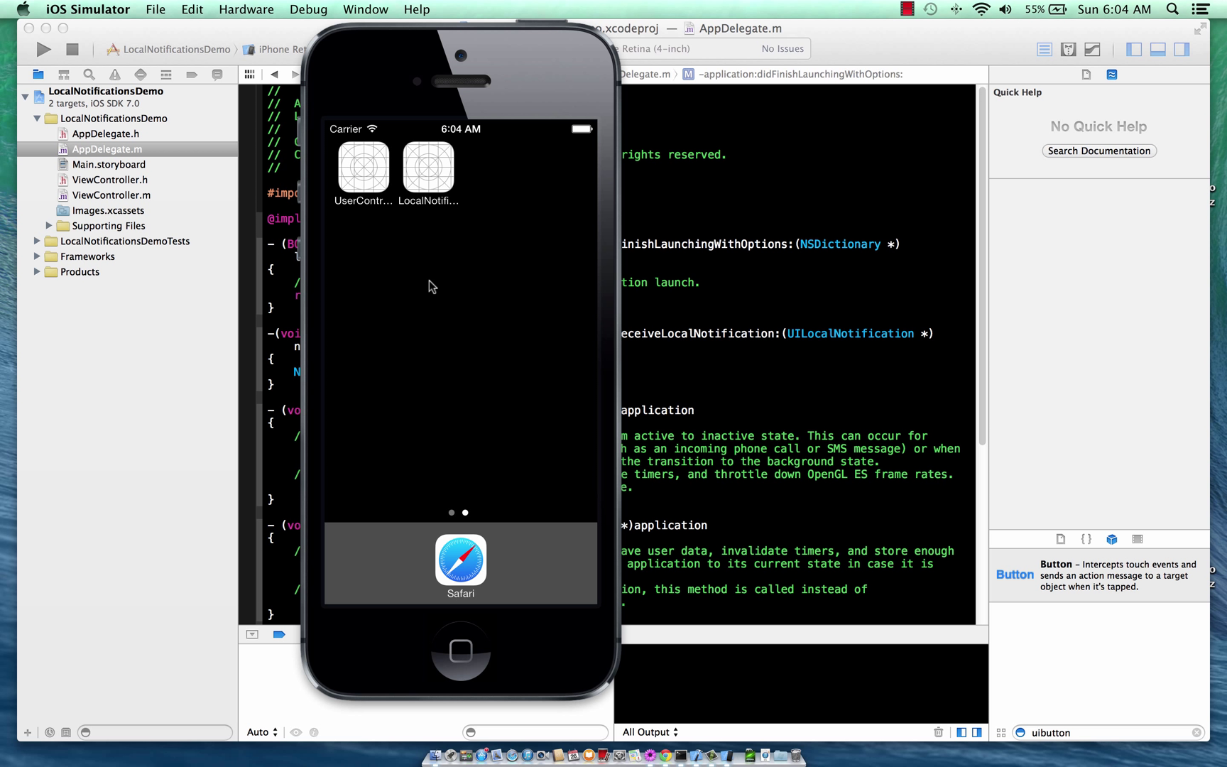
pyautogui.moveTo(716, 290)
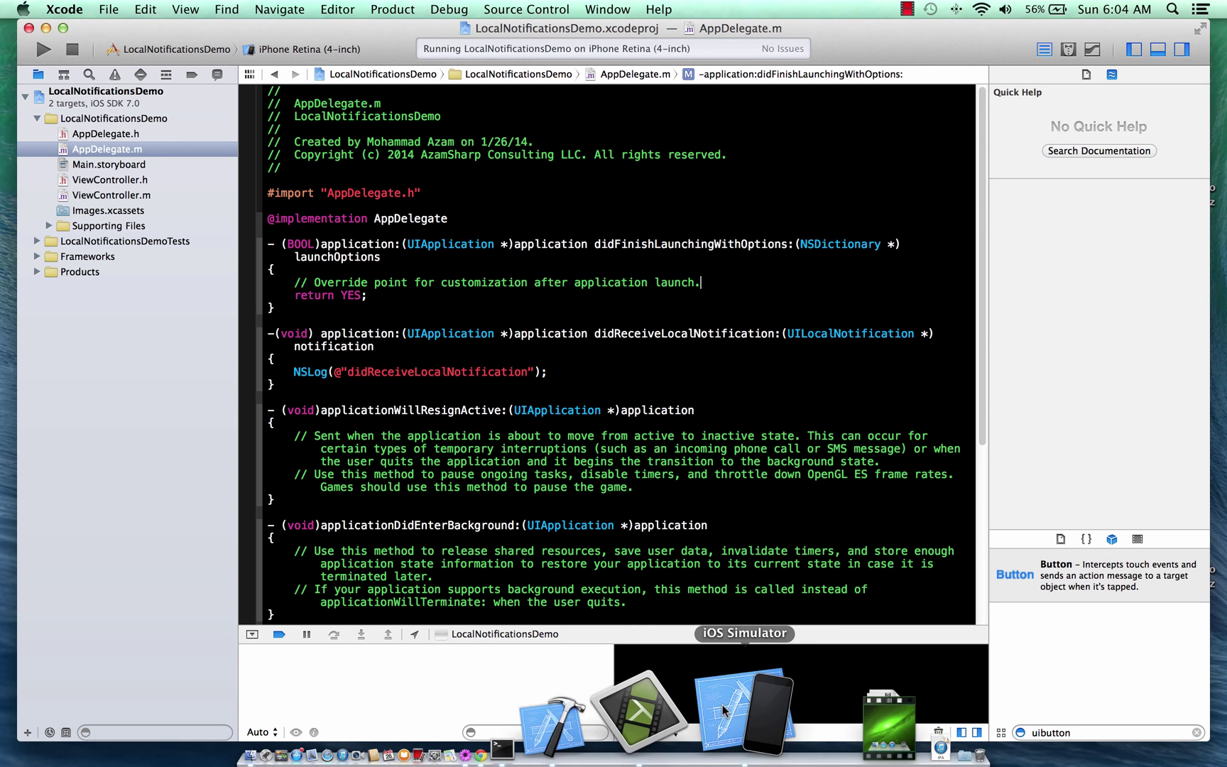
pyautogui.click(743, 704)
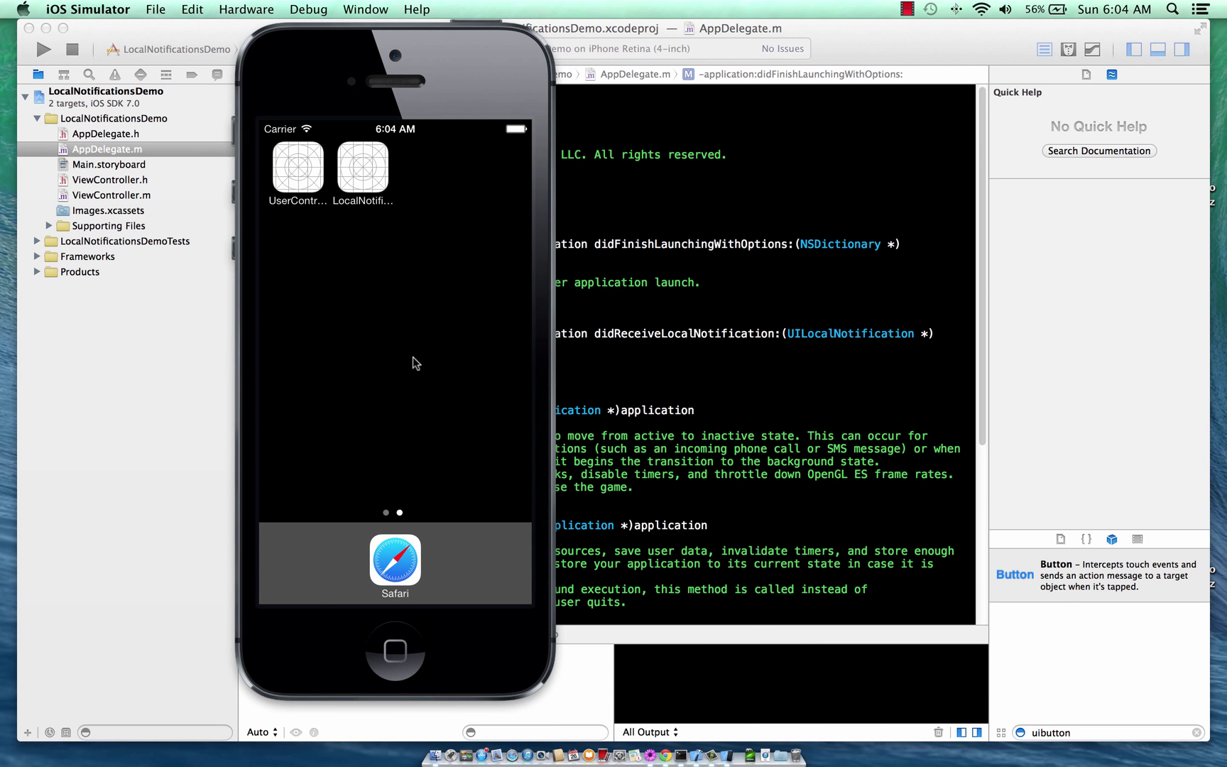
pyautogui.moveTo(368, 178)
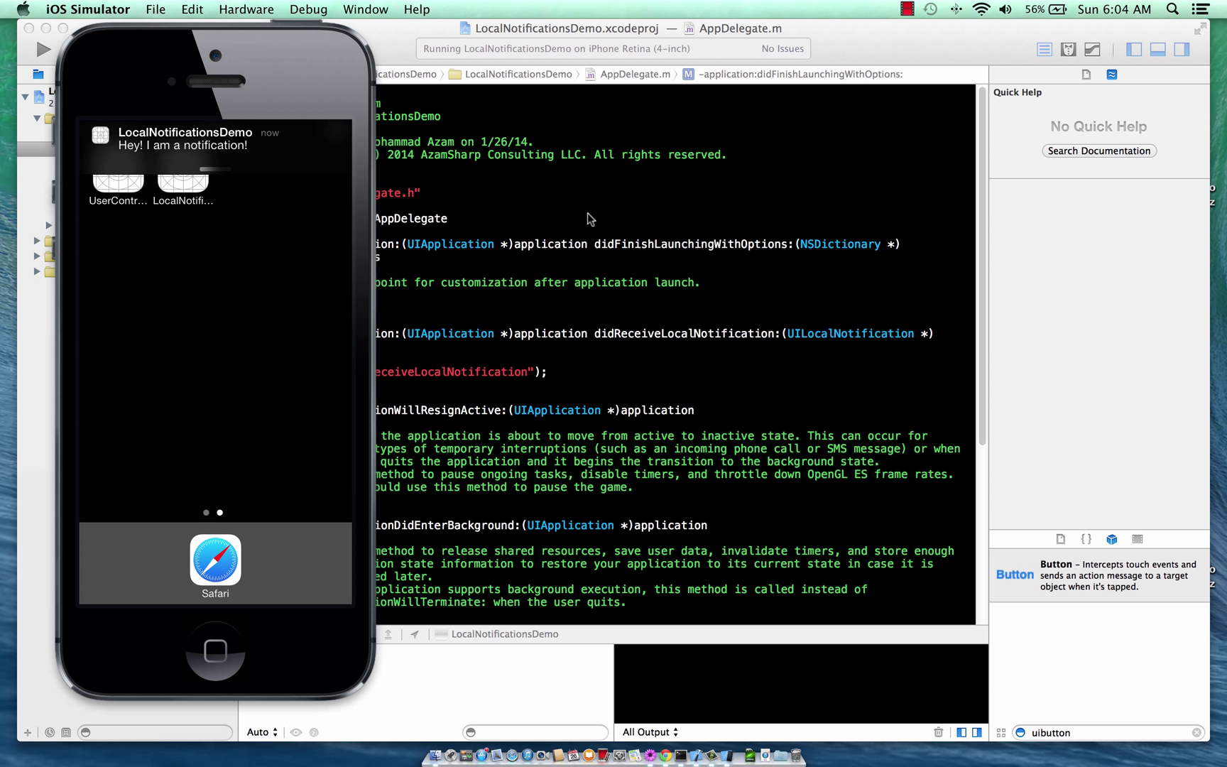
pyautogui.moveTo(205, 147)
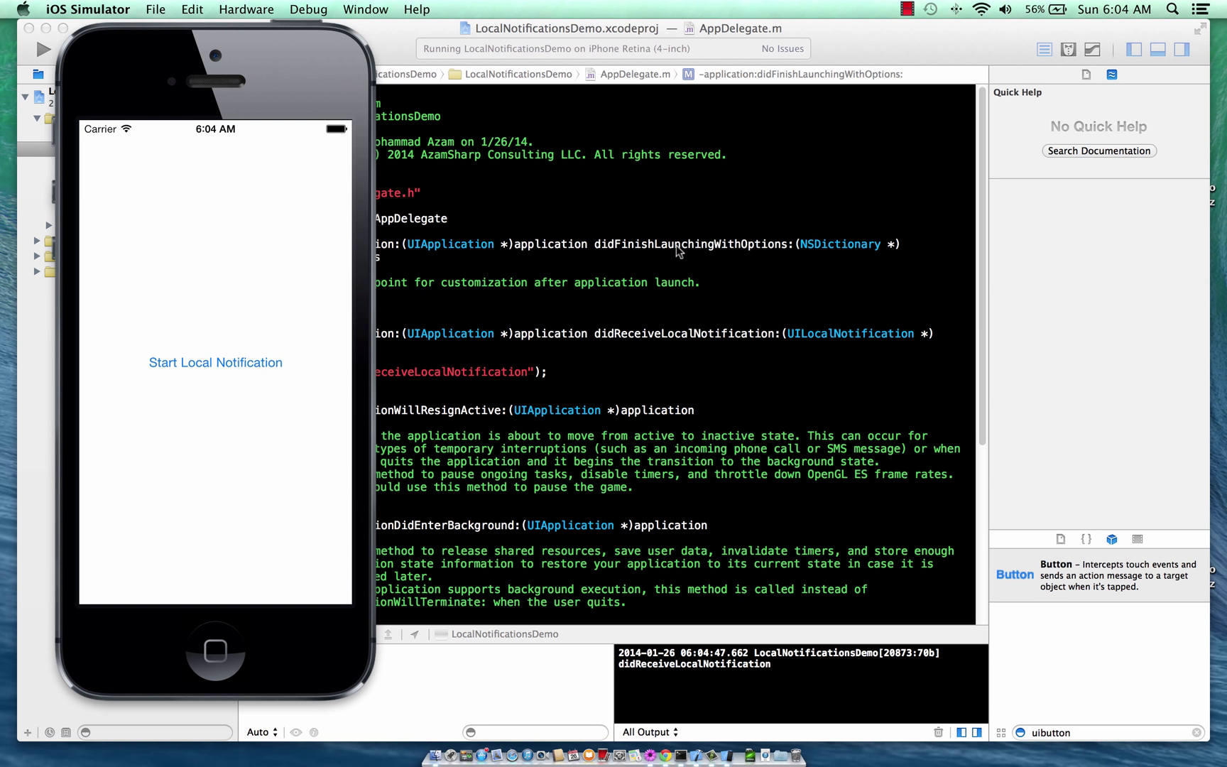
pyautogui.moveTo(545, 307)
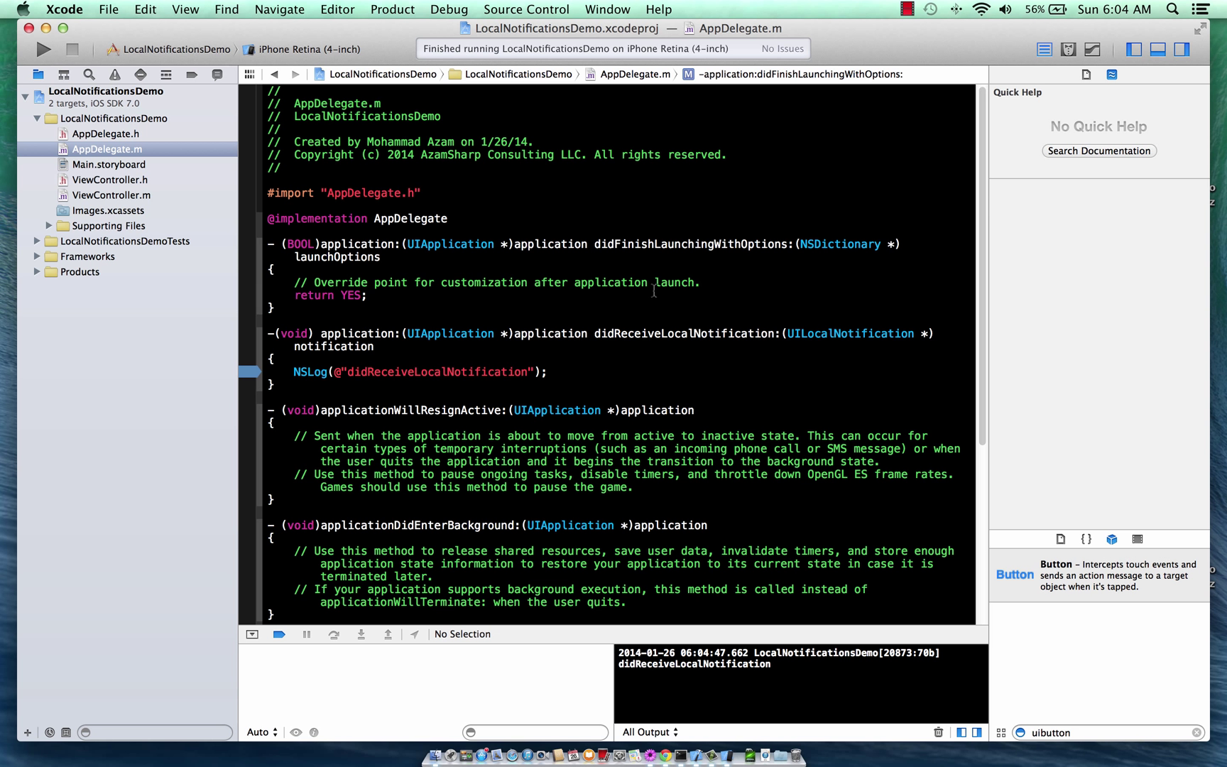
pyautogui.doubleClick(691, 244)
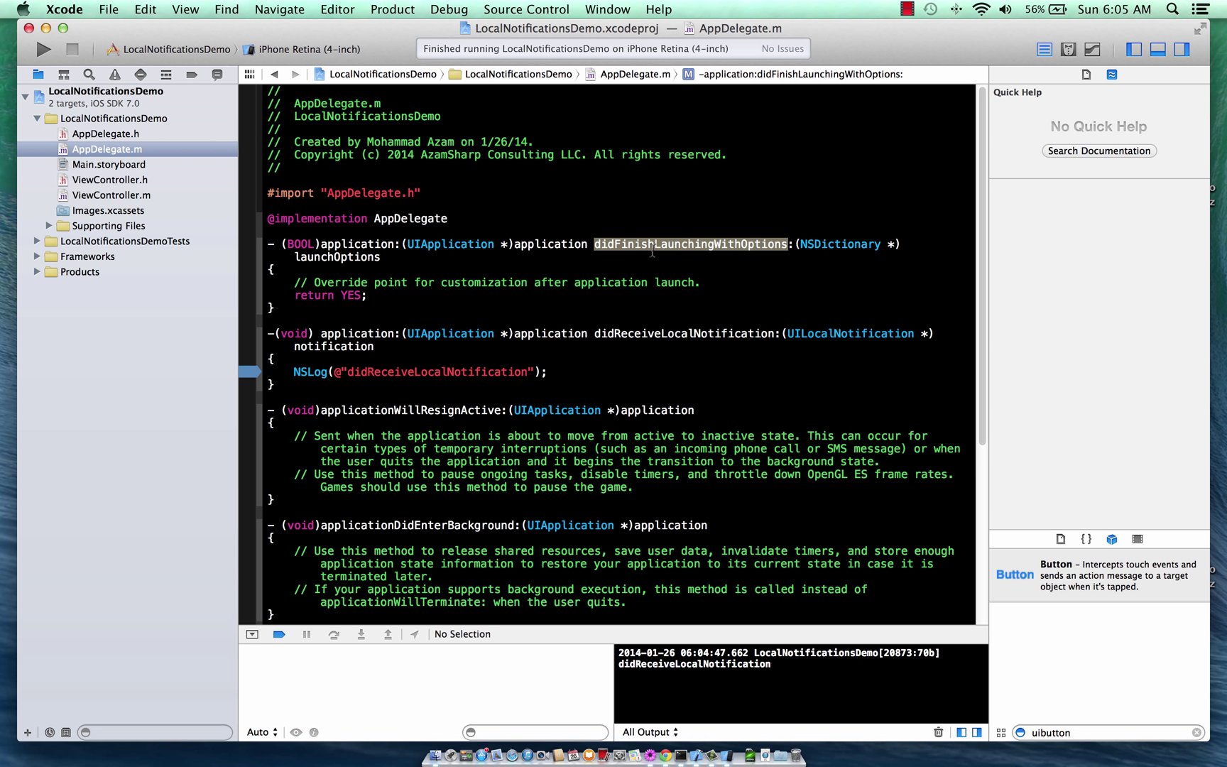
pyautogui.click(690, 244)
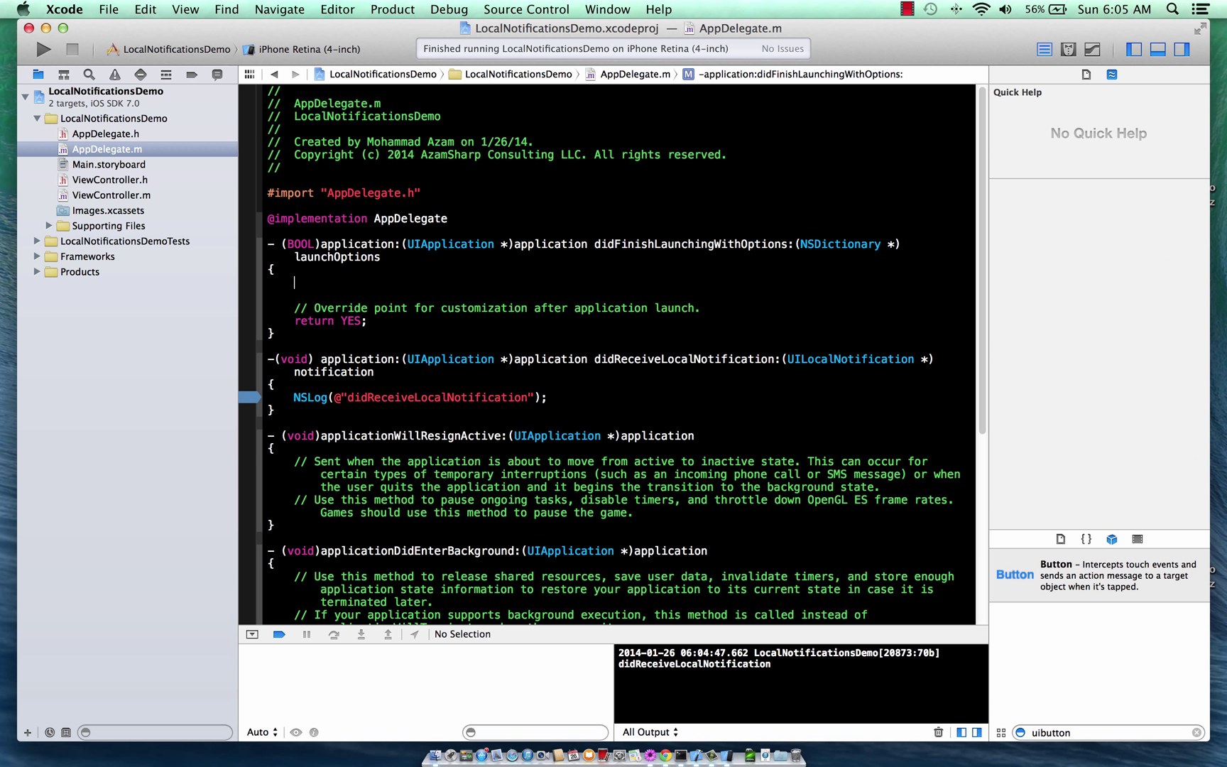
pyautogui.write('[lay')
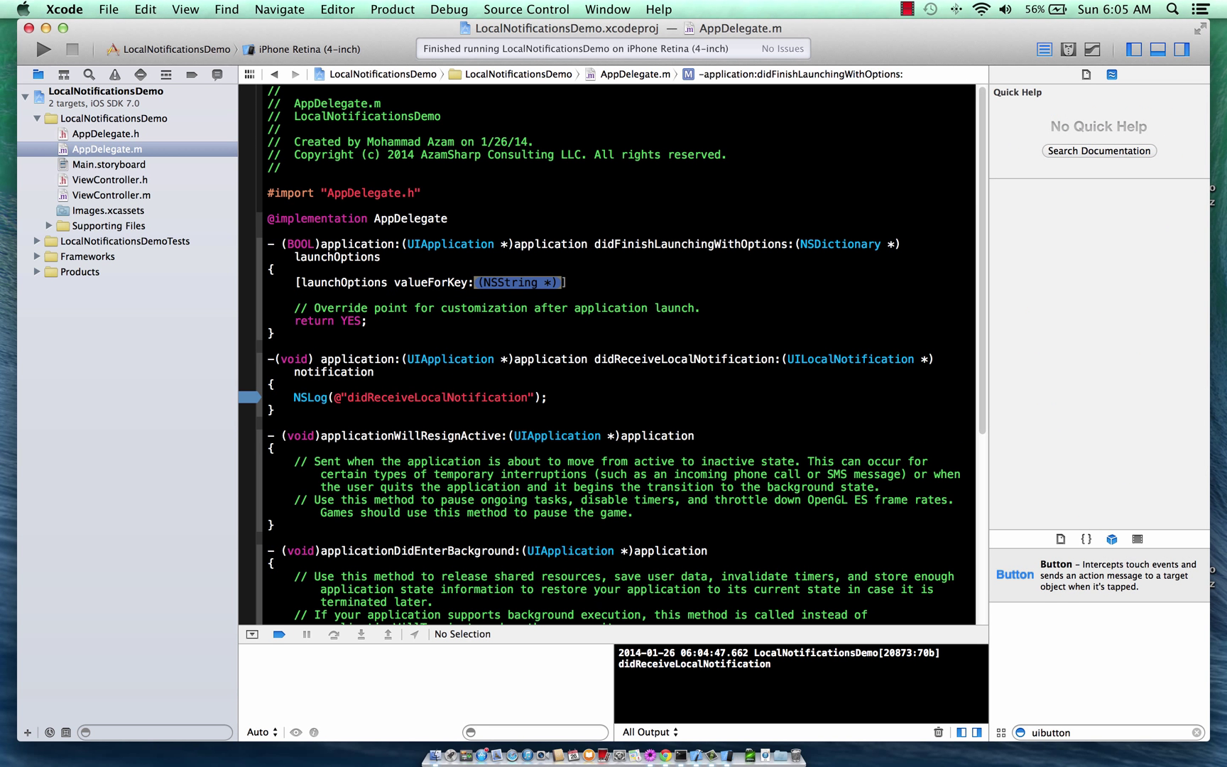
pyautogui.write('UIApp')
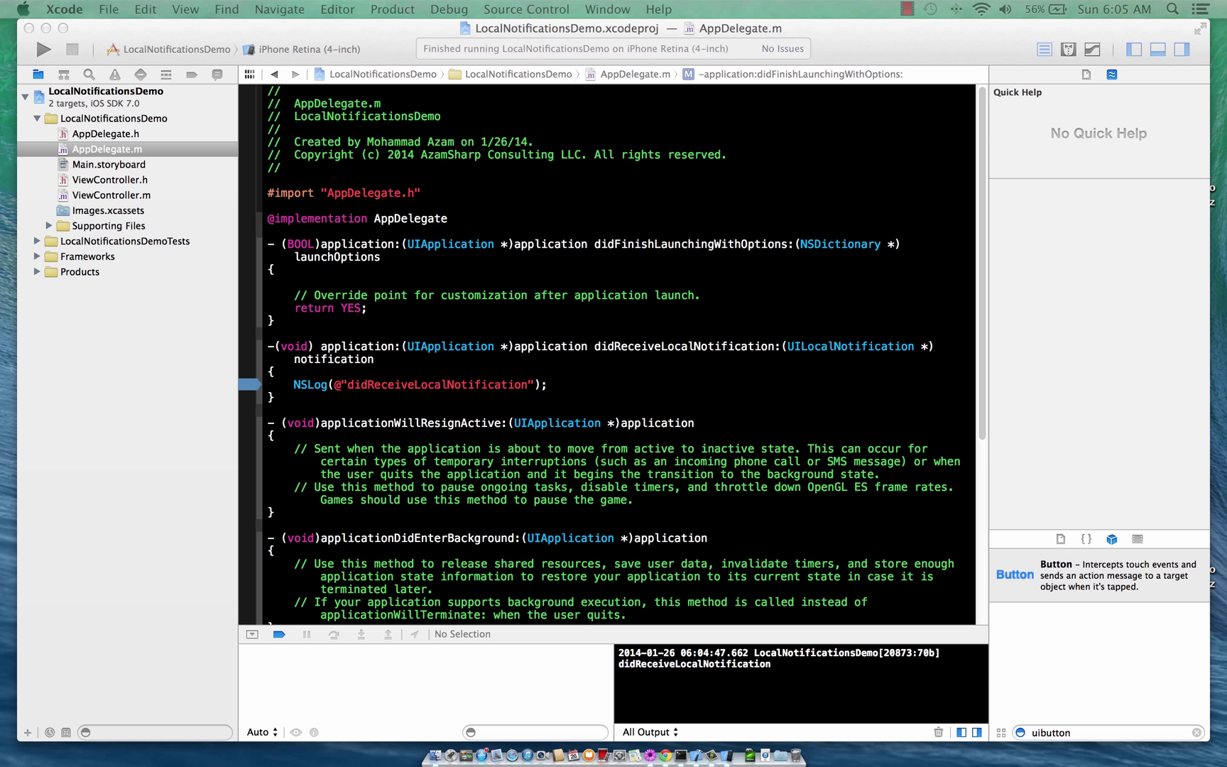
pyautogui.moveTo(115, 183)
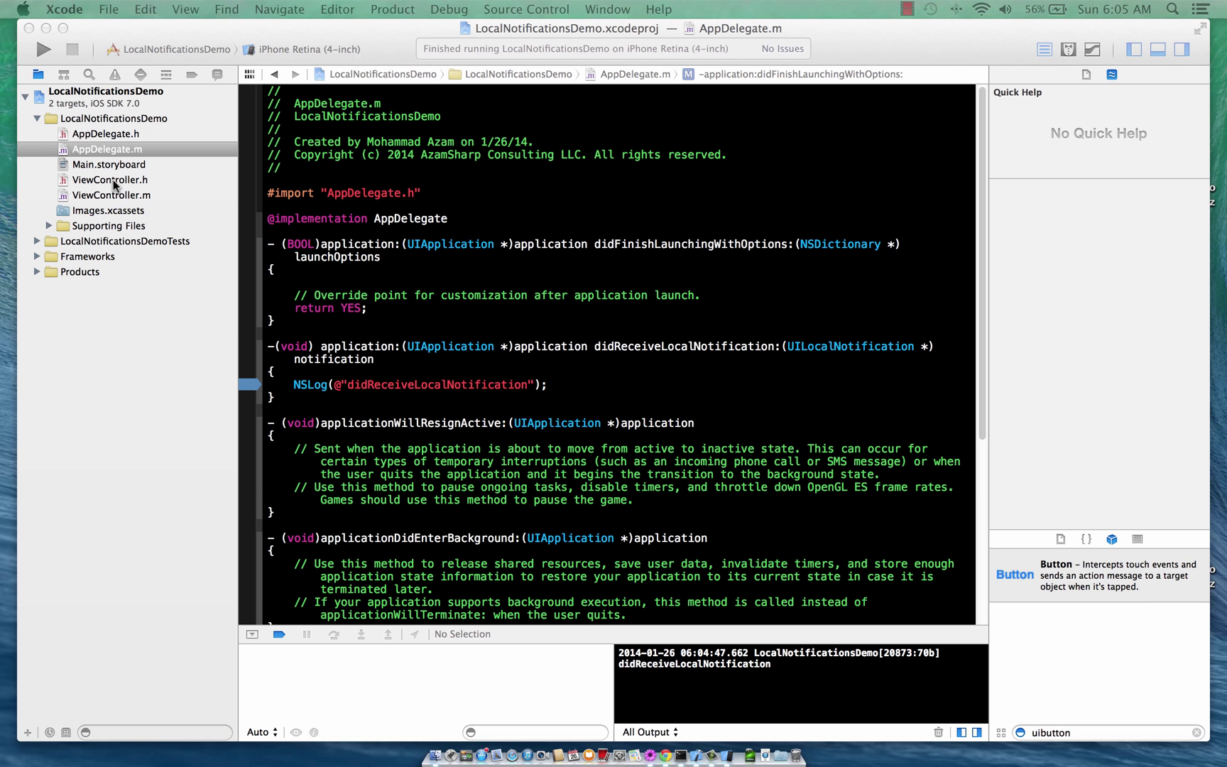
# In ViewController.m, set soundName to UILocalNotificationDefaultSoundName and applicationIconBadgeNumber to 10.
pyautogui.click(113, 195)
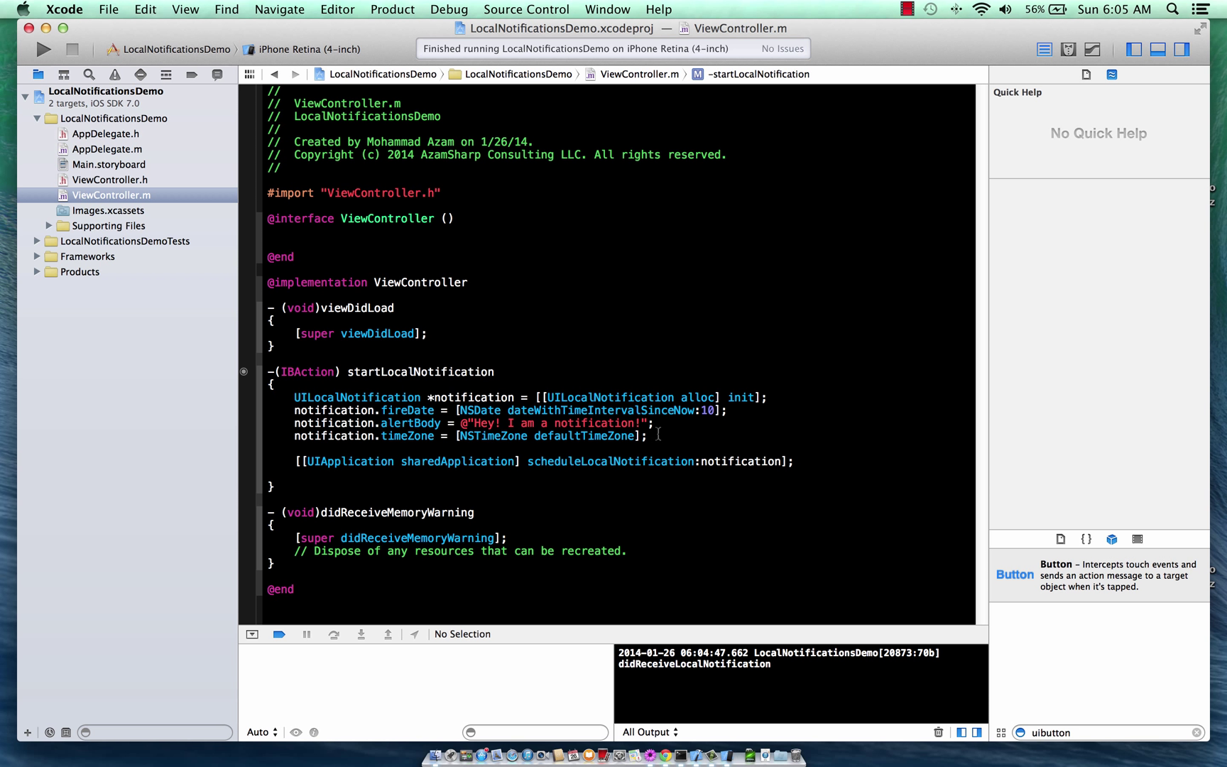
pyautogui.write('notification')
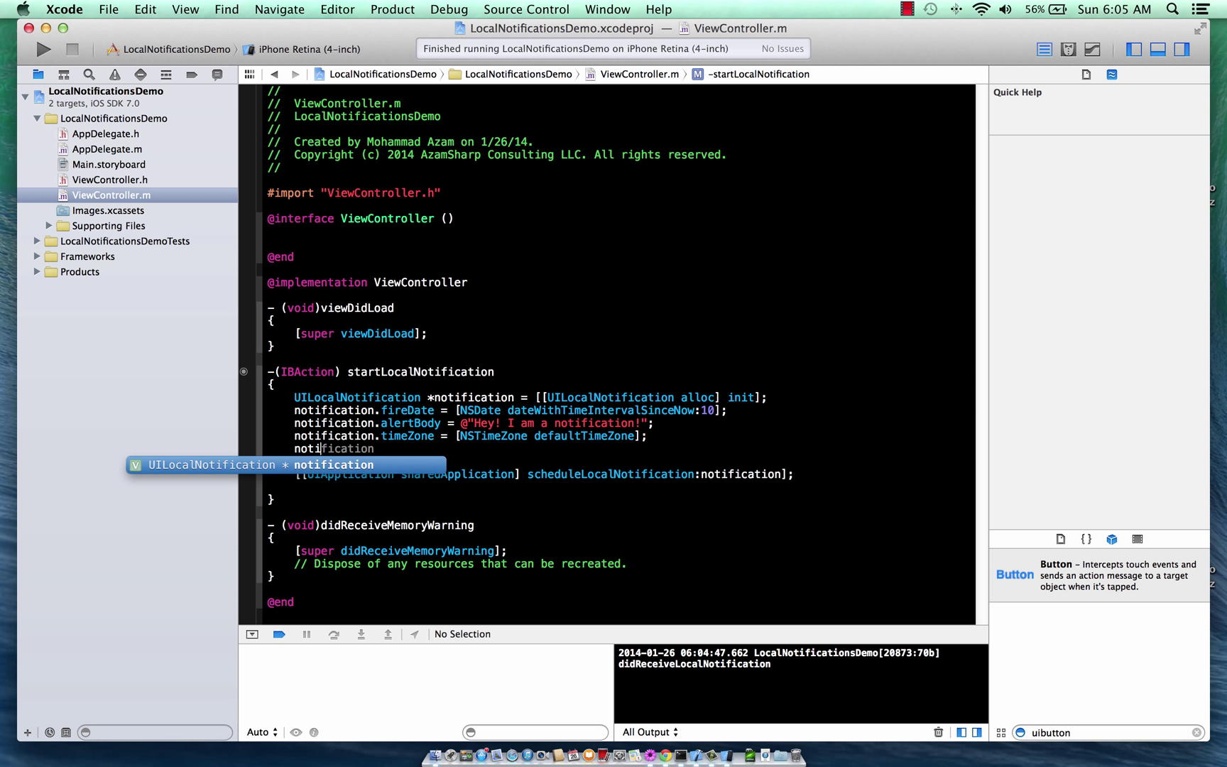
pyautogui.write('.alloc')
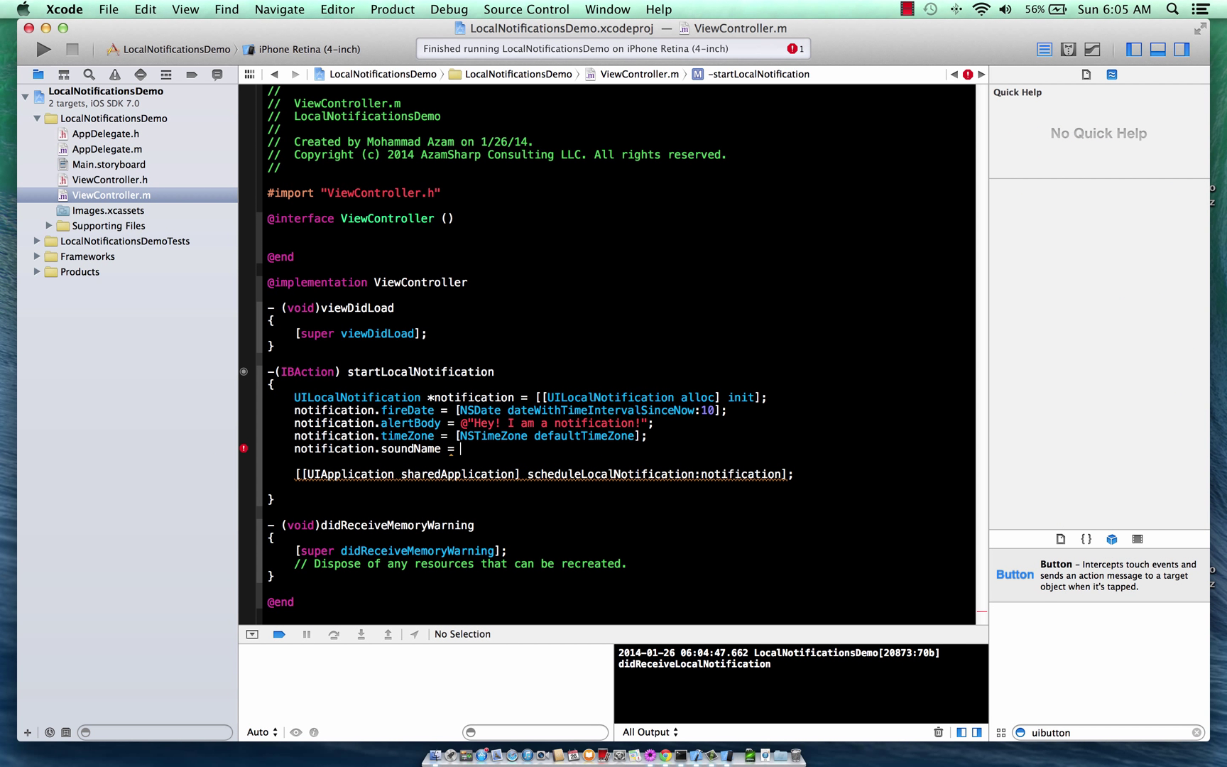
pyautogui.write('UILocalNotificationDefaultSoundName;')
pyautogui.write('notification.applicationIconBadgeNumber =')
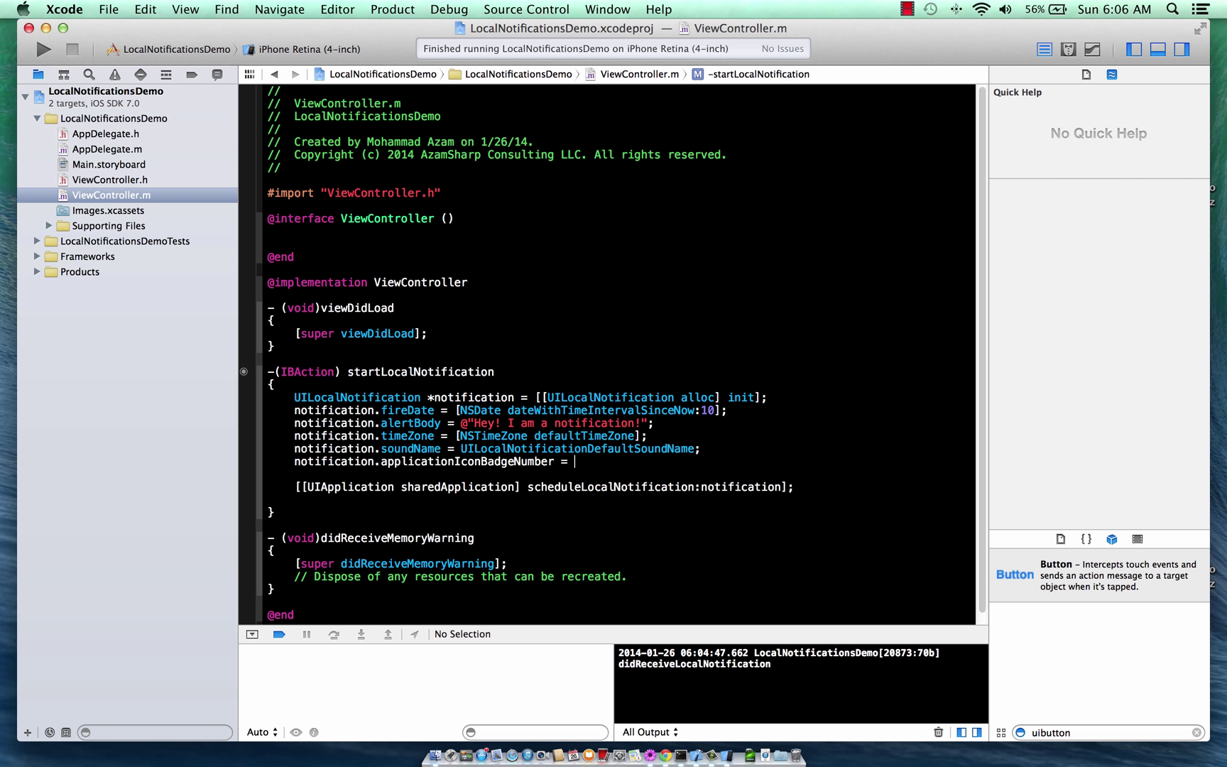
pyautogui.write('10;')
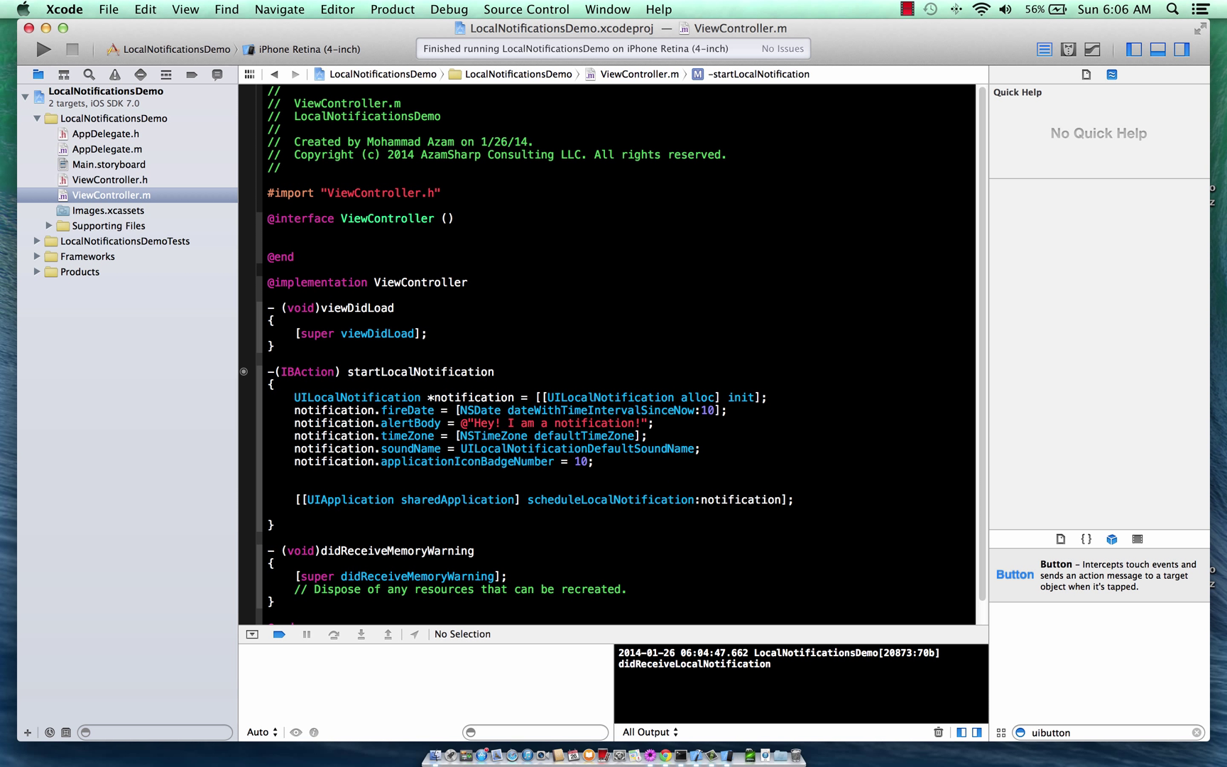
# Set notification.repeatInterval to NSHourCalendarUnit and view that constant in Quick Help.
pyautogui.write('alloc')
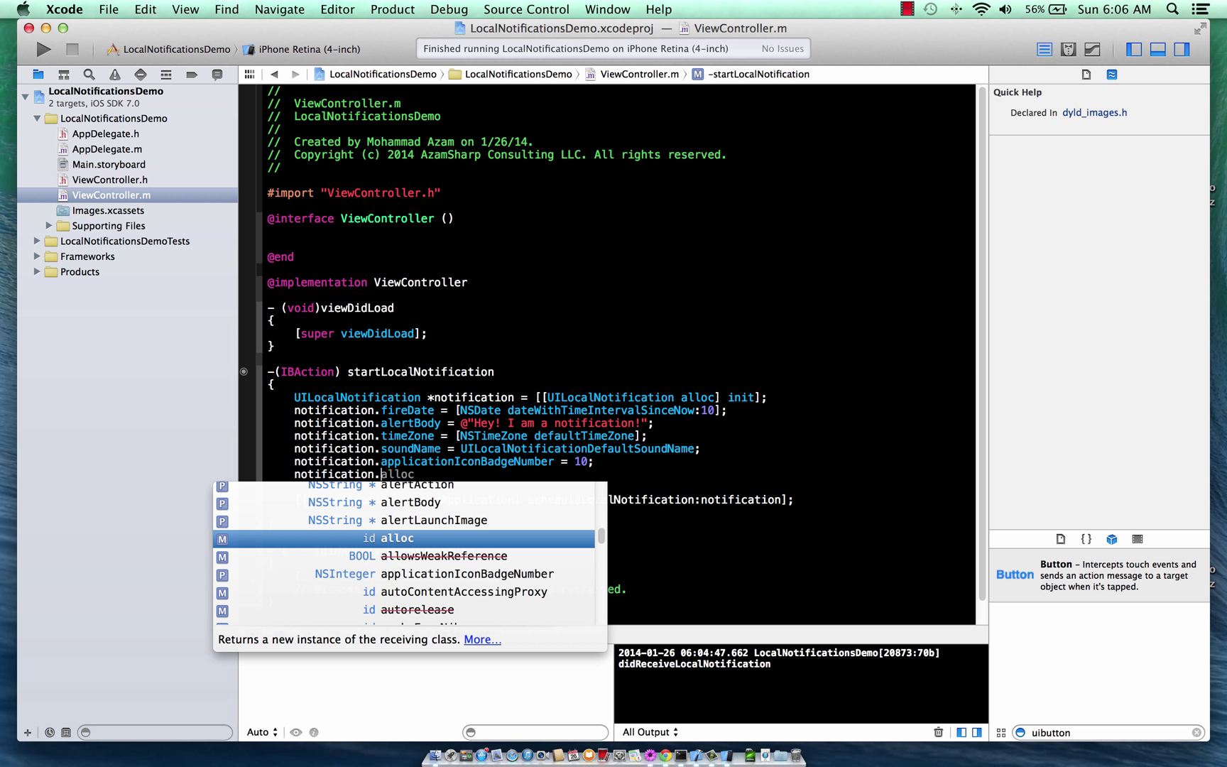
pyautogui.write('repeatCalendar')
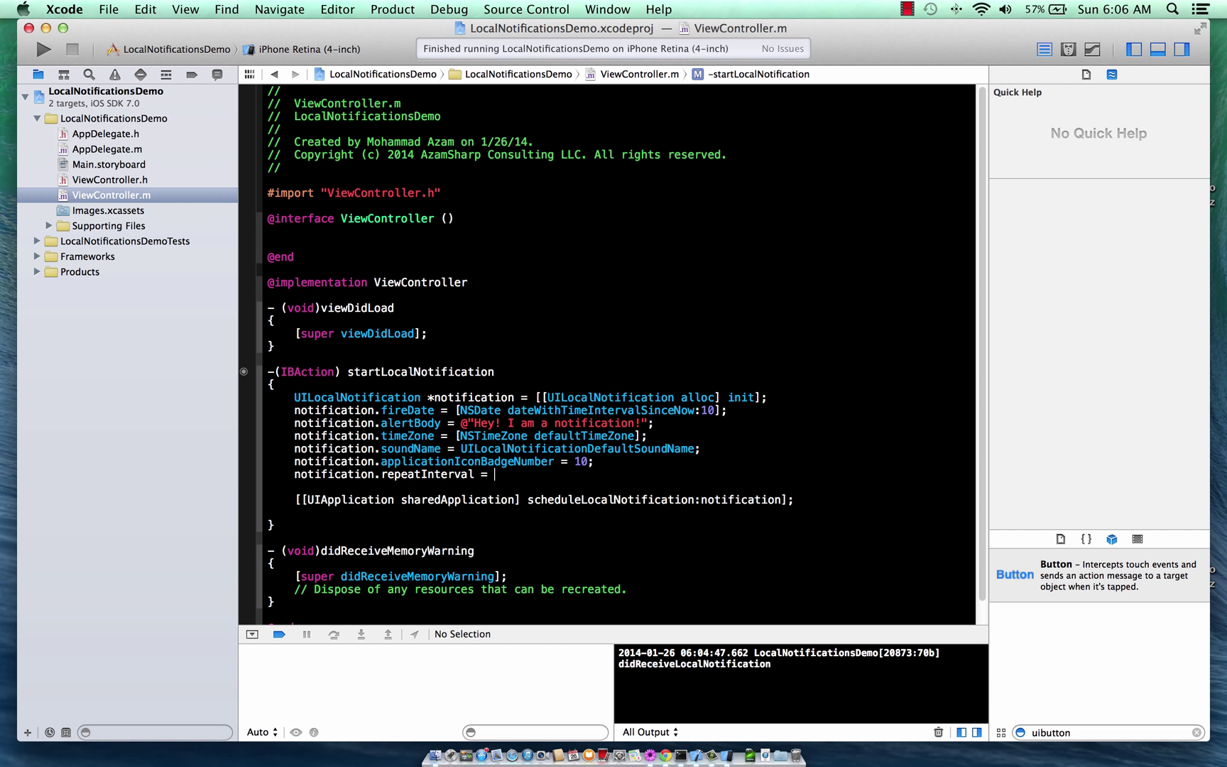
pyautogui.write('NSHourCalendarUnit;')
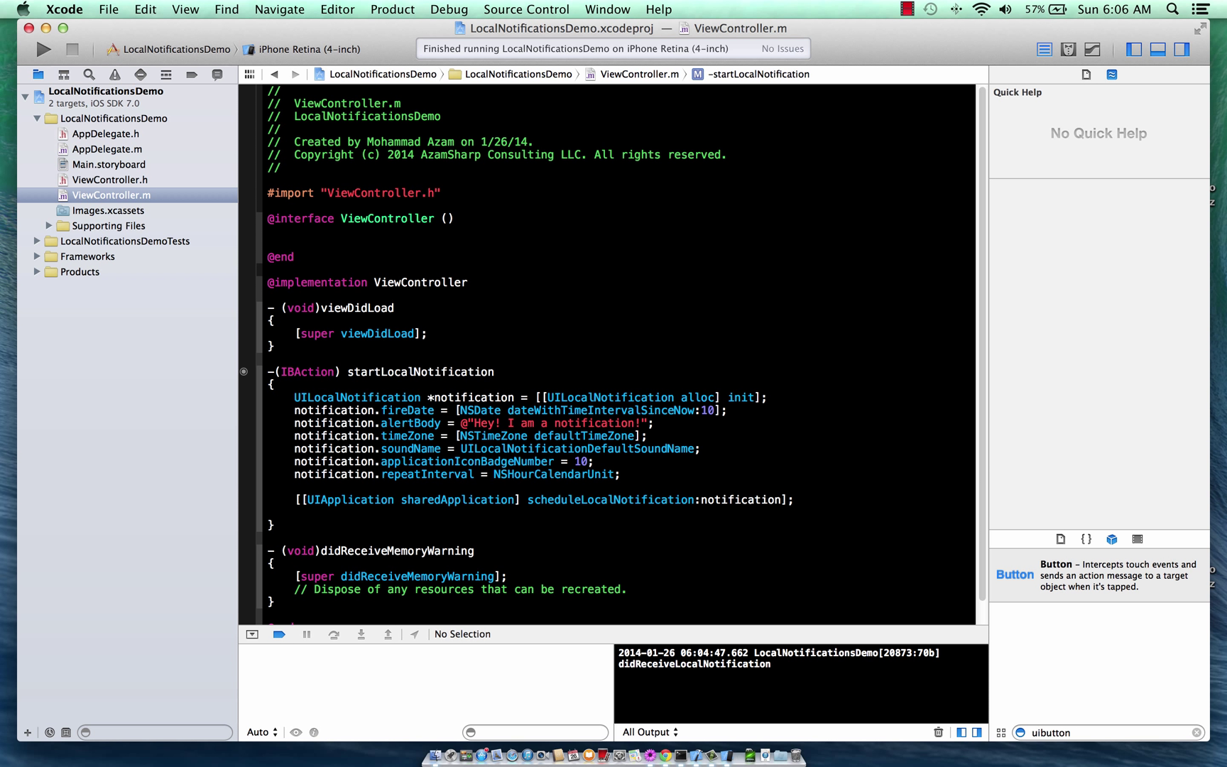
pyautogui.click(620, 473)
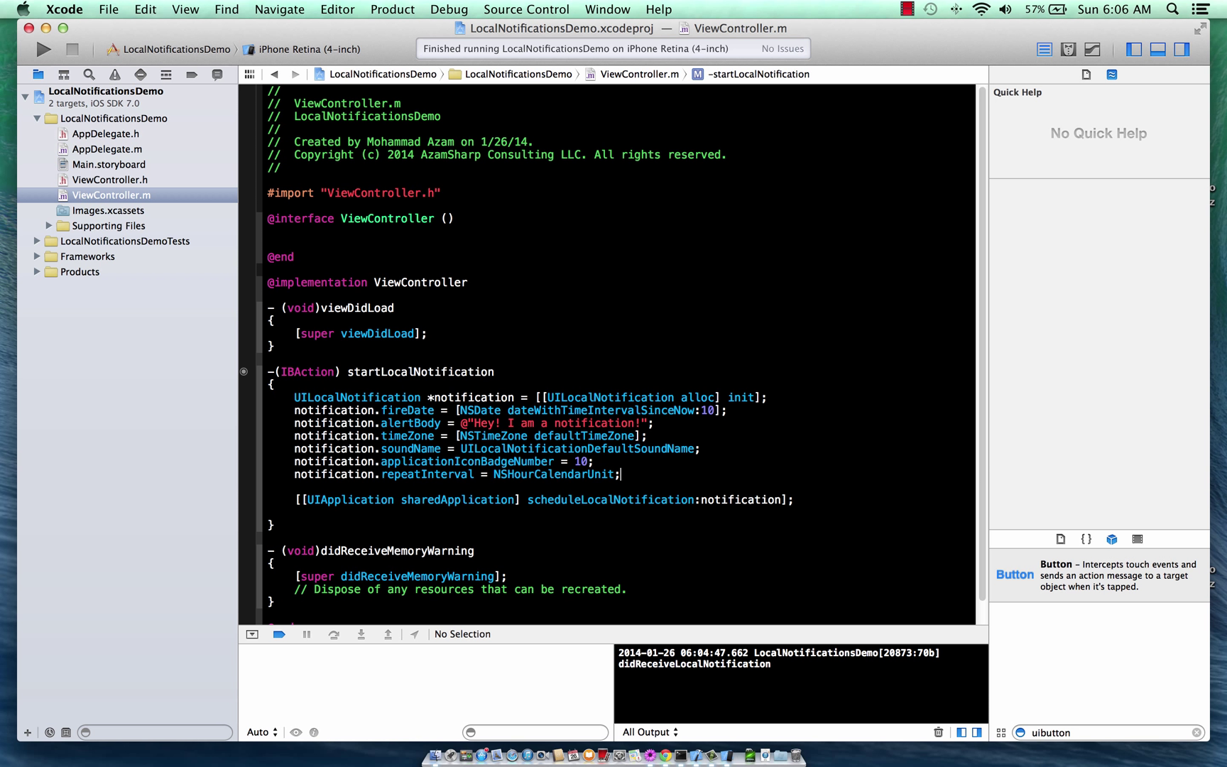
pyautogui.click(555, 474)
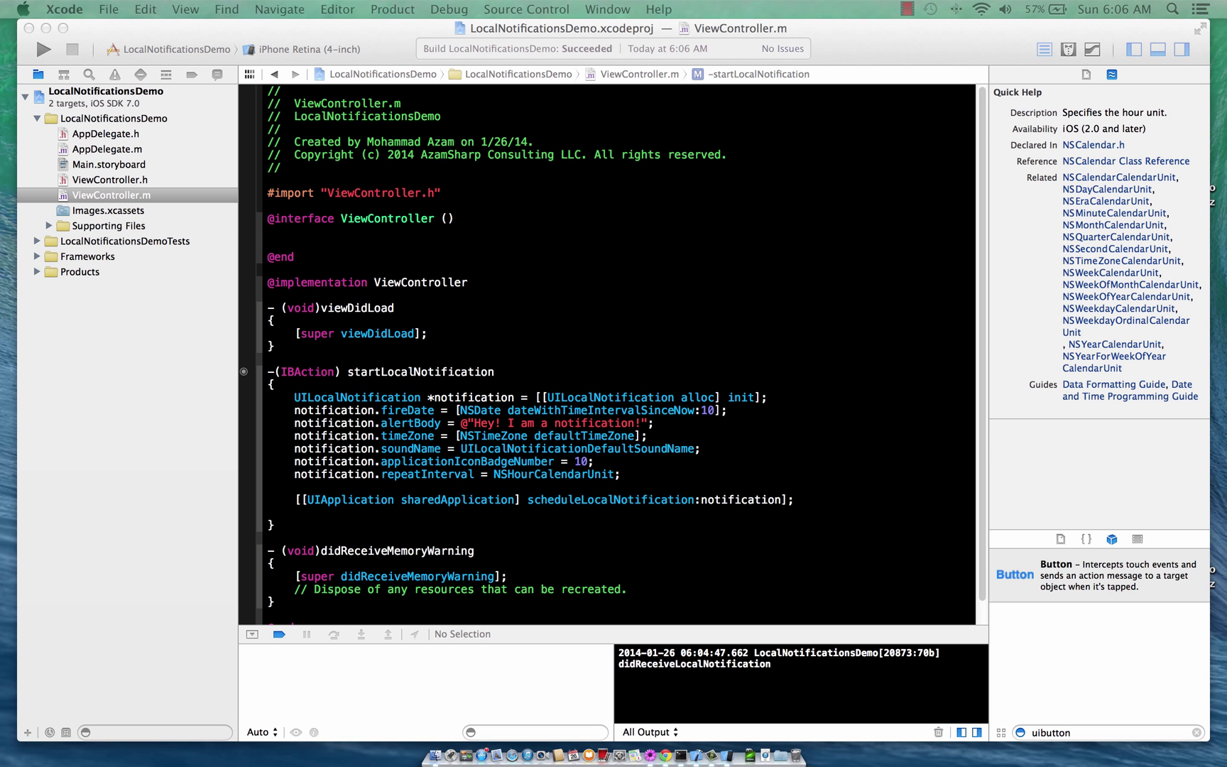
pyautogui.moveTo(651, 473)
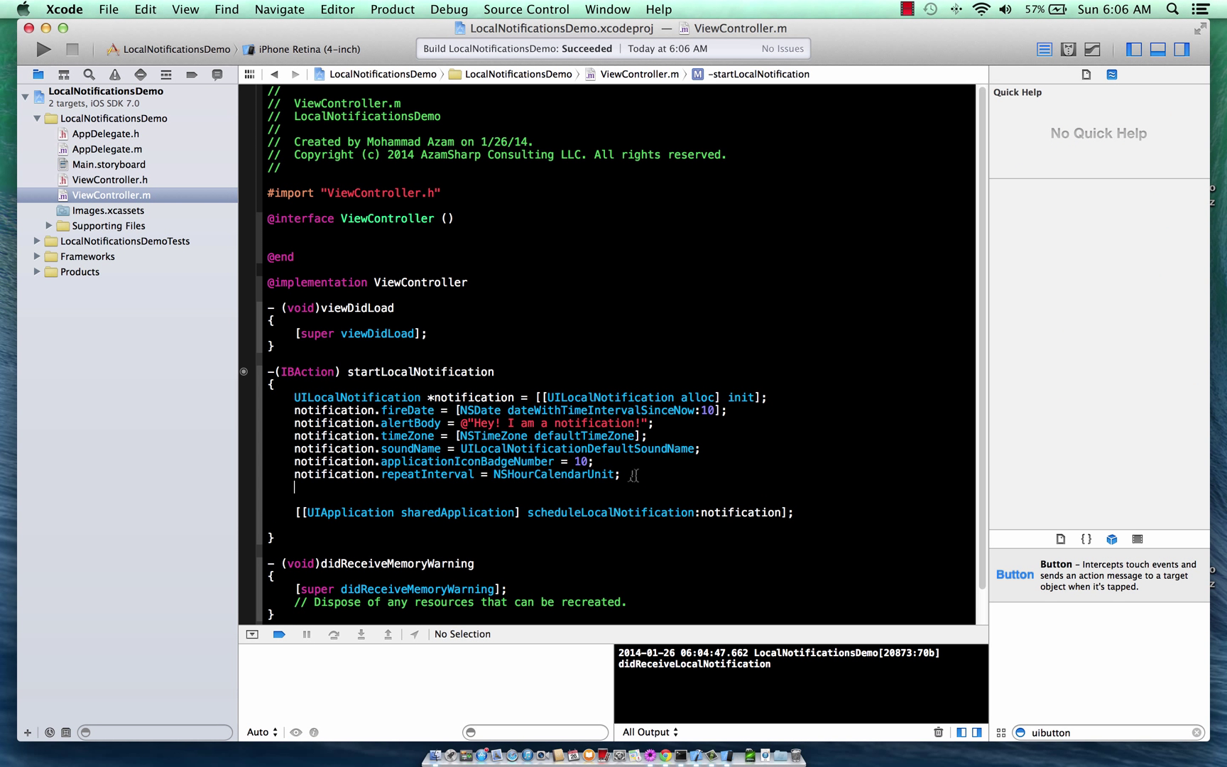
# Set notification.userInfo to a dictionary with FirstName John and LastName Doe.
pyautogui.write('notification.userInfo')
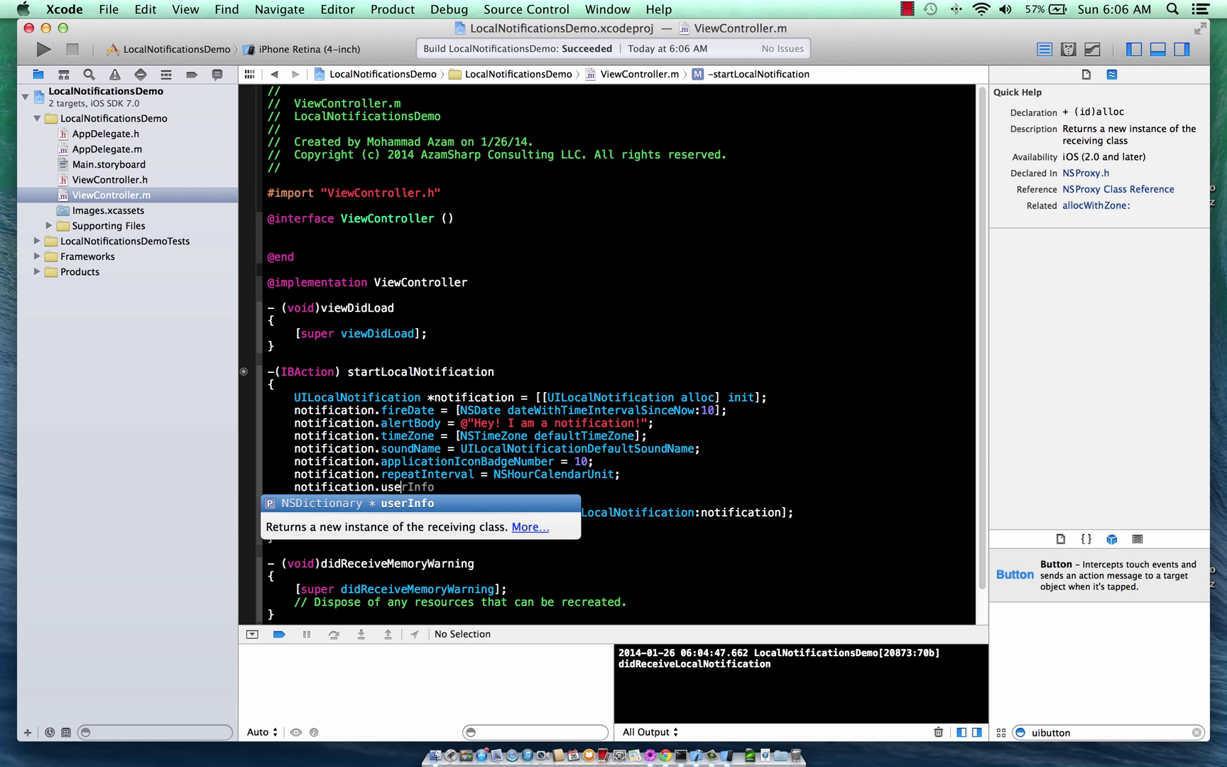
pyautogui.write('=')
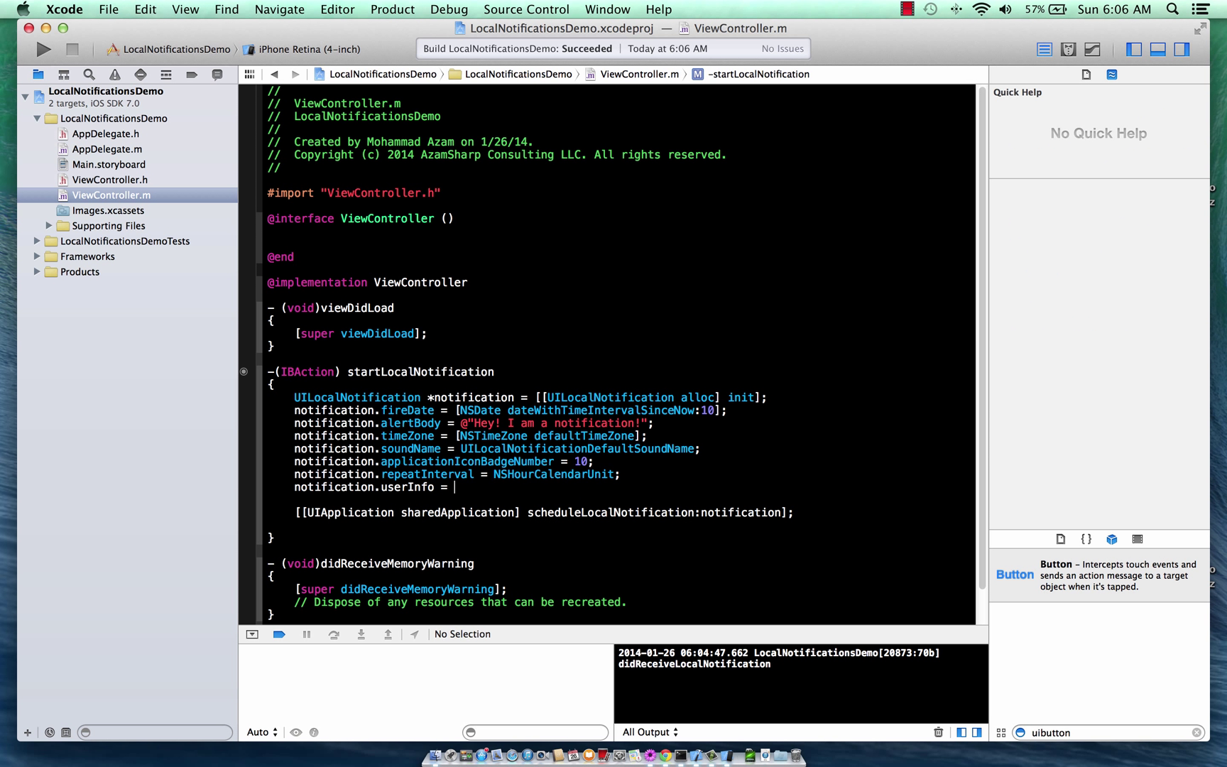
pyautogui.write('@{};')
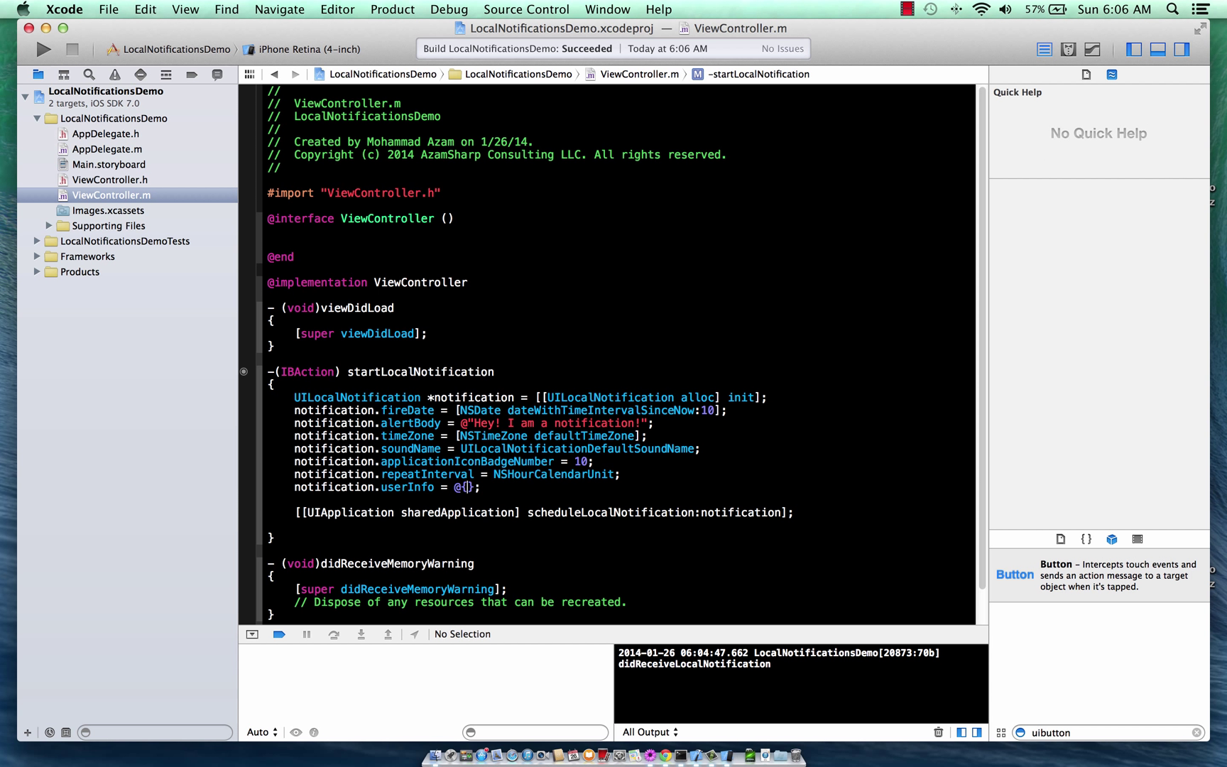
pyautogui.write('@""')
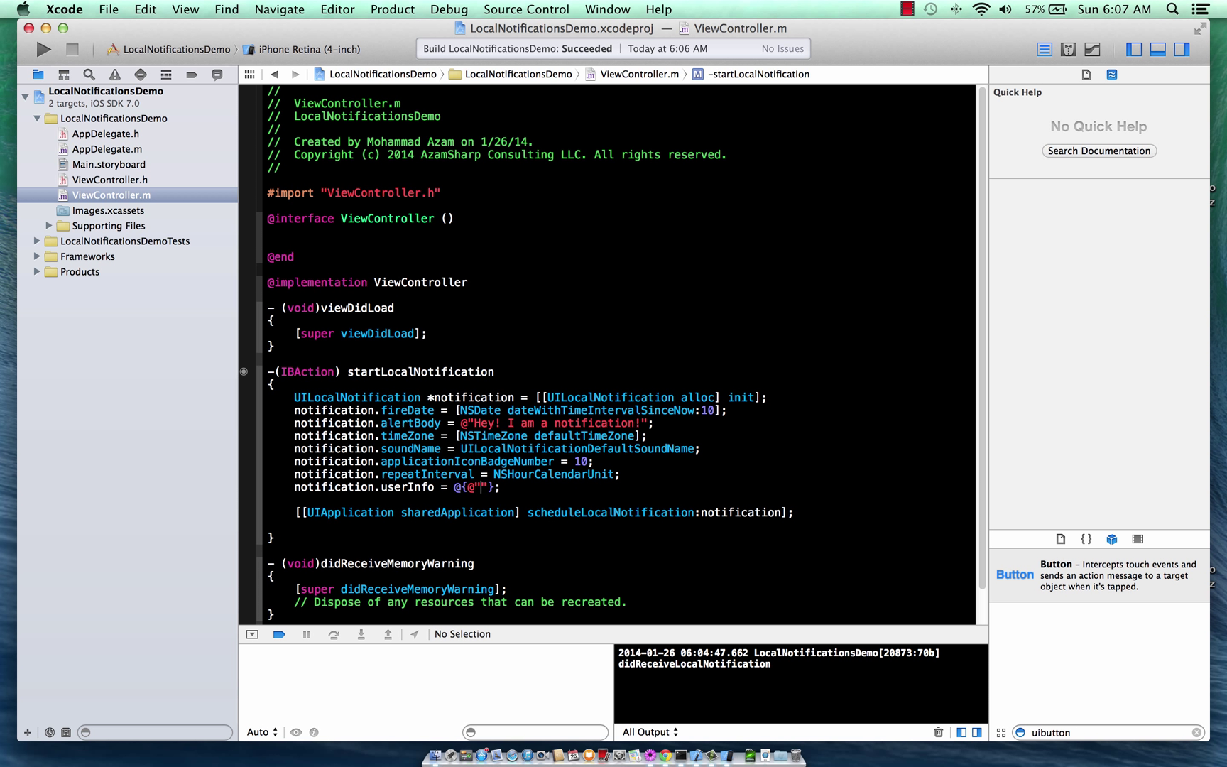
pyautogui.write('FirstName":@"John')
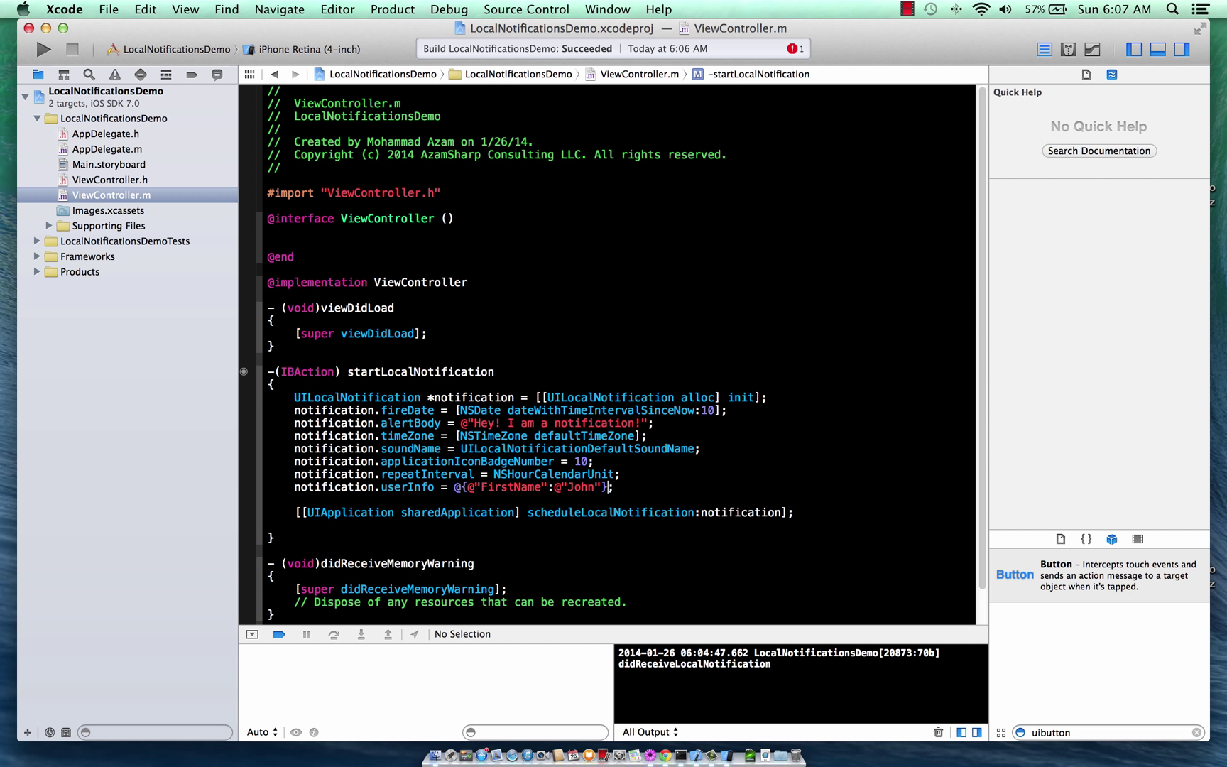
pyautogui.write(',@""')
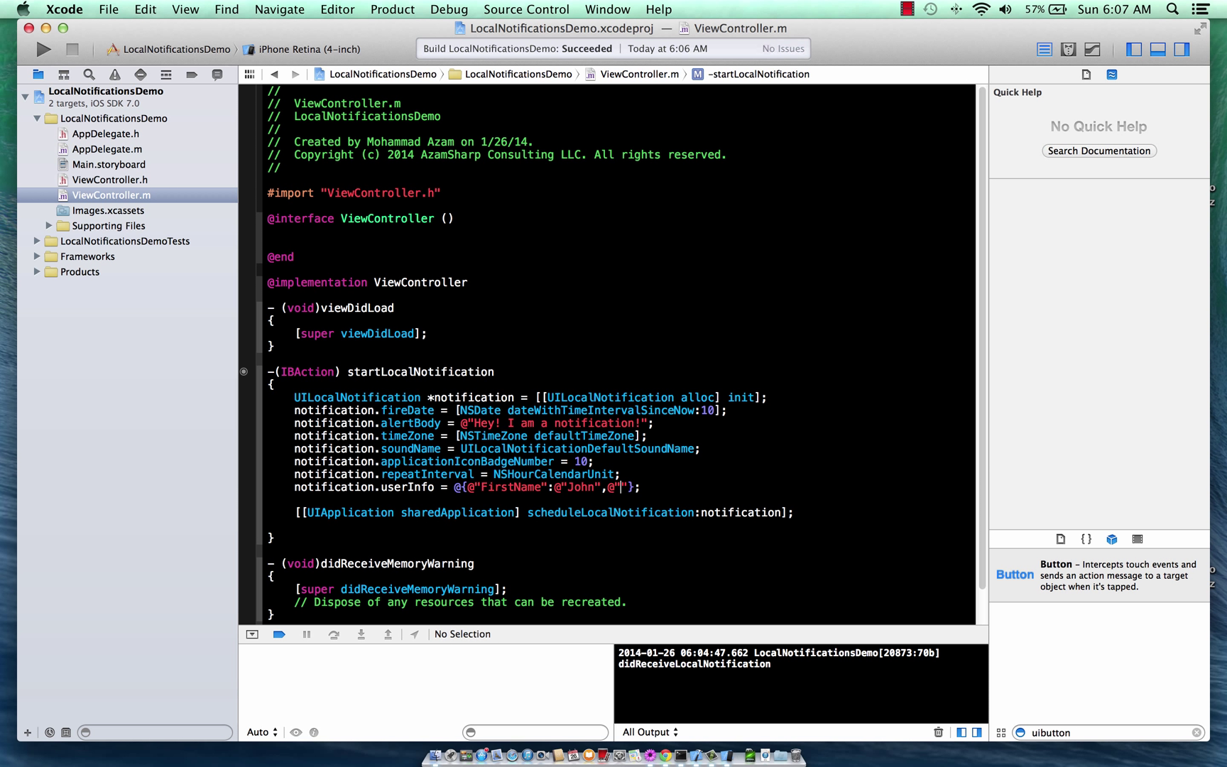
pyautogui.write('LastName":@"Doe')
pyautogui.write('[[UIApplication sharedApplication] cancelAllLocalNotifications];')
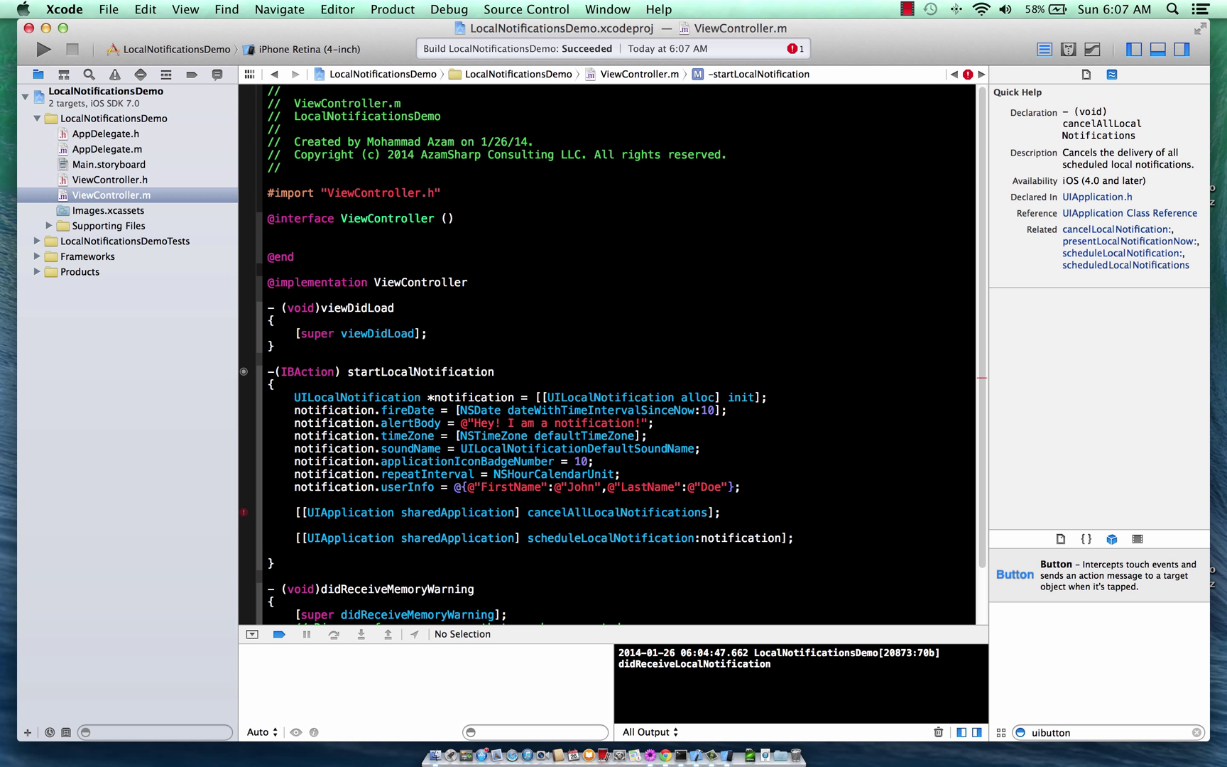
# Delete the cancelAllLocalNotifications line and view the userInfo property's Quick Help.
pyautogui.click(707, 512)
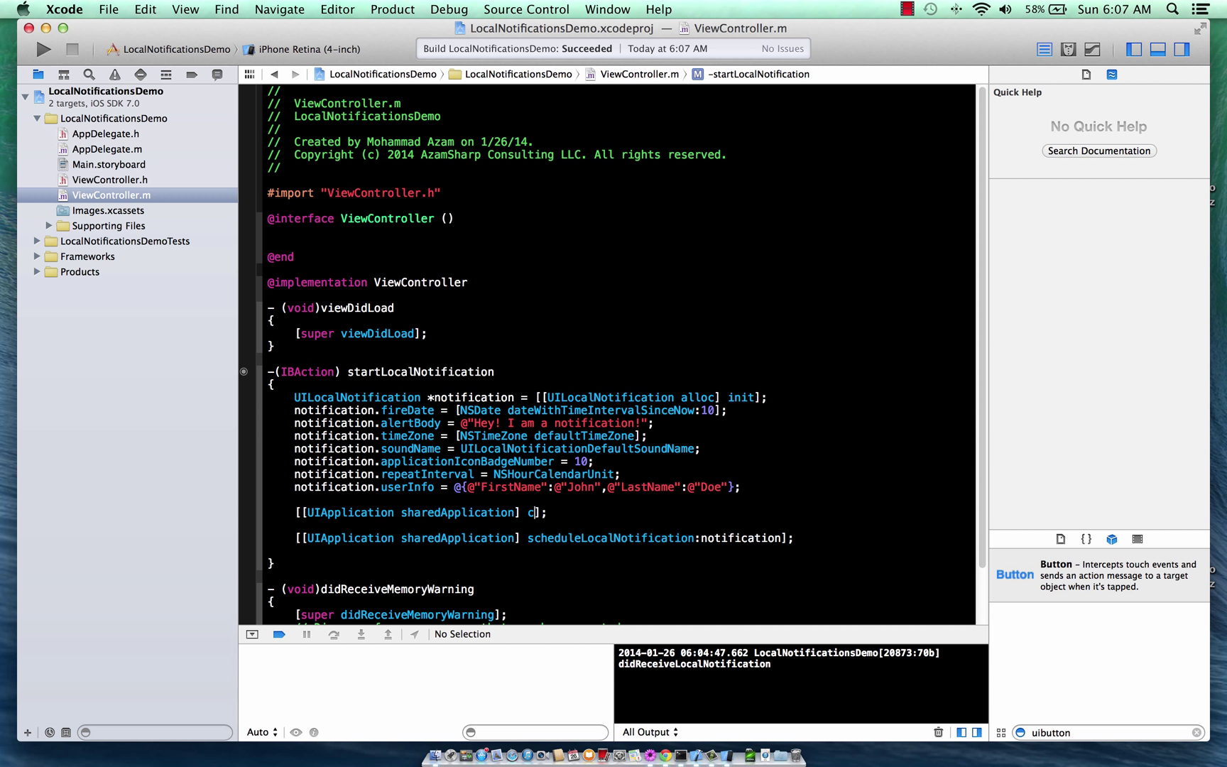
pyautogui.write('cancelAllLocalNotifications')
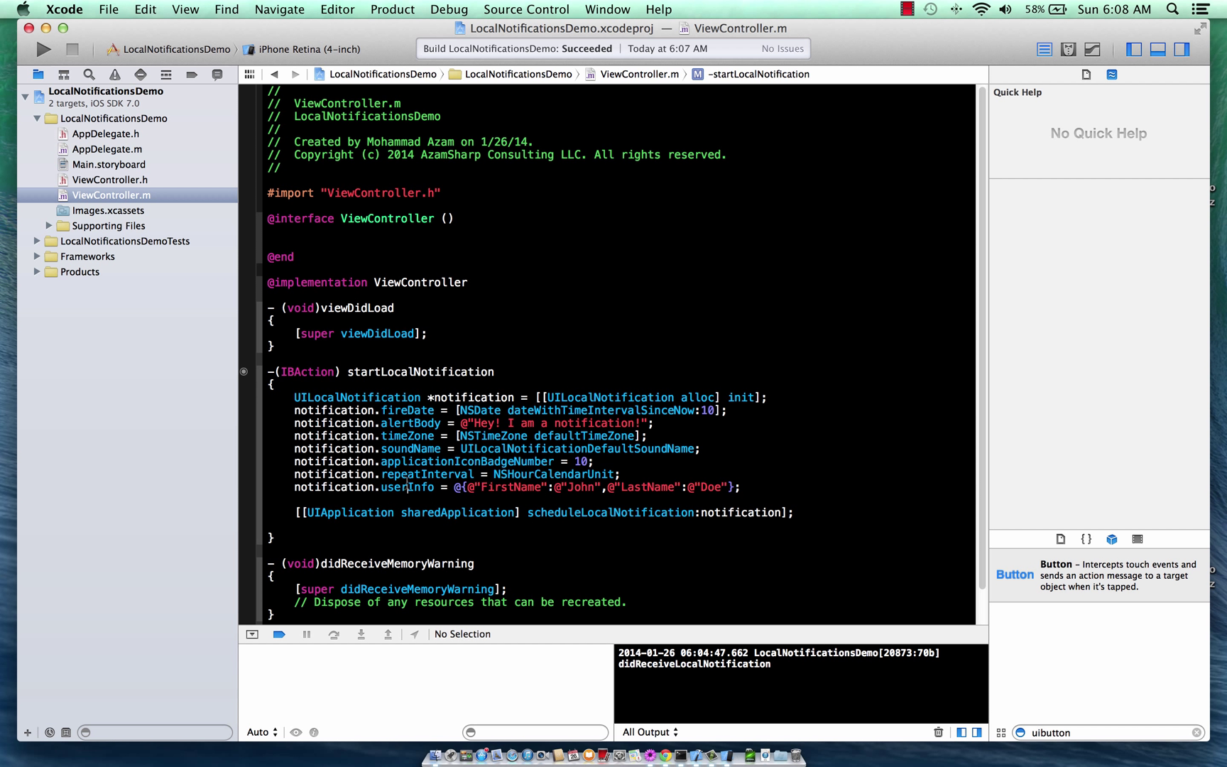
pyautogui.click(407, 486)
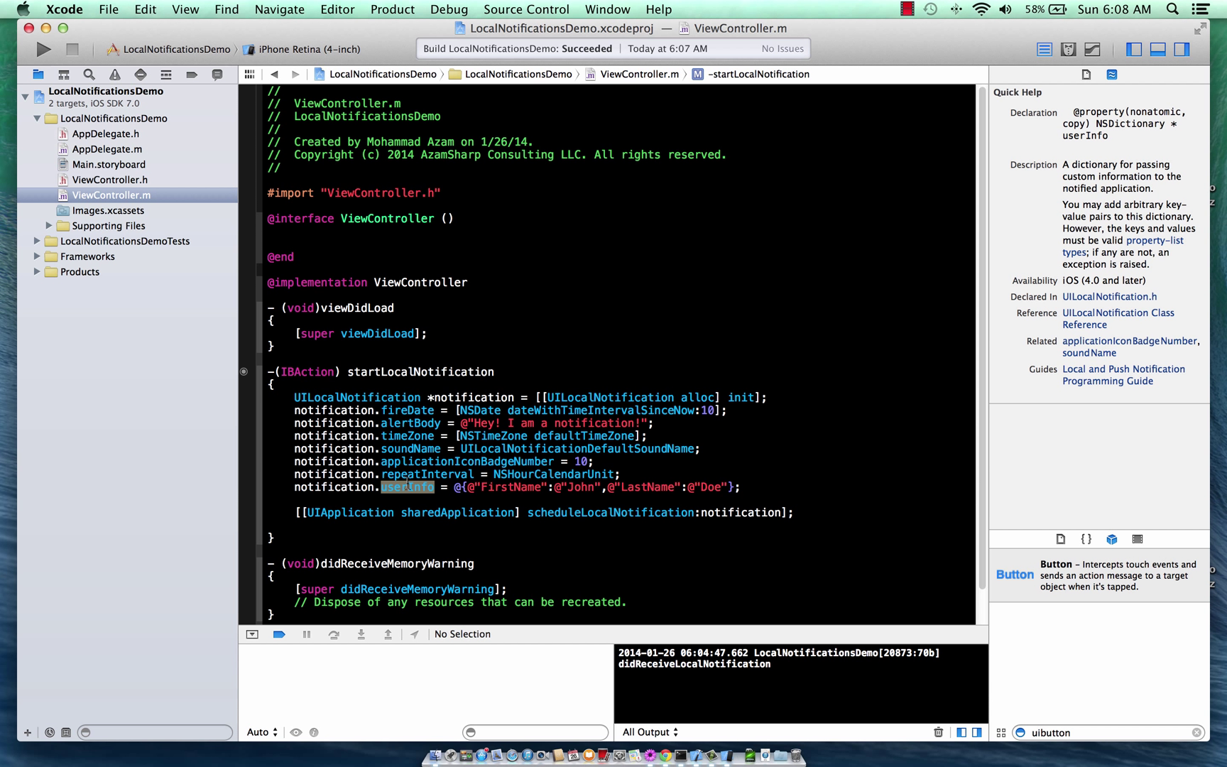